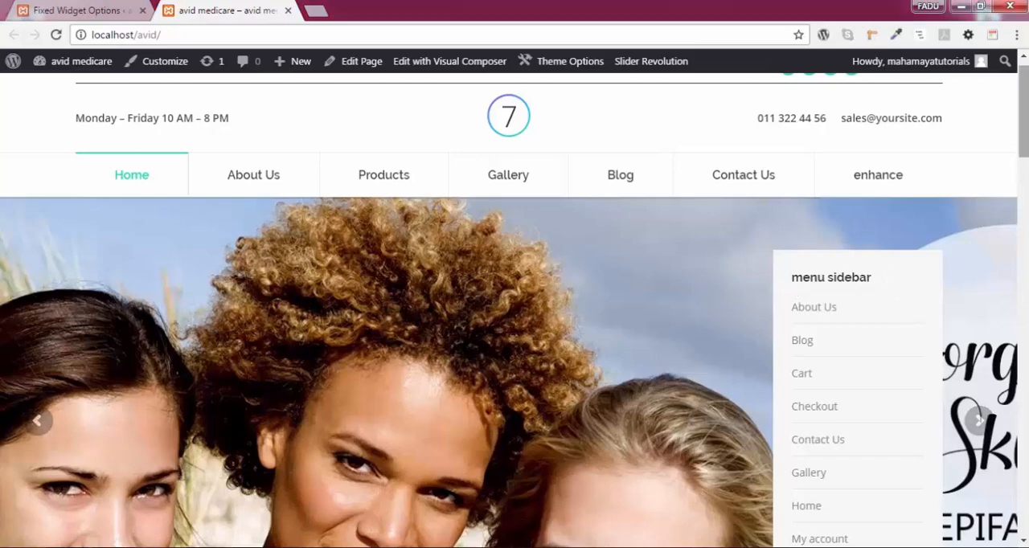
Step: Scroll the live site to watch the sticky sidebar, glance at Fixed Widget Options, then reach the dashboard
scroll("down", 3)
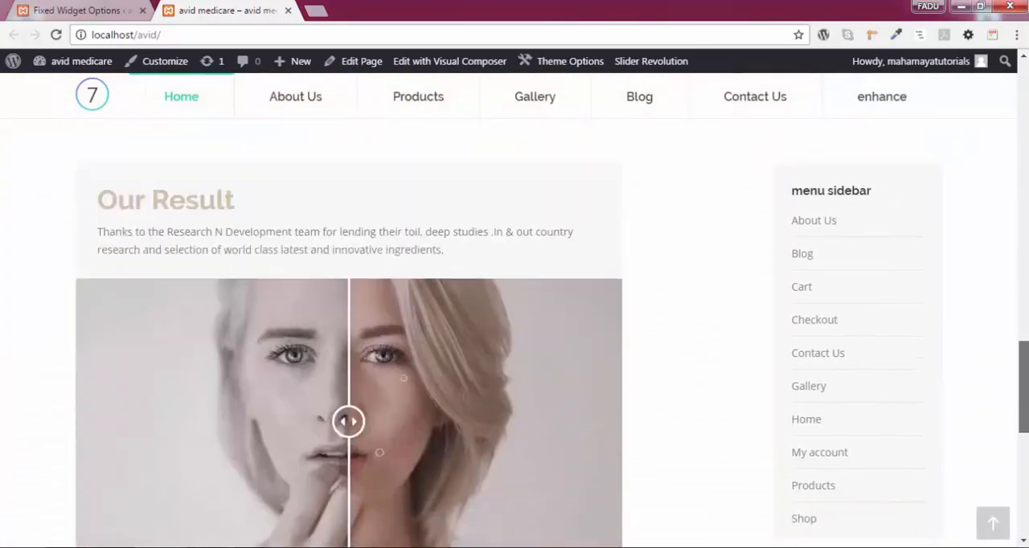
scroll("up", 3)
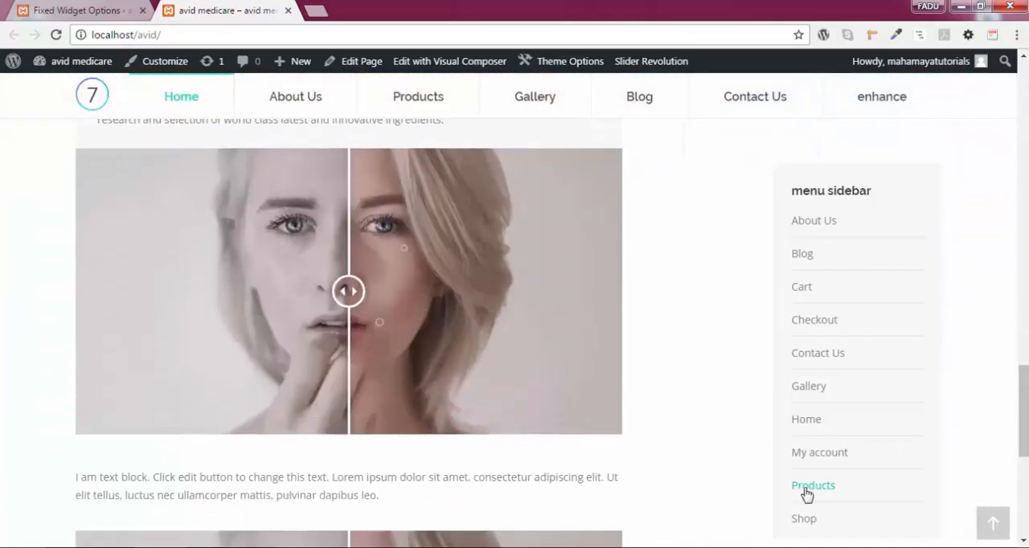
scroll("down", 3)
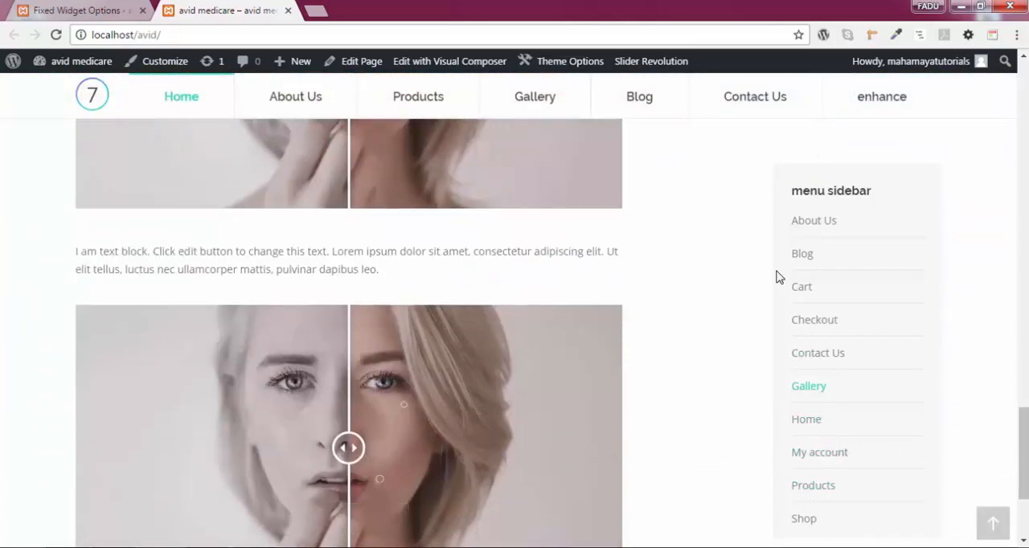
left_click(72, 9)
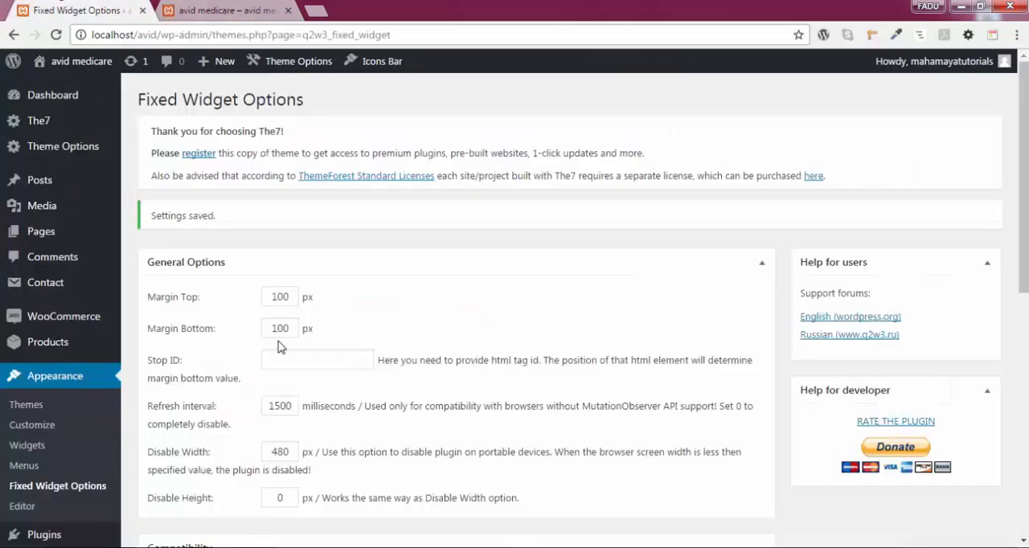
left_click(225, 9)
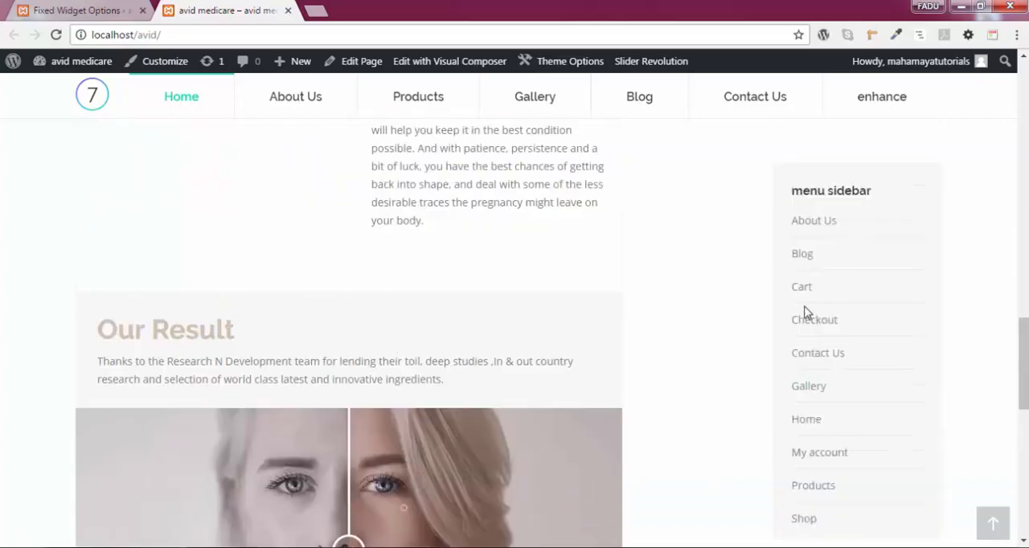
scroll("down", 3)
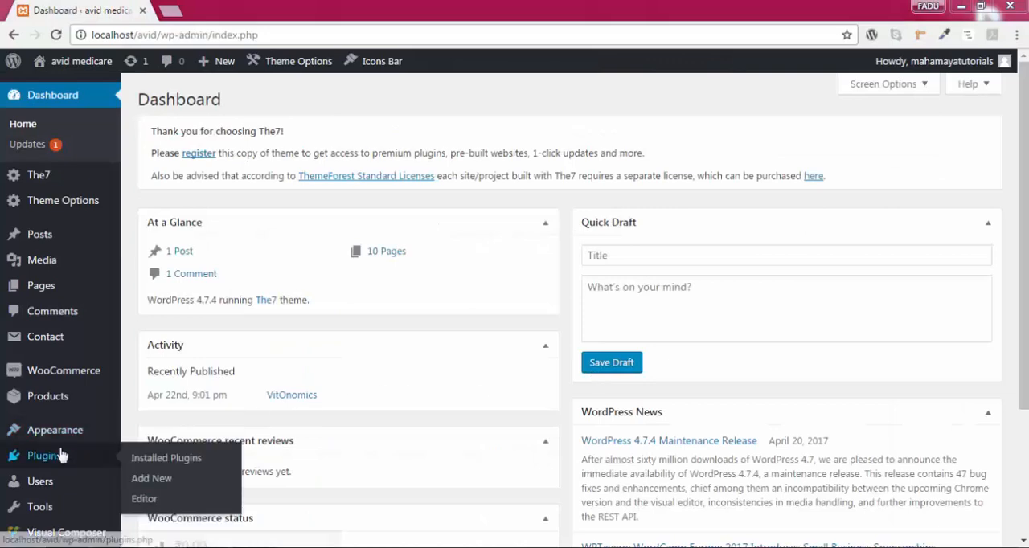
Step: Search Add New plugins for 'Q2W3 Fixed Widget', install it and activate it
left_click(151, 479)
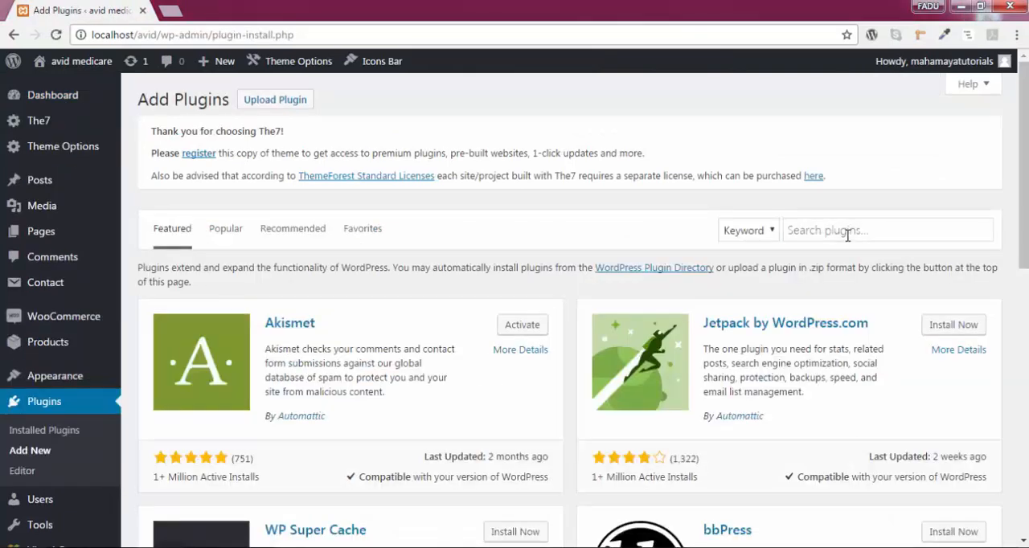
type("Q2W3 Fixed Widget")
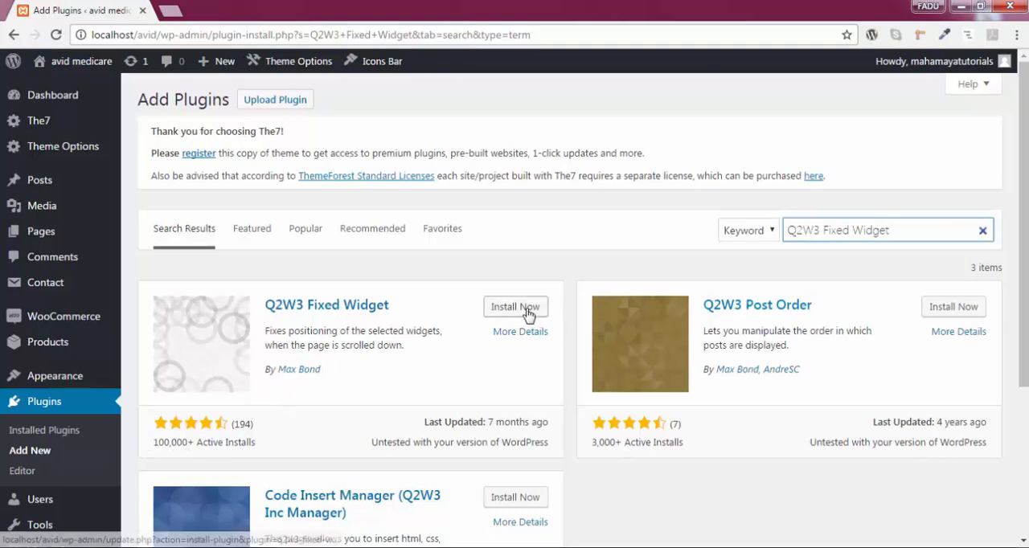
left_click(515, 307)
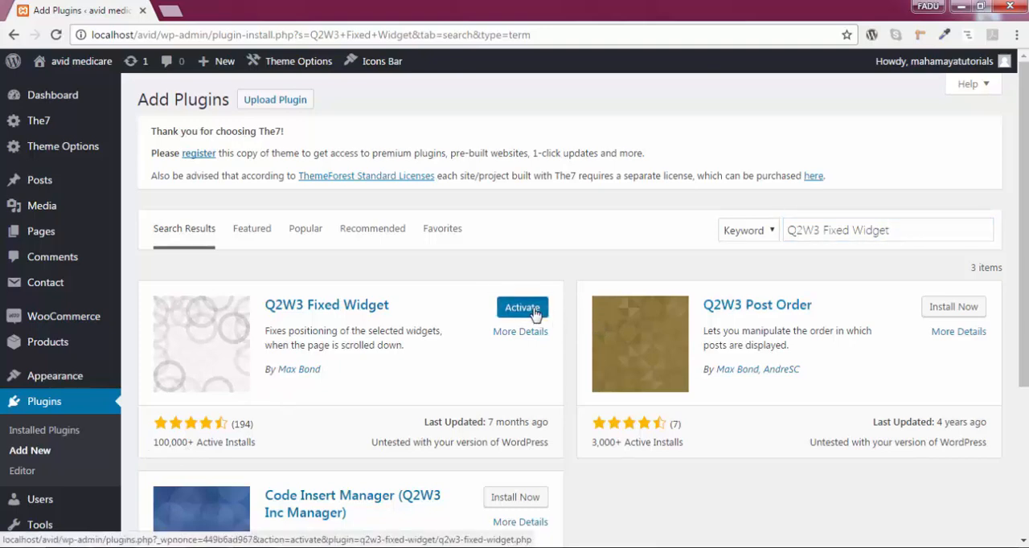
left_click(521, 307)
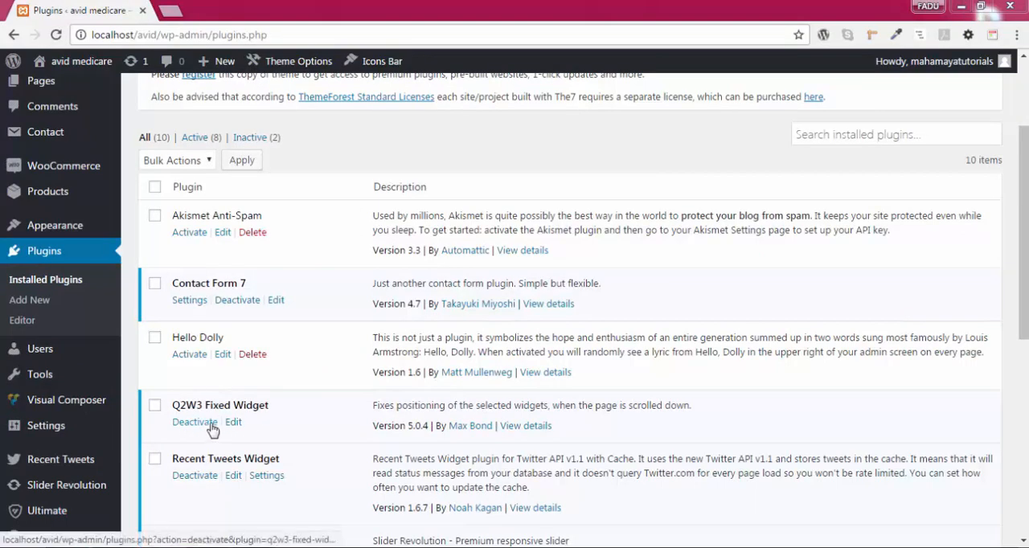
mouse_move(55, 225)
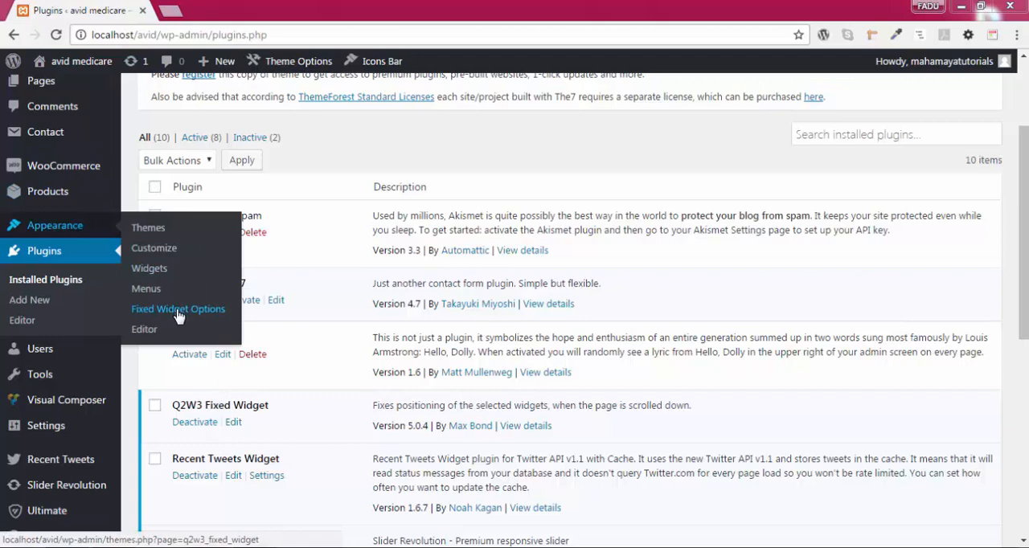
Step: Go to Appearance > Fixed Widget Options for the newly activated plugin
left_click(177, 309)
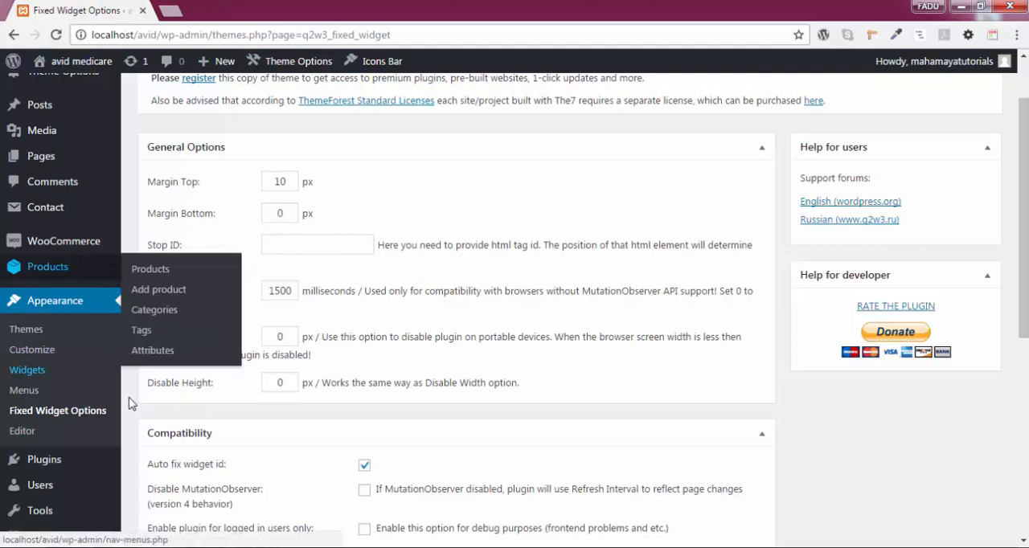
mouse_move(26, 370)
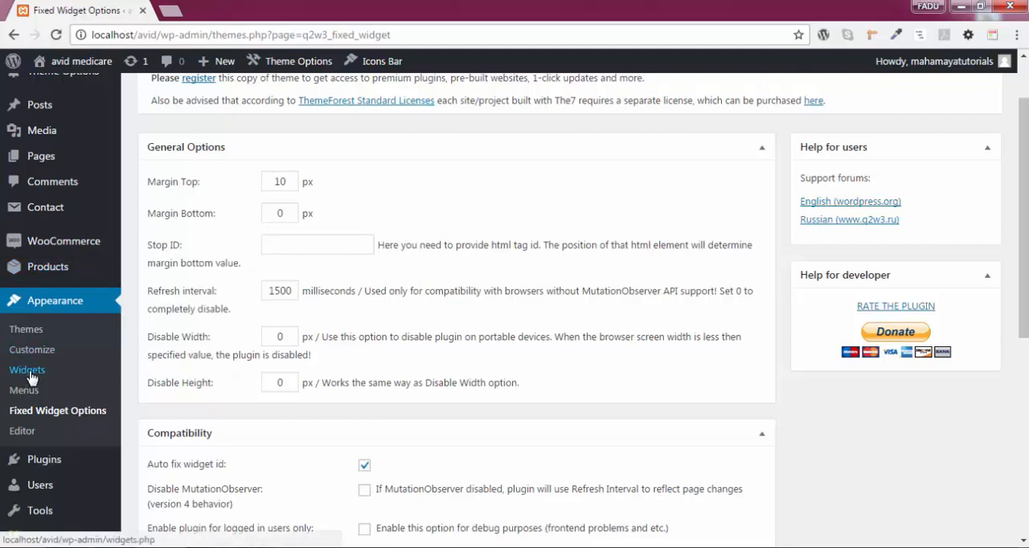
Step: On the Widgets page, place a Pages widget in Default Sidebar and title it 'menu sidebar'
left_click(26, 368)
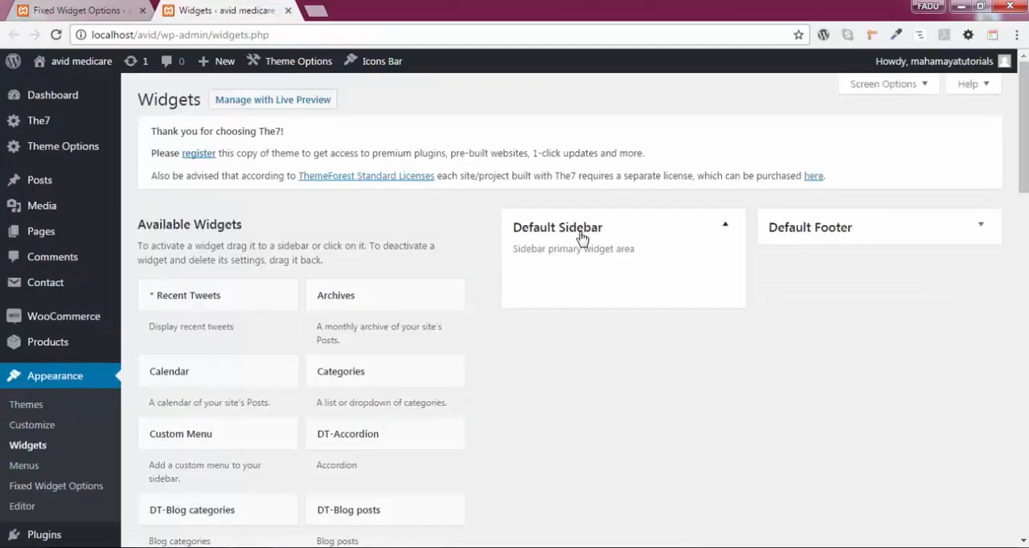
scroll("down", 3)
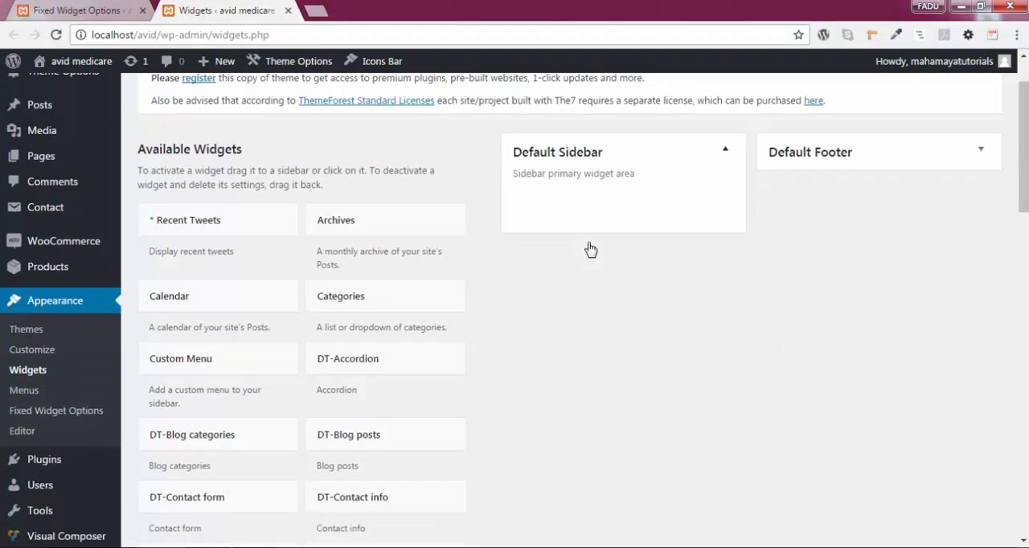
scroll("down", 3)
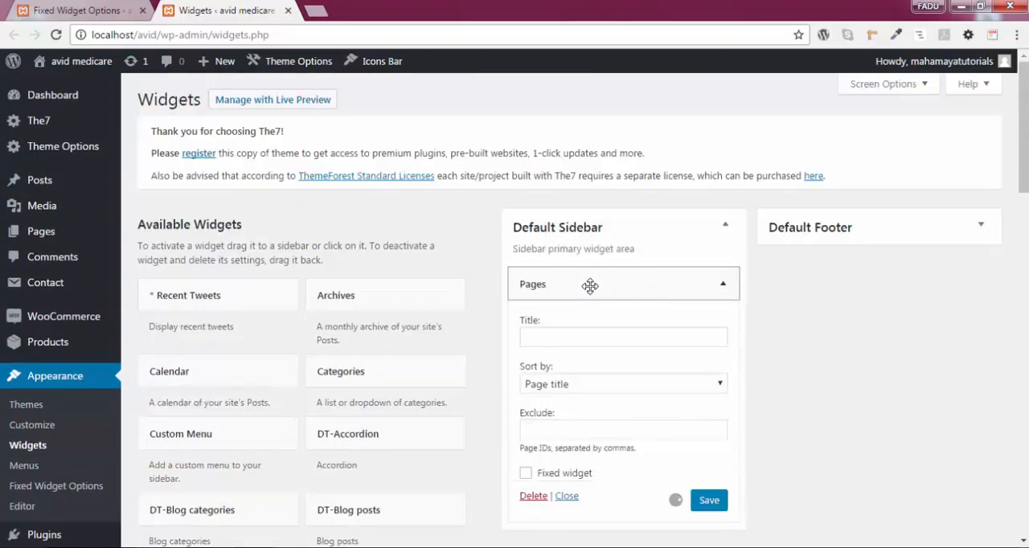
left_click(624, 336)
type("menu sidebar")
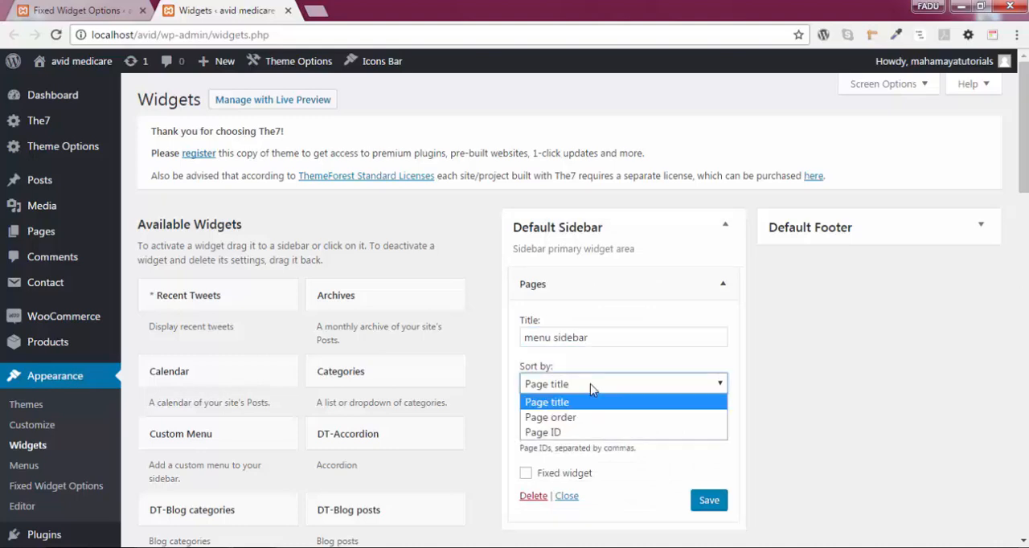
mouse_move(599, 432)
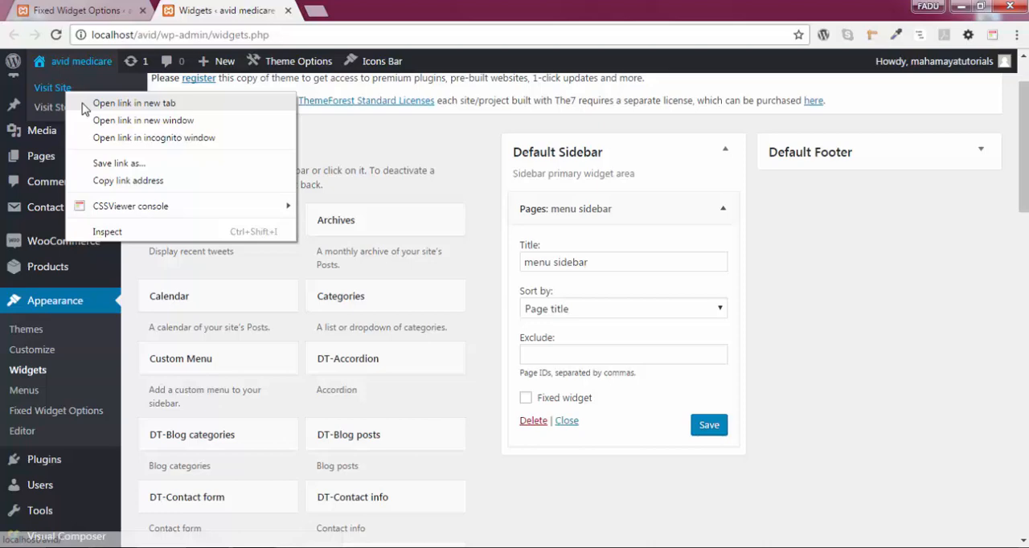
Step: View the live site in a new tab and scroll to see the menu sidebar scroll away
left_click(134, 103)
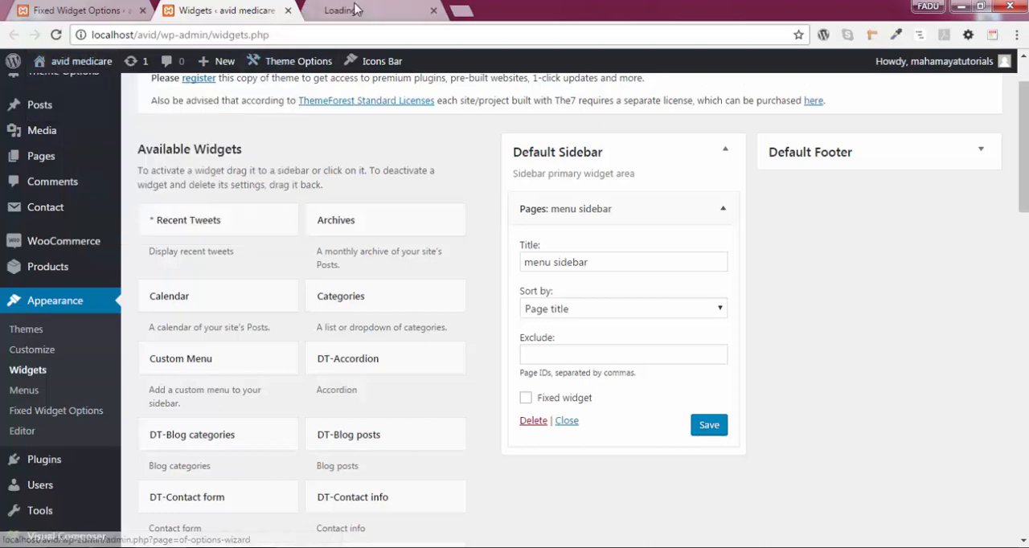
left_click(370, 10)
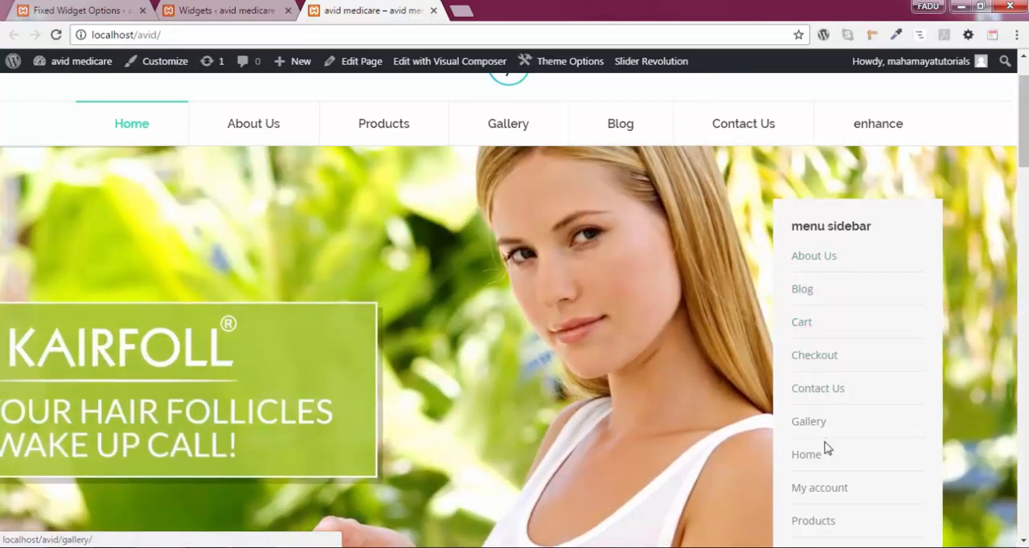
scroll("down", 3)
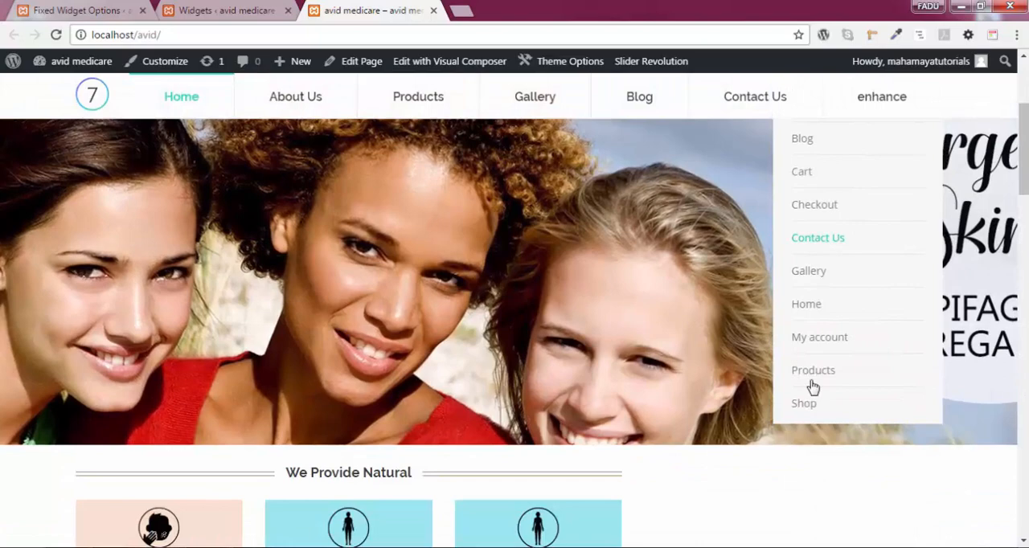
scroll("down", 3)
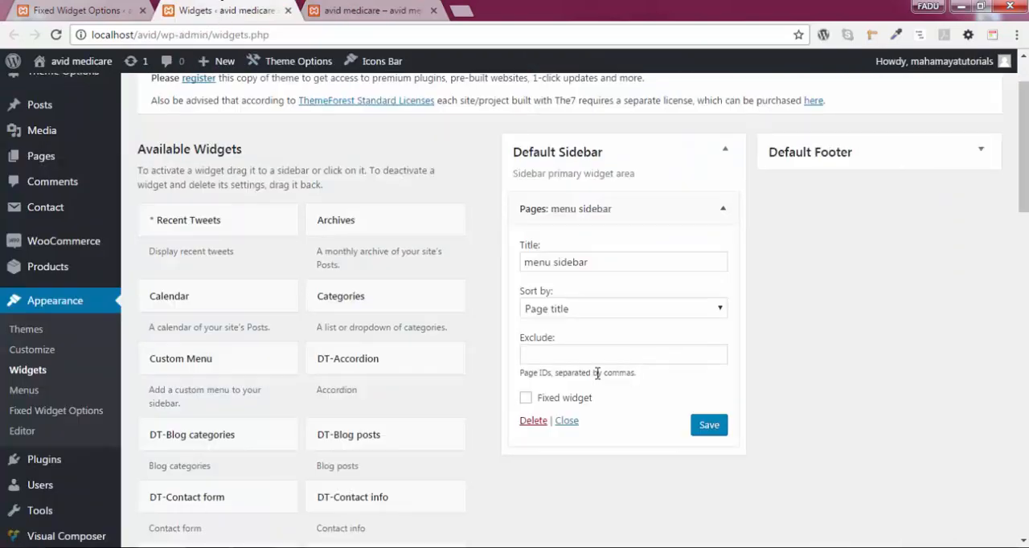
Step: Scroll the live site again to retest the sidebar before returning to Fixed Widget Options
left_click(526, 398)
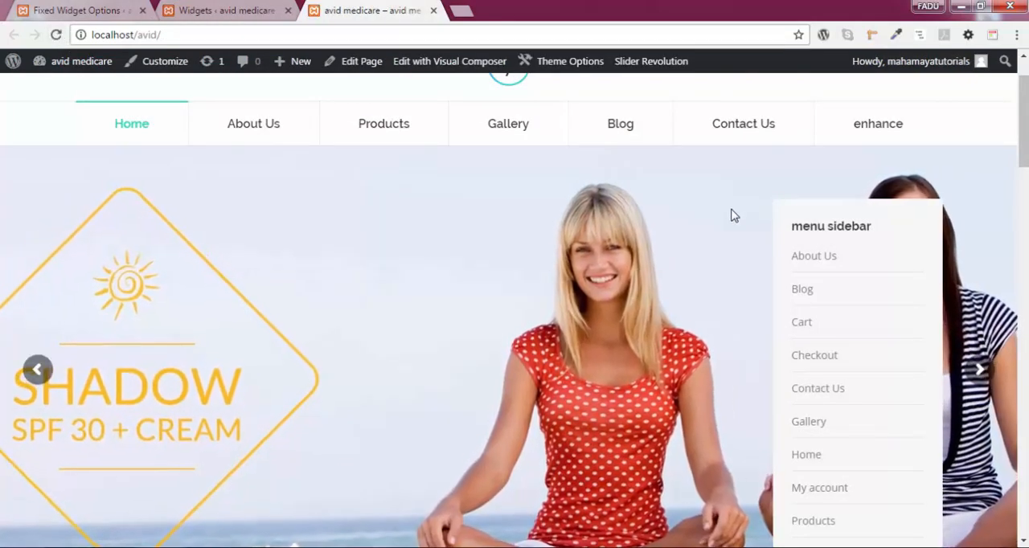
scroll("down", 3)
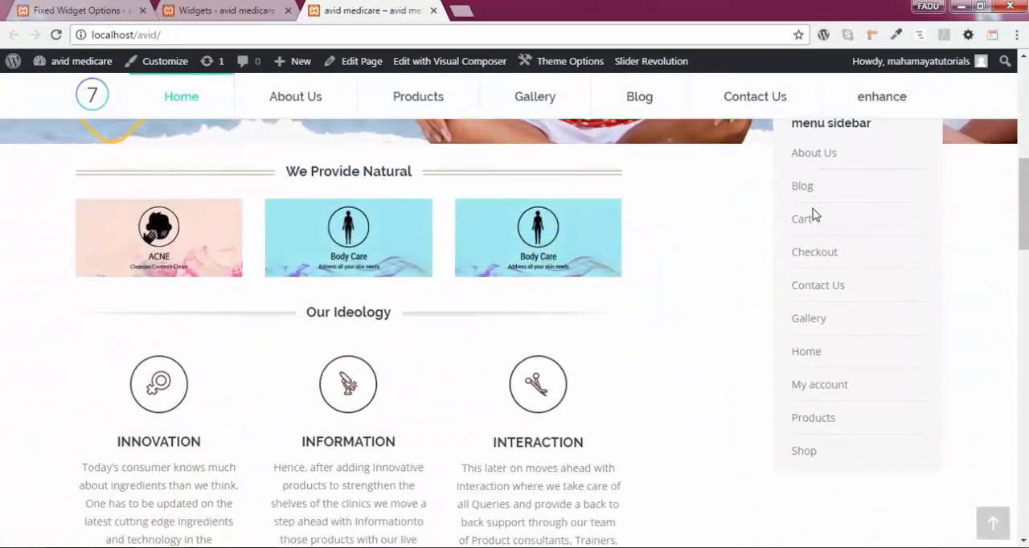
scroll("down", 3)
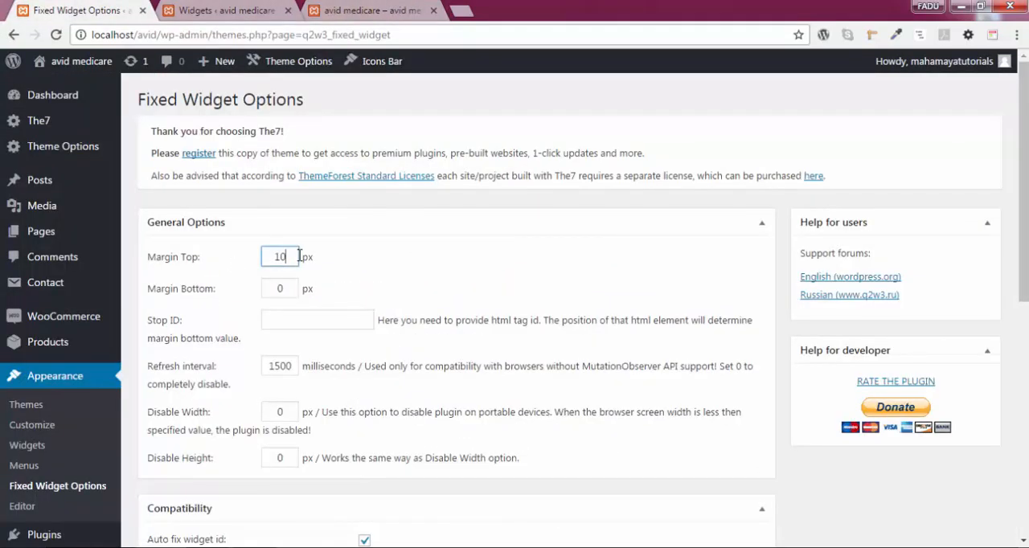
Step: Set Margin Top to 50 px and check on the live site that the sidebar stays fixed
left_click(225, 9)
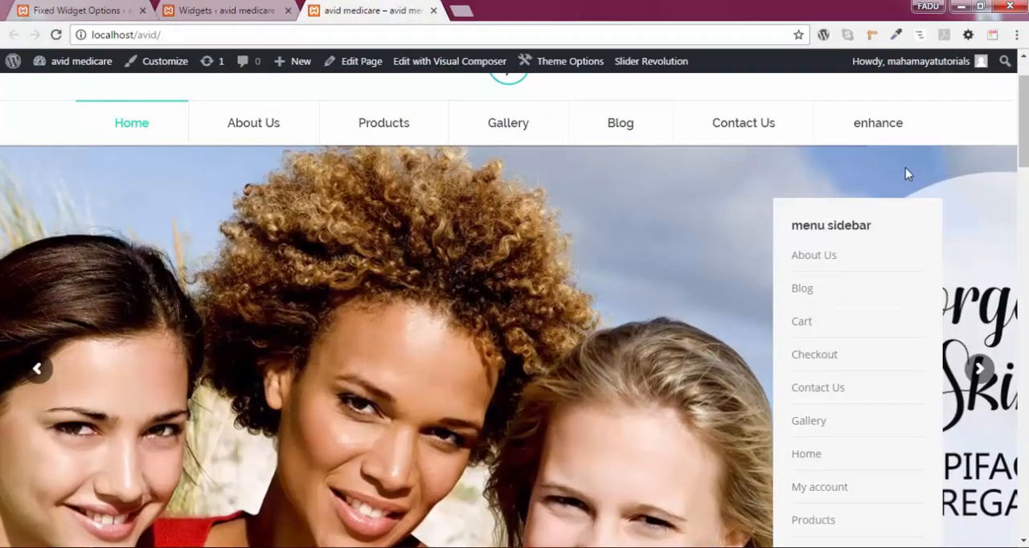
mouse_move(743, 122)
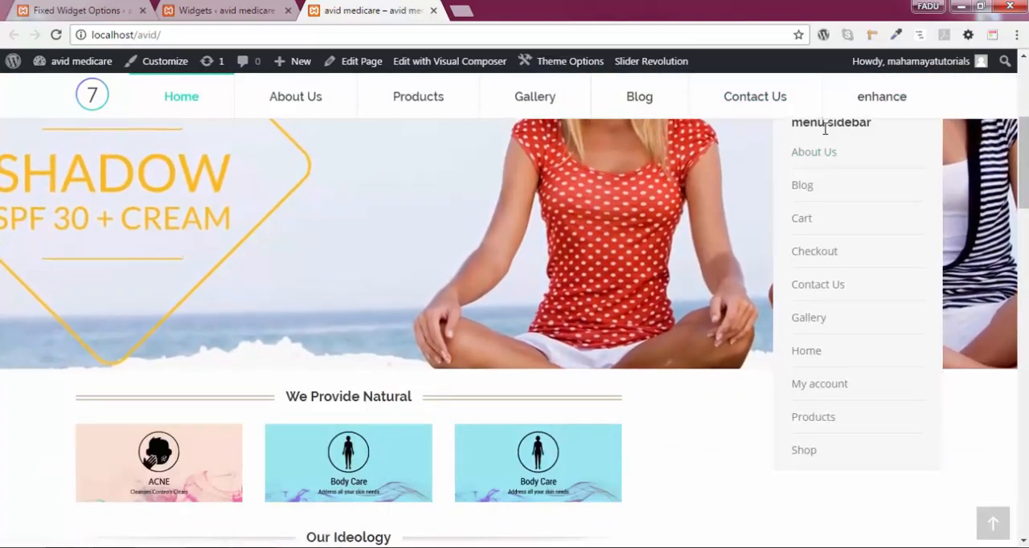
scroll("down", 3)
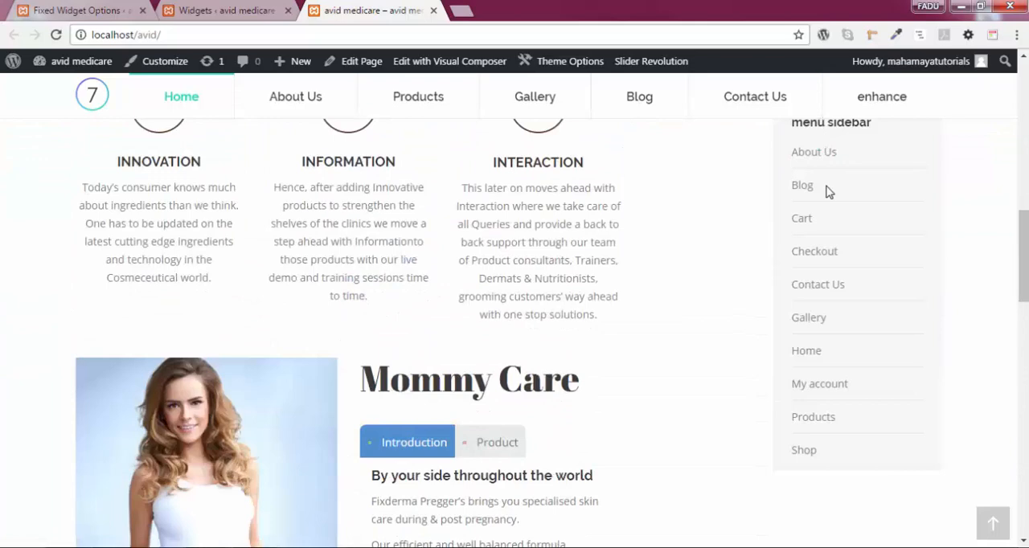
left_click(73, 10)
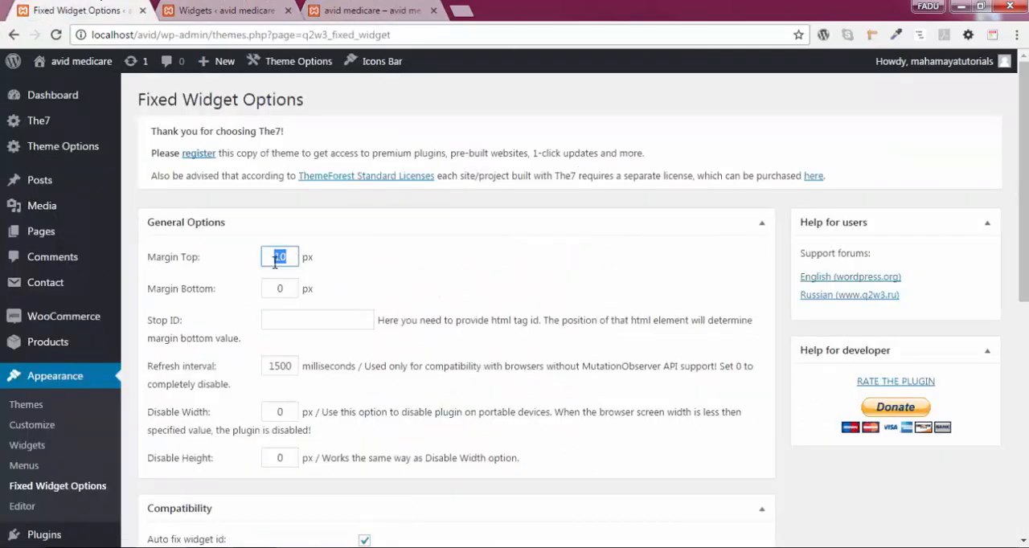
type("50")
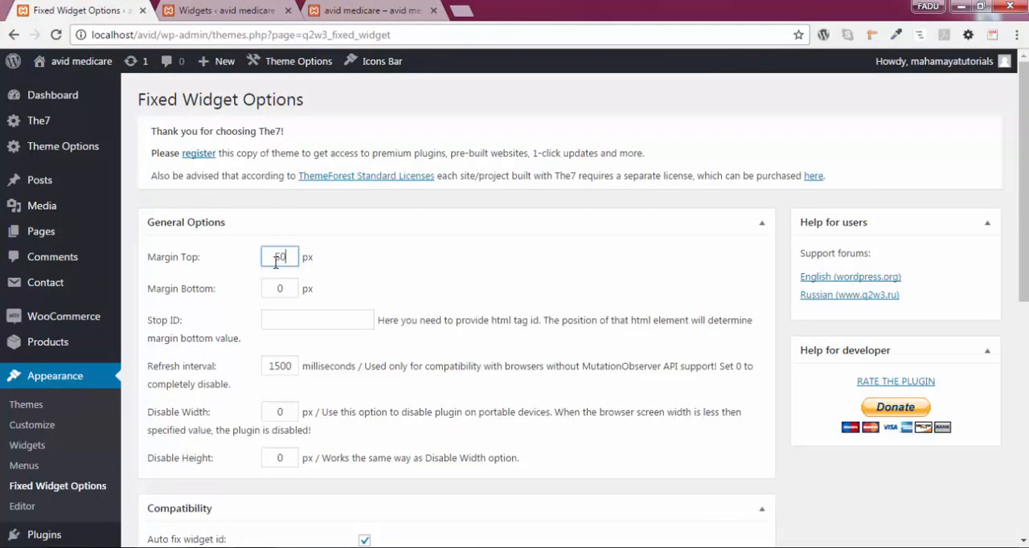
scroll("down", 3)
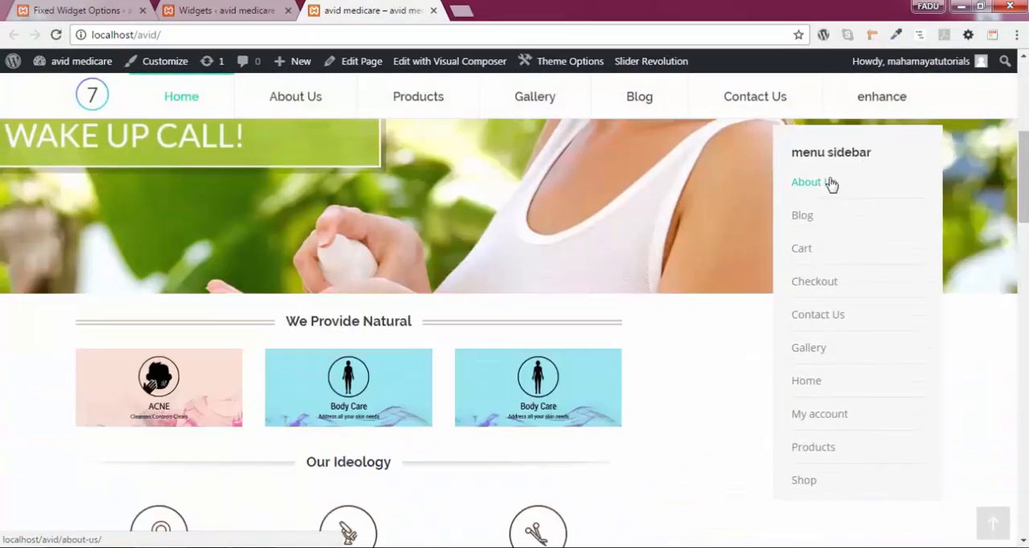
scroll("down", 3)
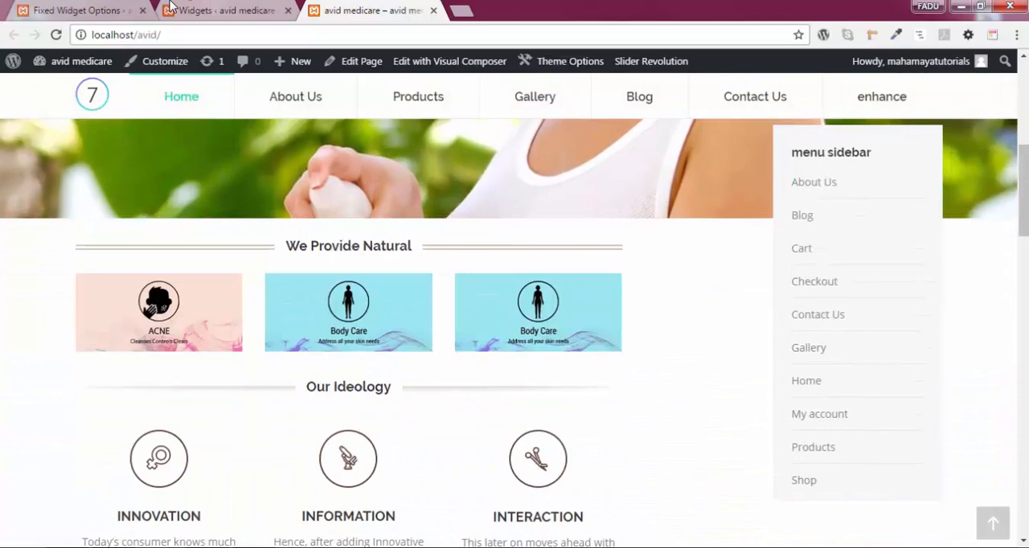
left_click(72, 10)
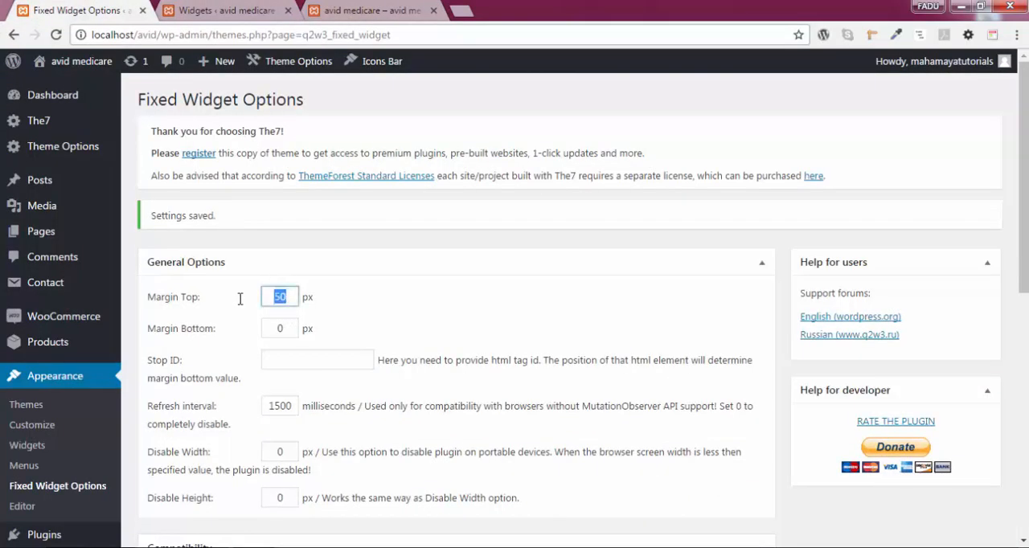
Step: Raise Margin Top to 100 px, reload the front page and scroll to test the sticky sidebar
type("100")
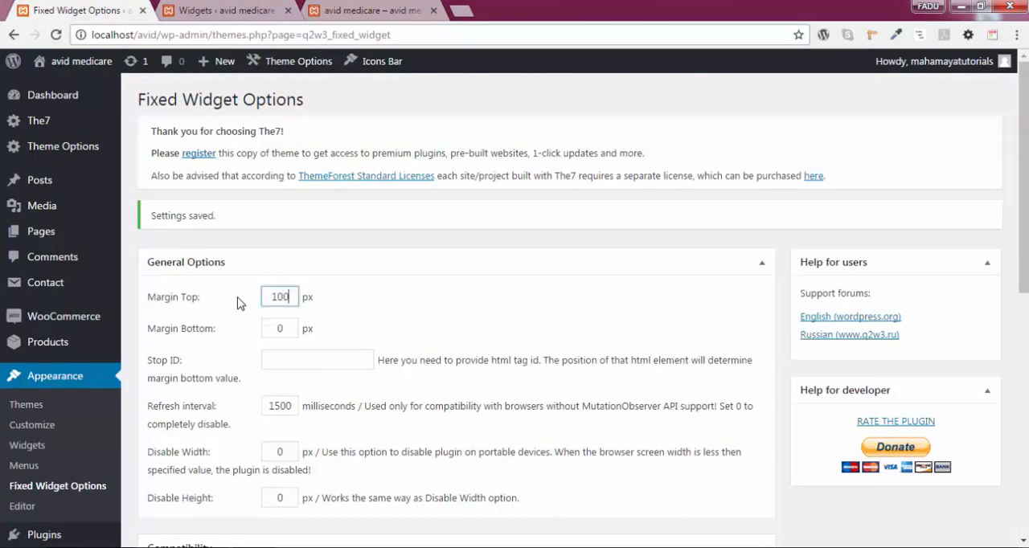
left_click(362, 10)
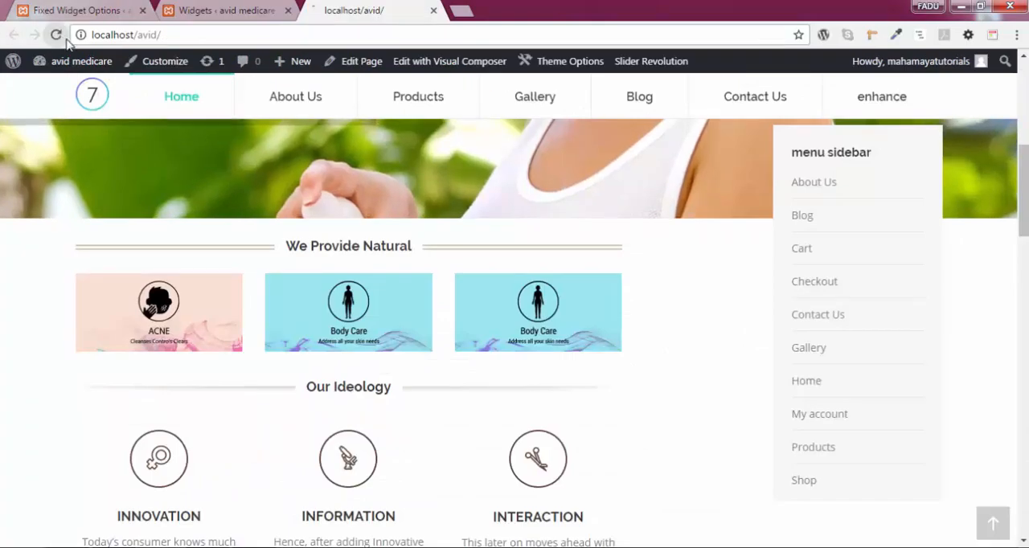
scroll("down", 3)
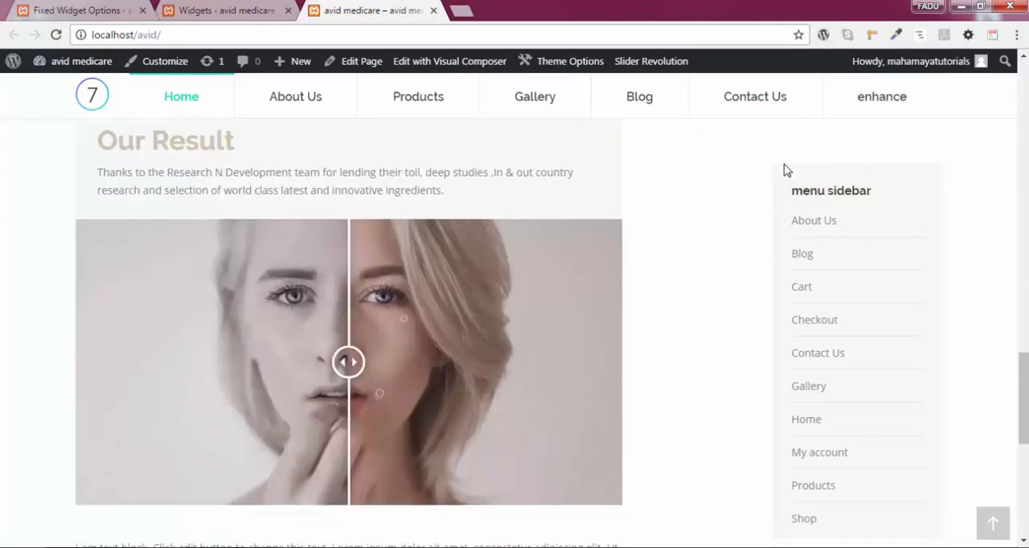
scroll("down", 3)
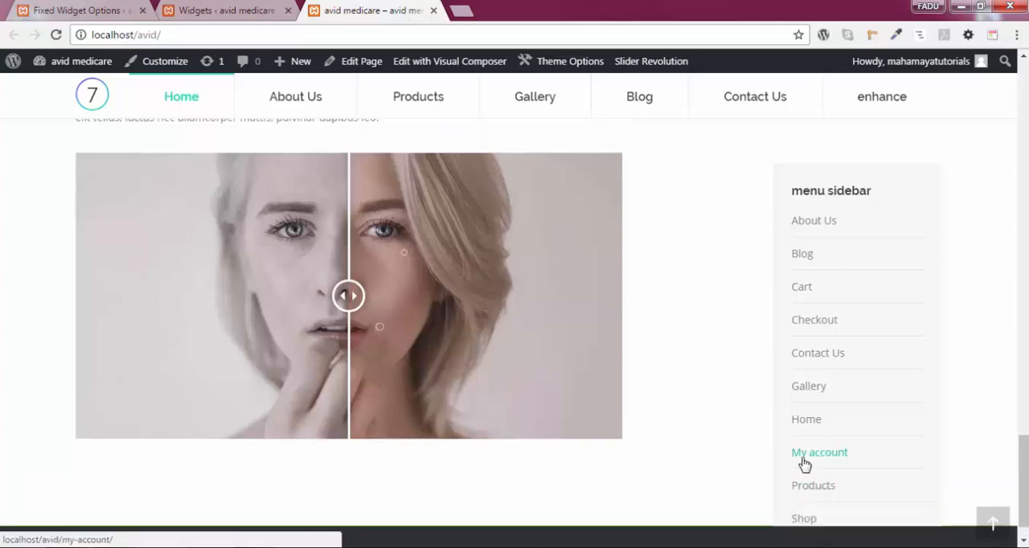
scroll("down", 3)
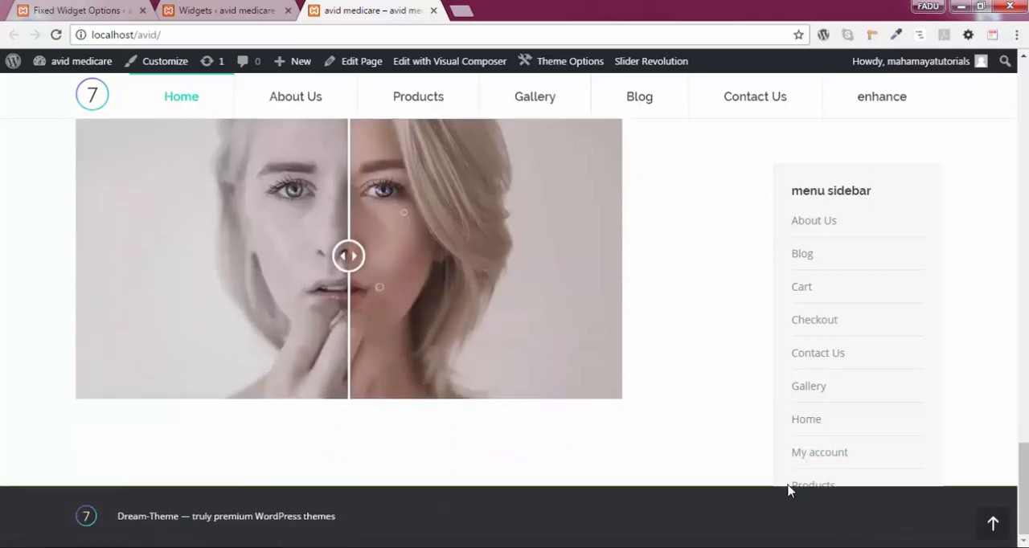
scroll("down", 3)
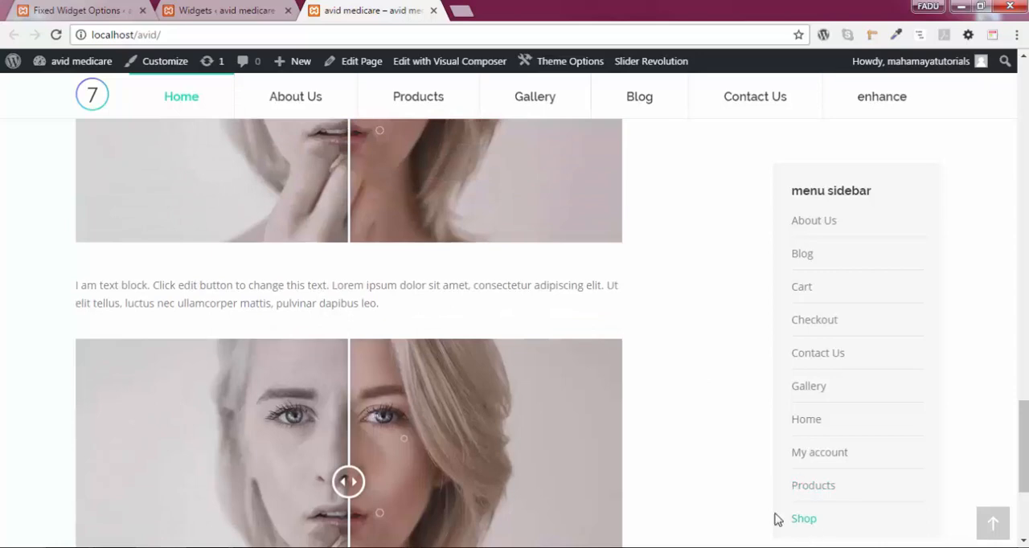
scroll("down", 3)
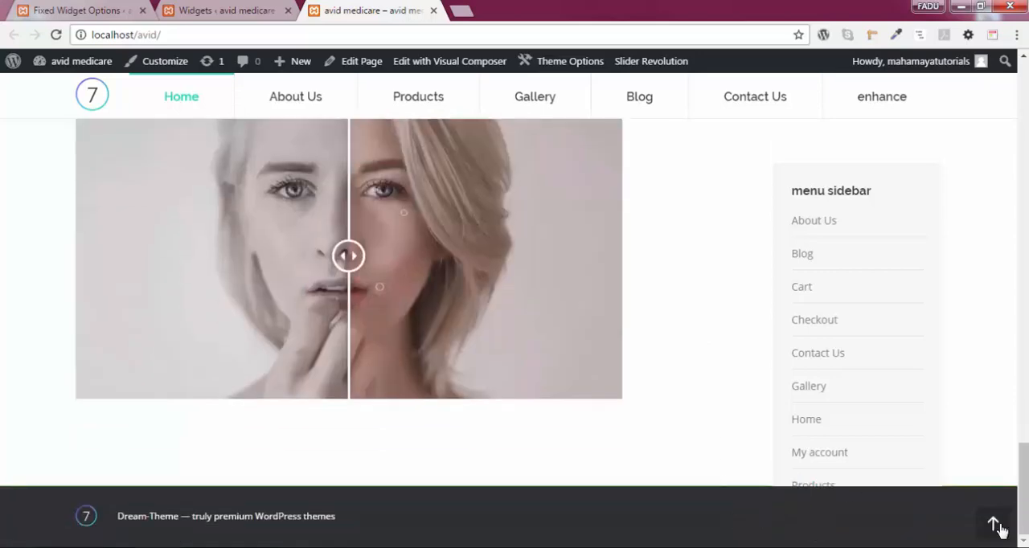
left_click(77, 10)
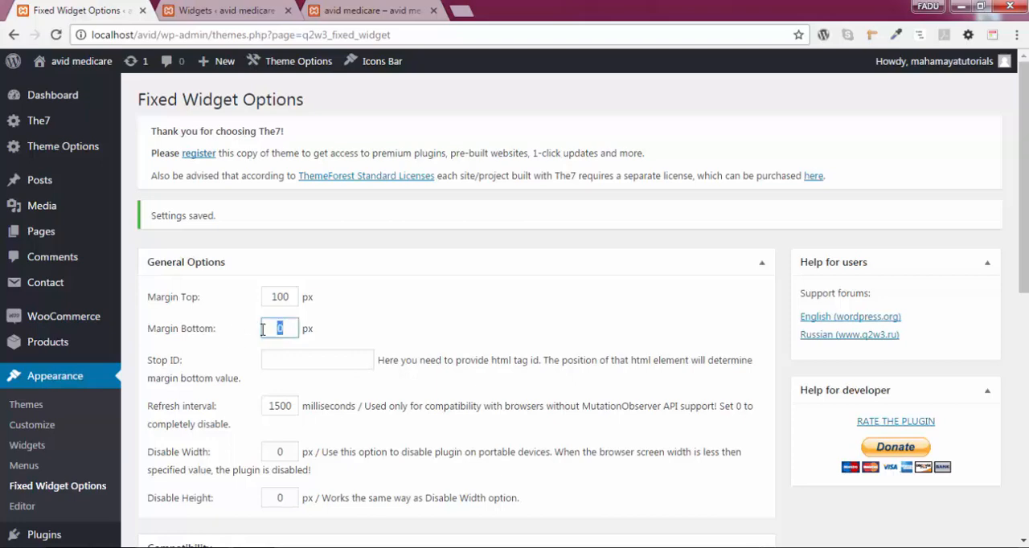
Step: Set Margin Bottom to 100 px alongside Margin Top and save the Fixed Widget options
type("100")
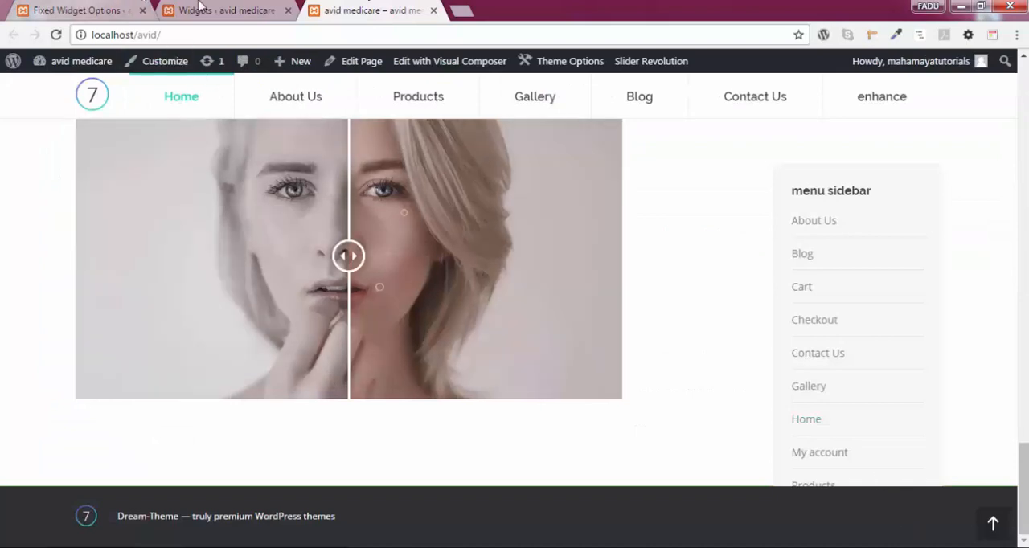
left_click(77, 9)
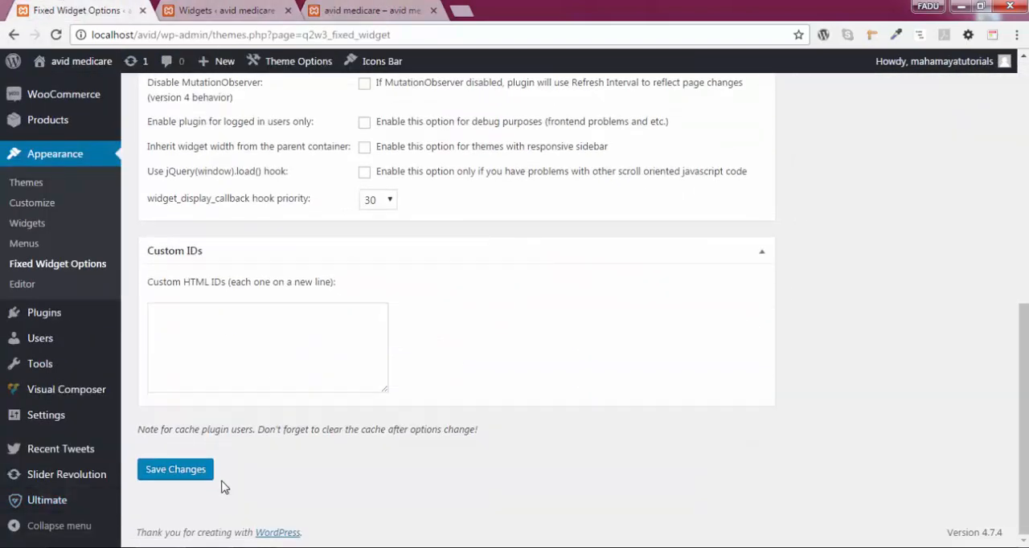
left_click(370, 9)
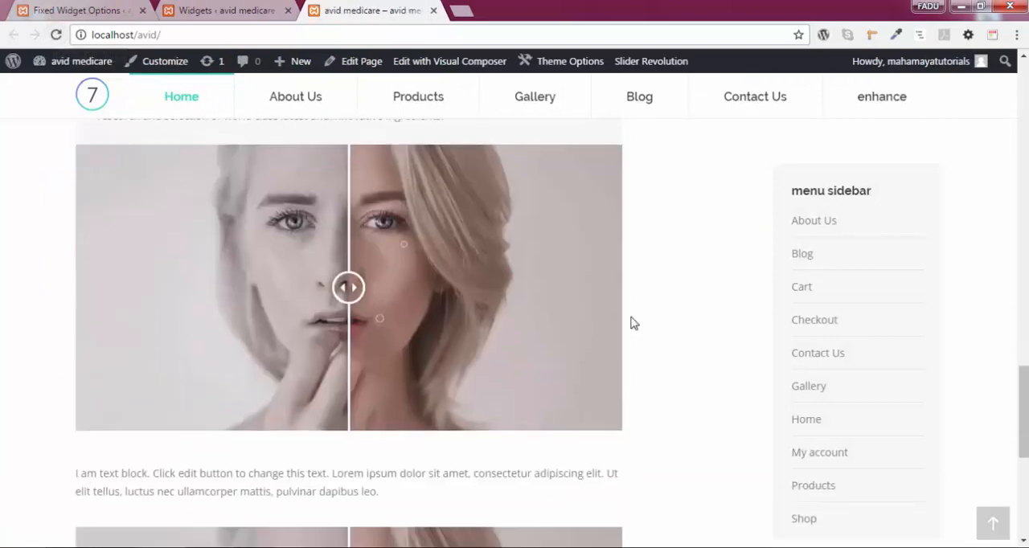
scroll("down", 3)
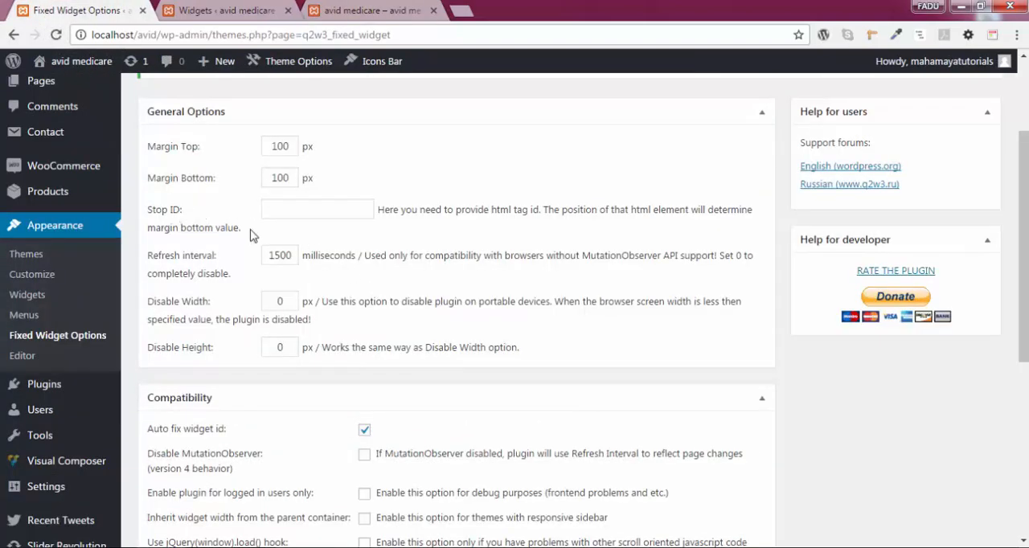
mouse_move(336, 227)
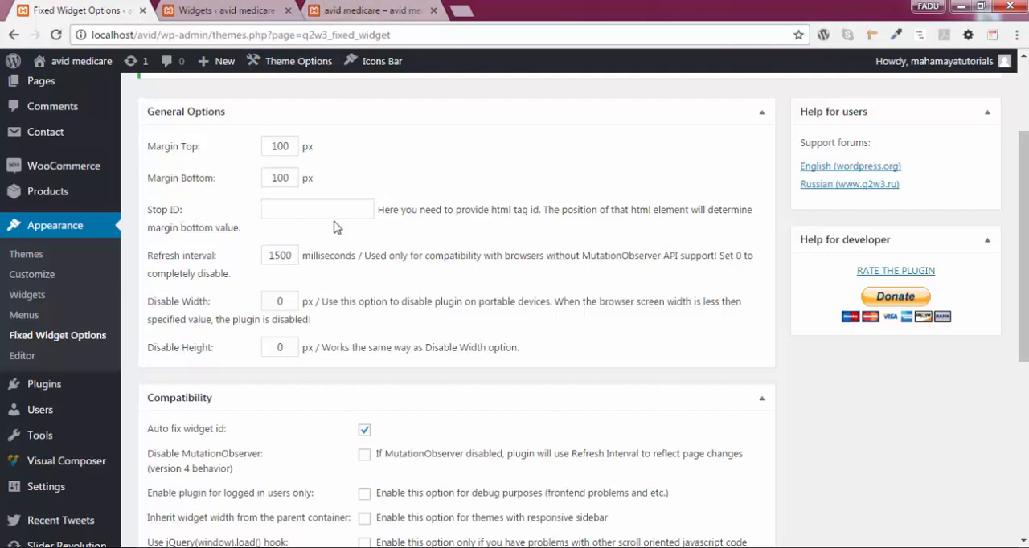
Step: Verify on the live front page that the menu sidebar stays fixed, then return to settings
left_click(370, 10)
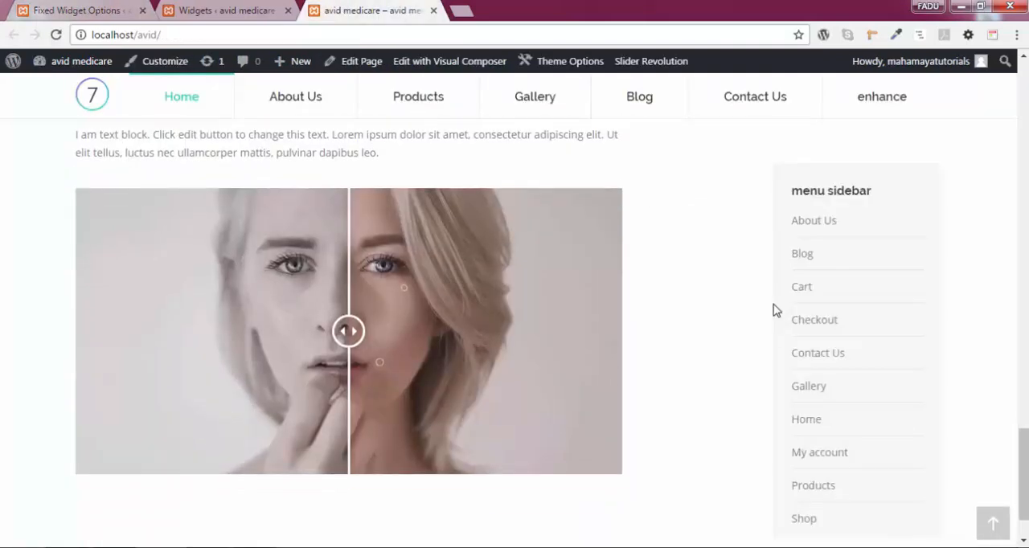
scroll("down", 3)
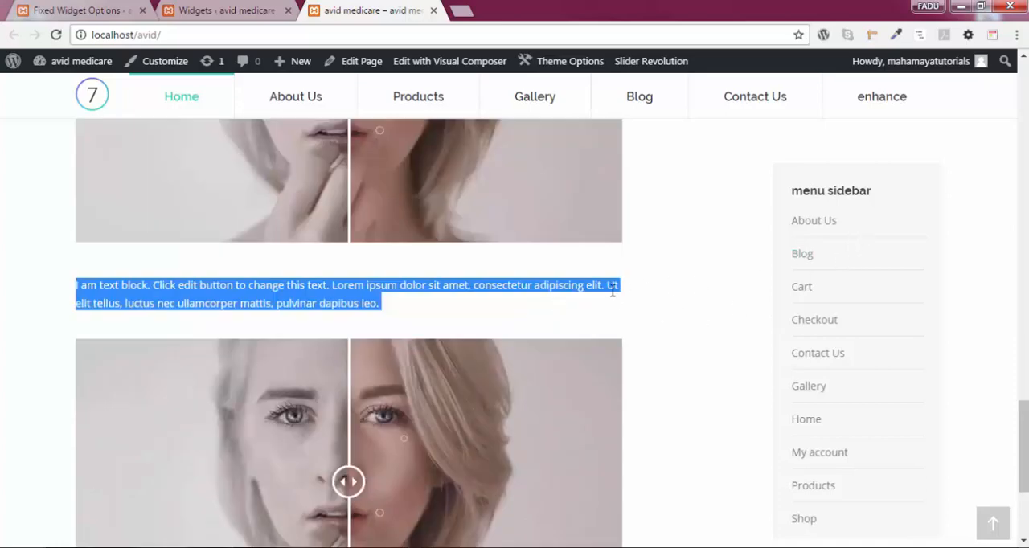
left_click(286, 287)
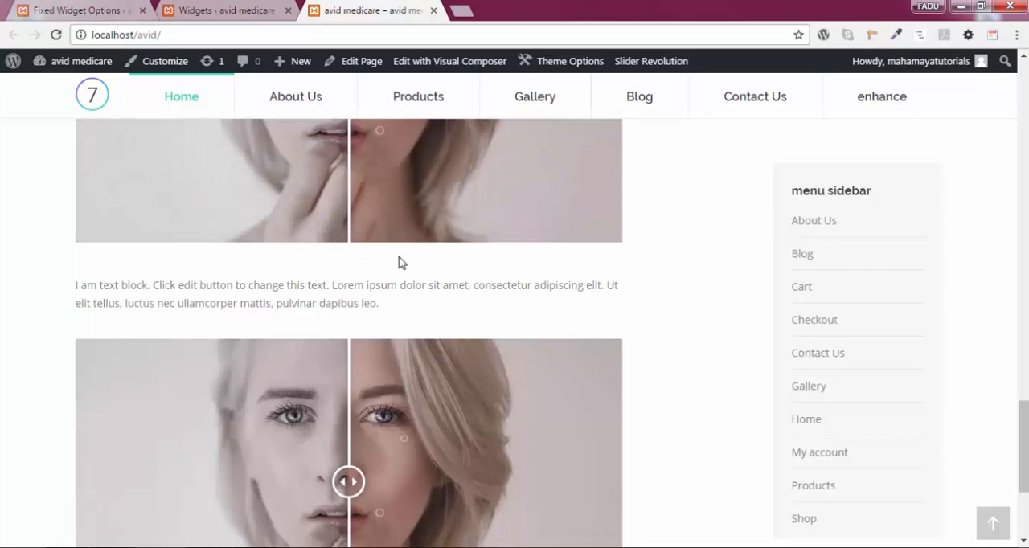
left_click(73, 9)
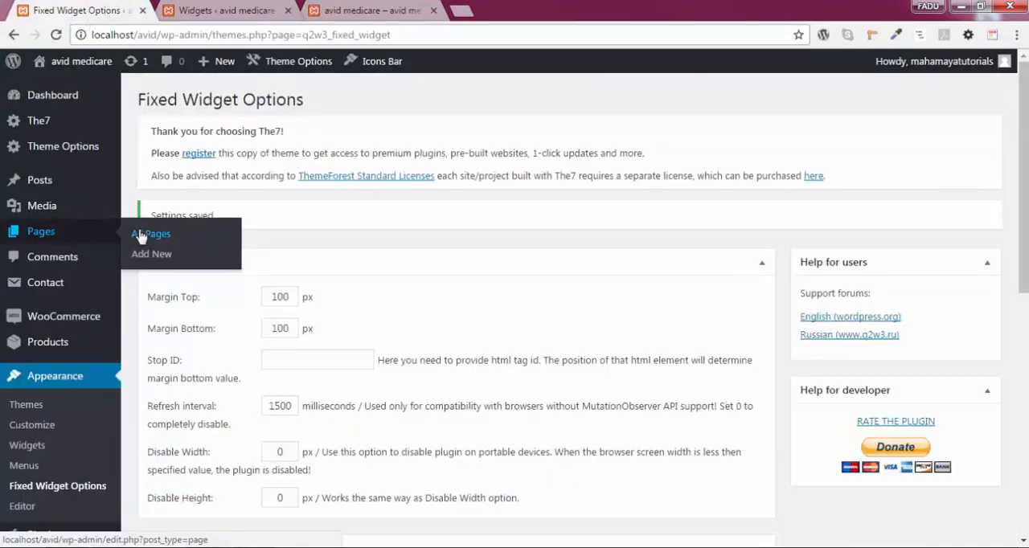
Step: From All Pages, edit the Home front page to view its Page Margins, then return to the live site
left_click(149, 233)
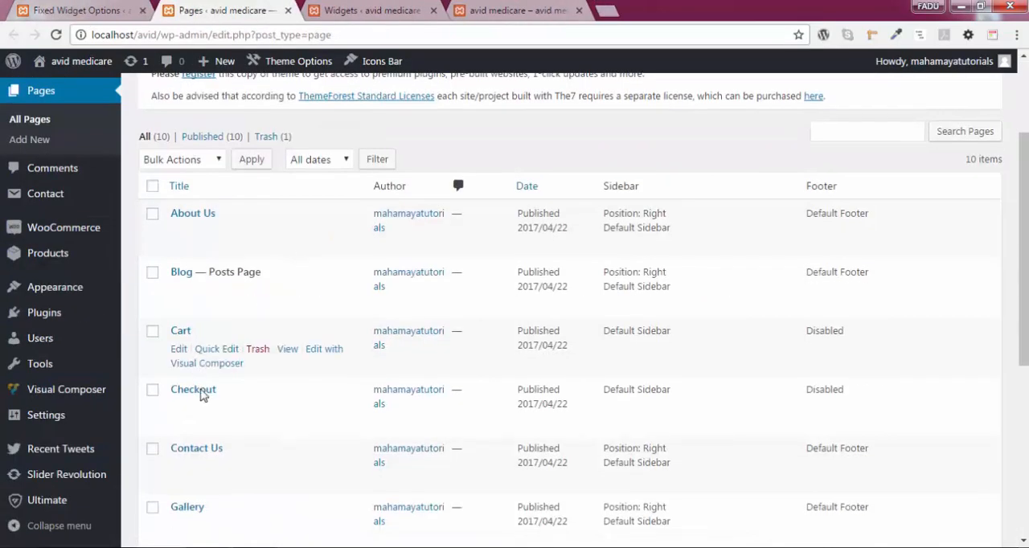
left_click(179, 435)
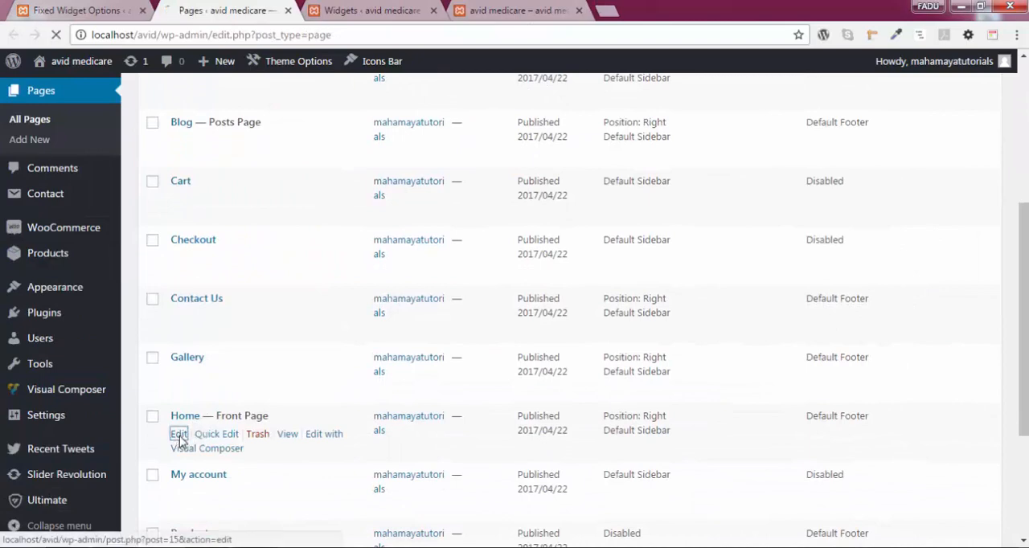
left_click(179, 434)
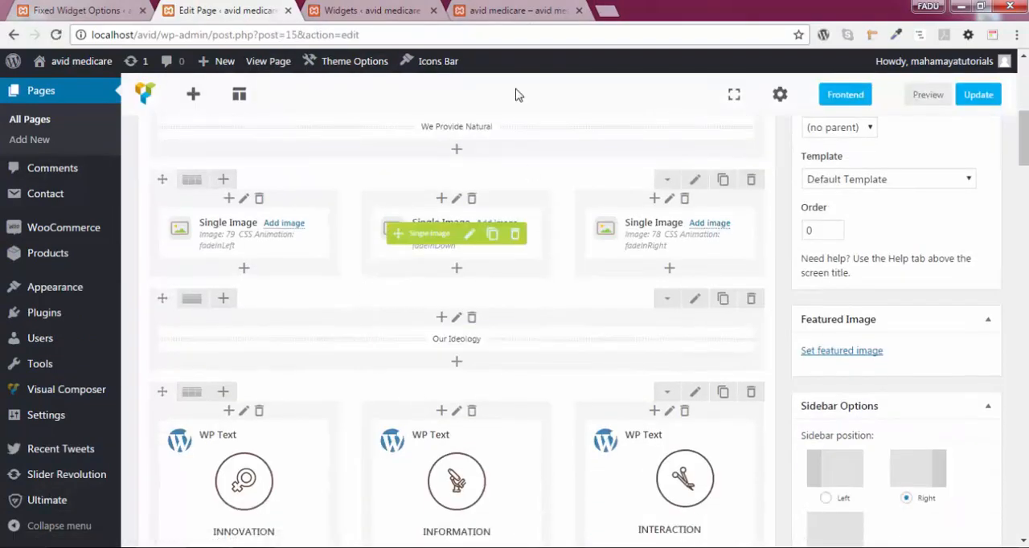
mouse_move(409, 358)
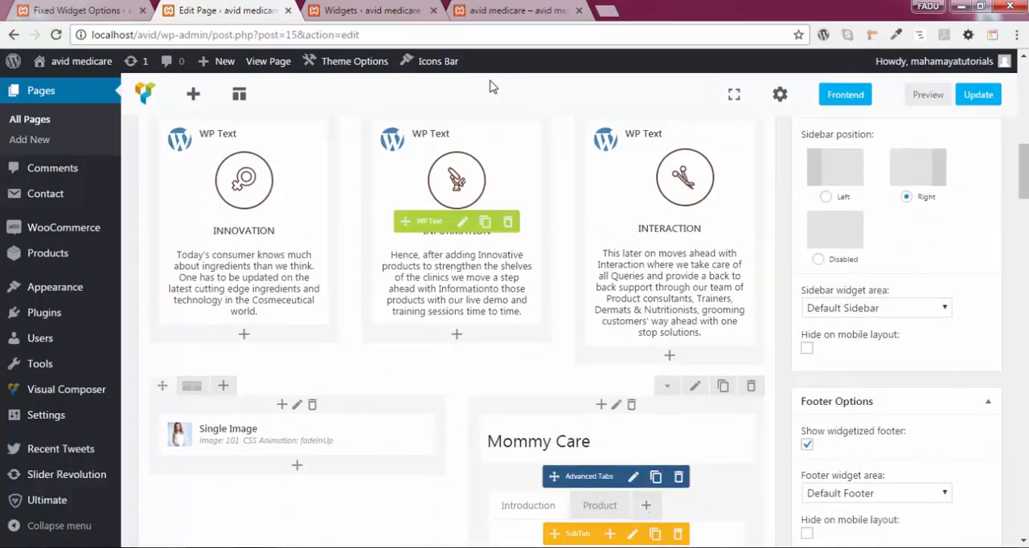
scroll("down", 3)
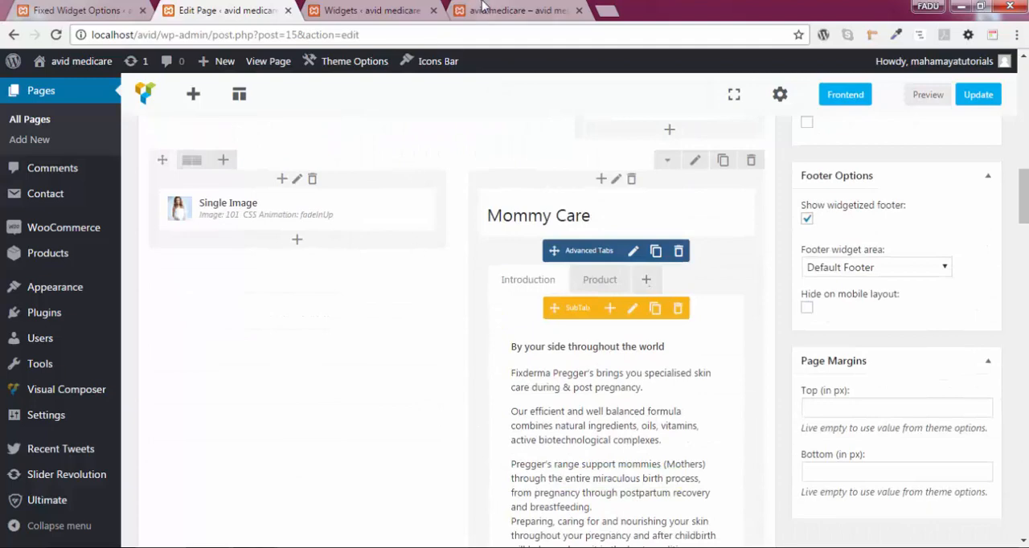
left_click(514, 9)
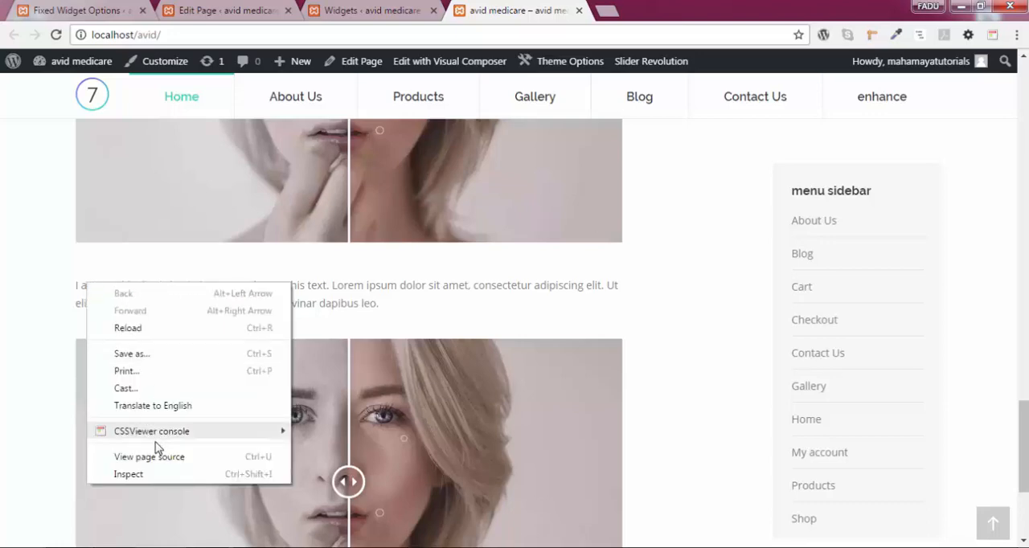
Step: Return to the Home page editor and scroll through its layout
left_click(129, 472)
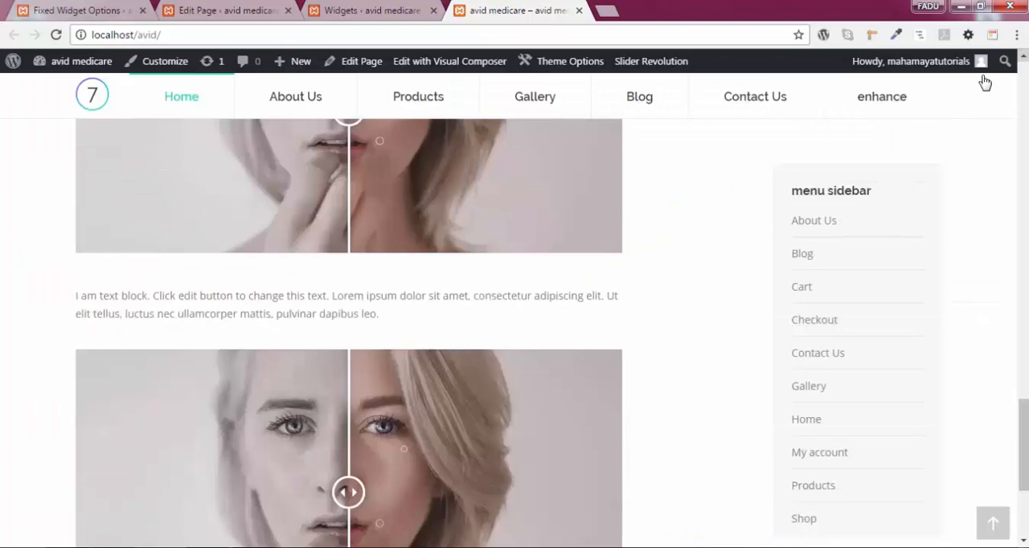
scroll("down", 3)
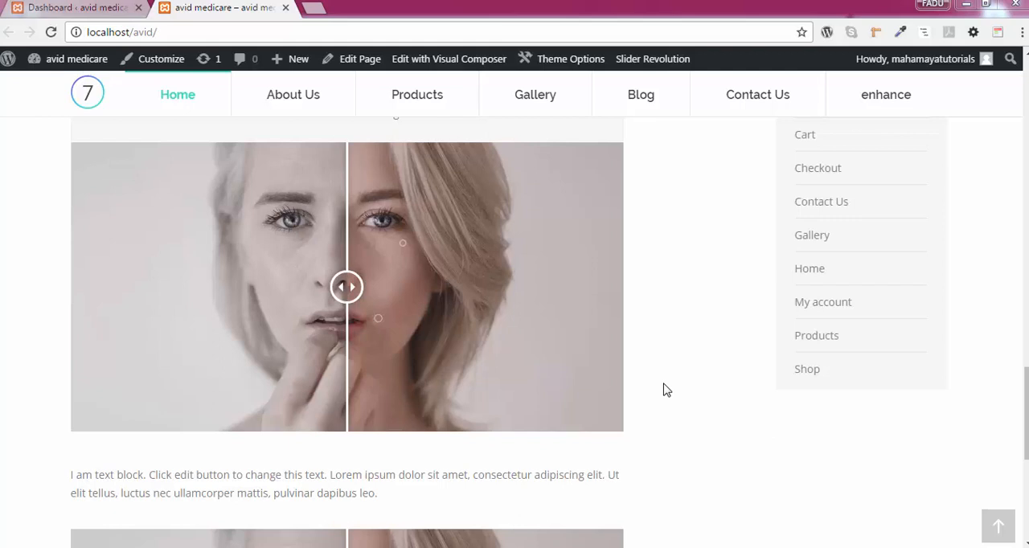
mouse_move(682, 435)
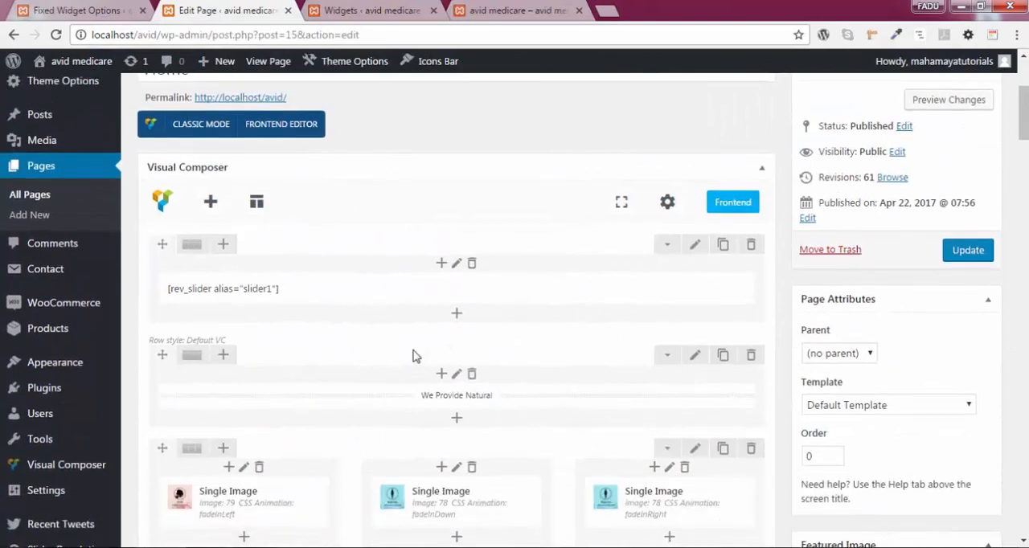
scroll("down", 3)
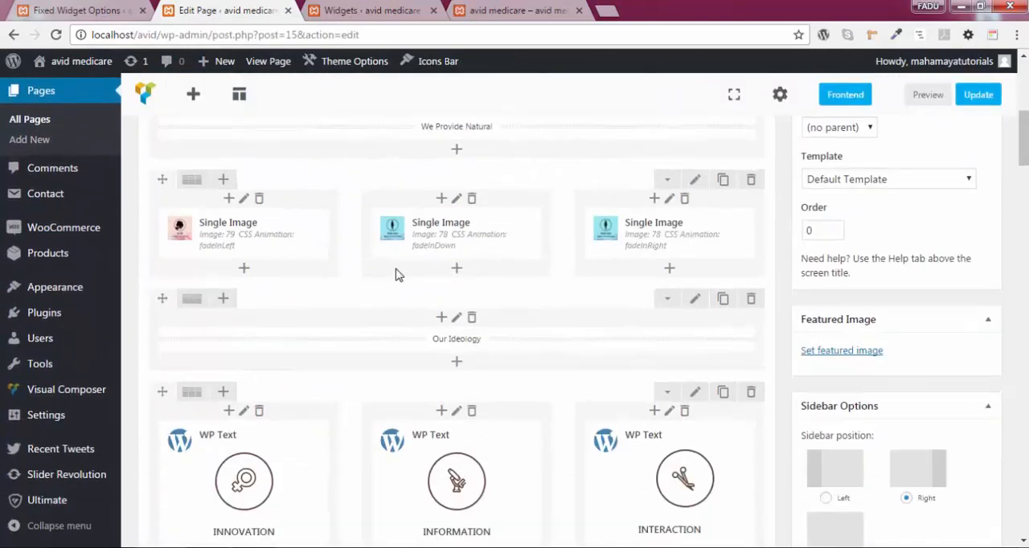
scroll("down", 3)
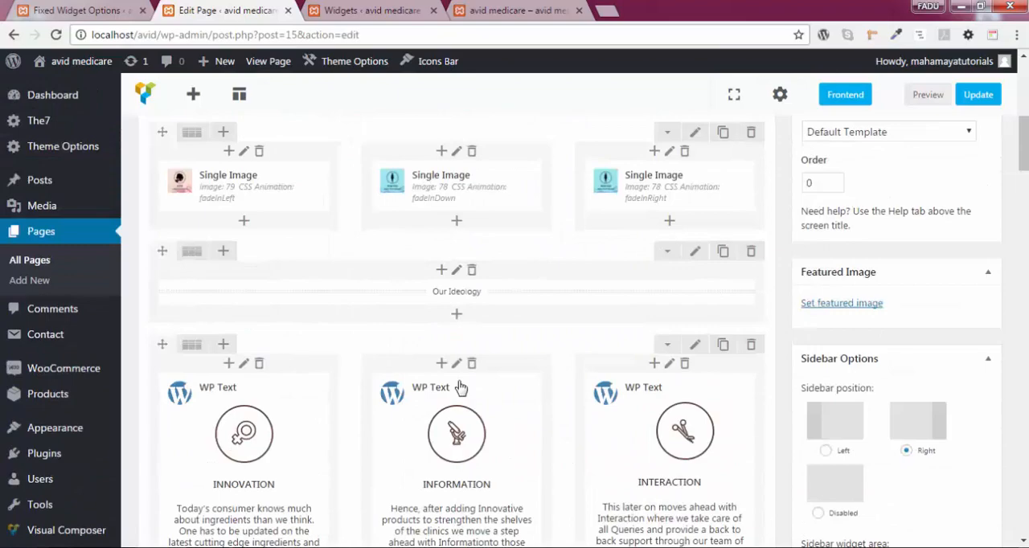
scroll("down", 3)
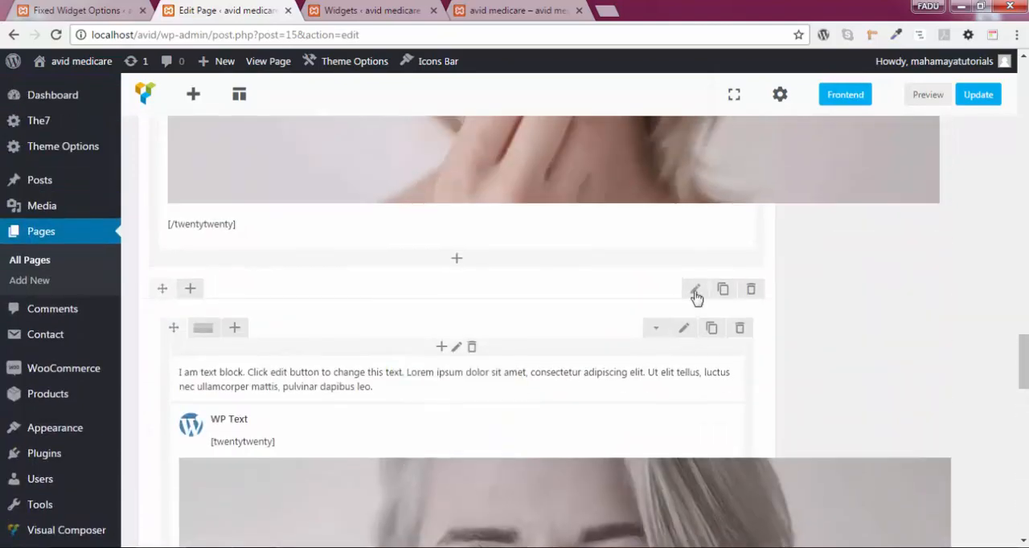
mouse_move(695, 289)
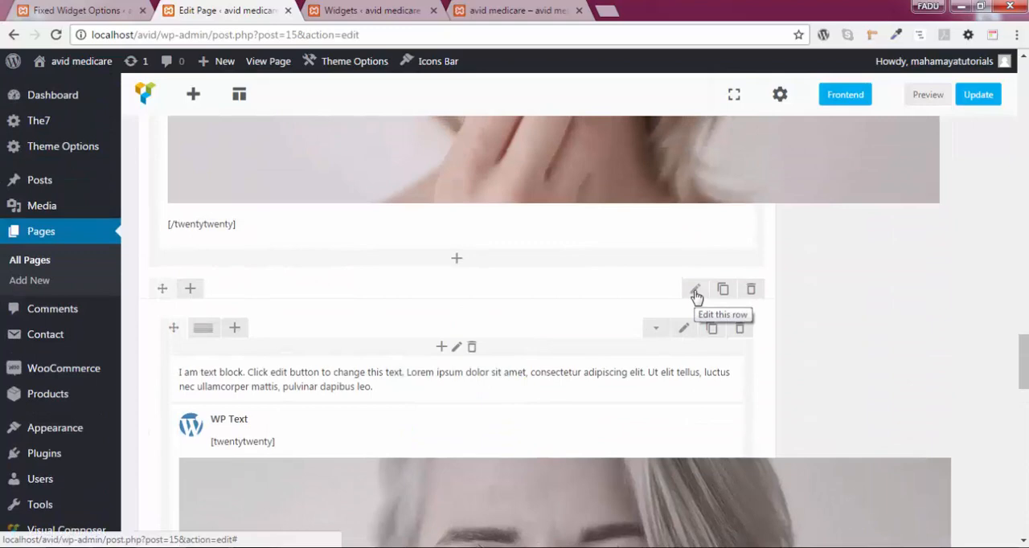
Step: Open and close the image comparison row's Section Settings unsaved, then scroll to the text block row
left_click(695, 289)
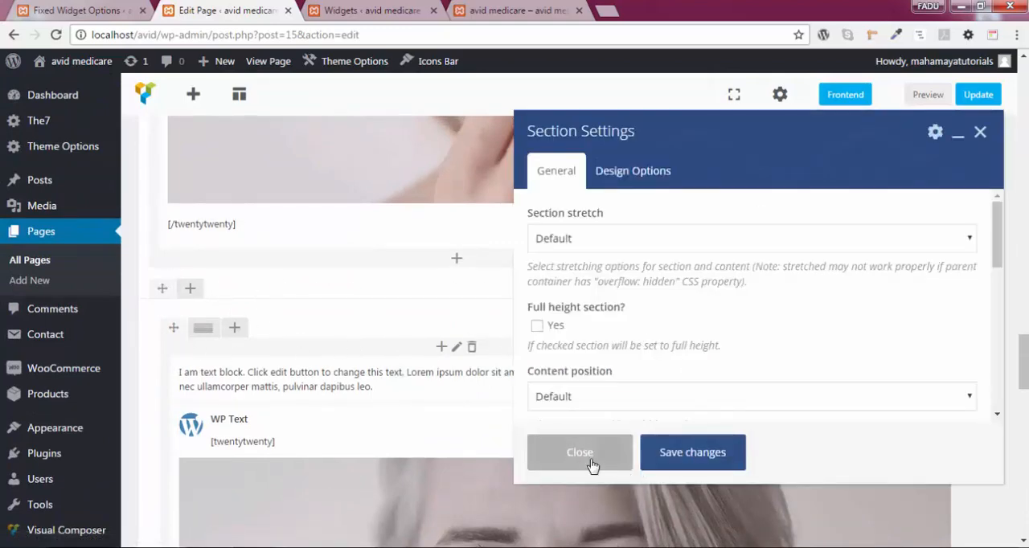
left_click(578, 452)
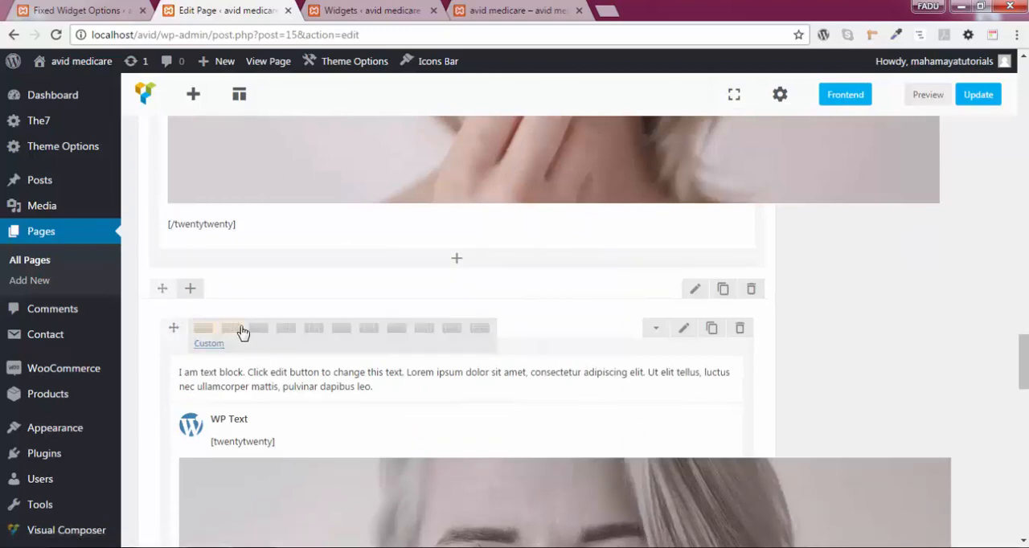
scroll("down", 3)
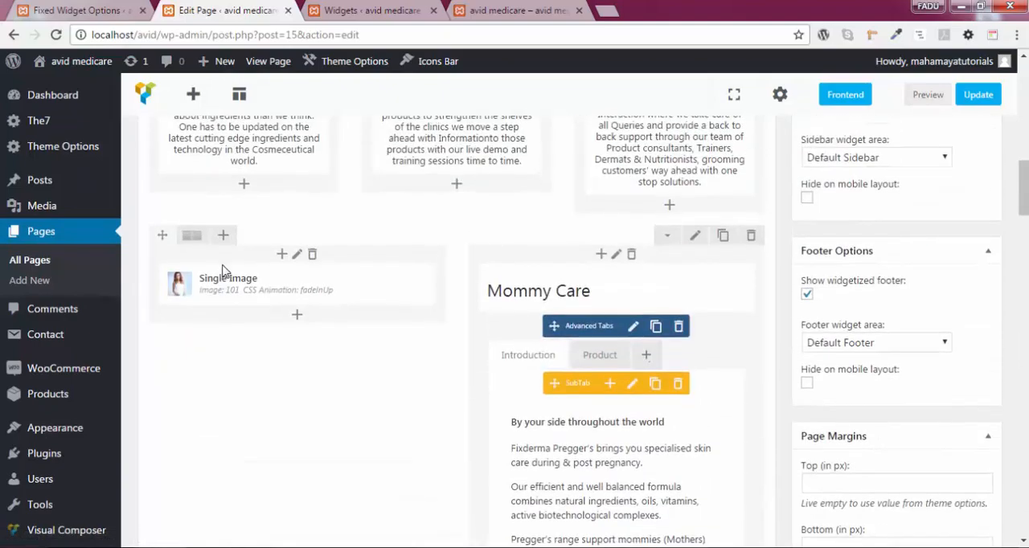
scroll("down", 3)
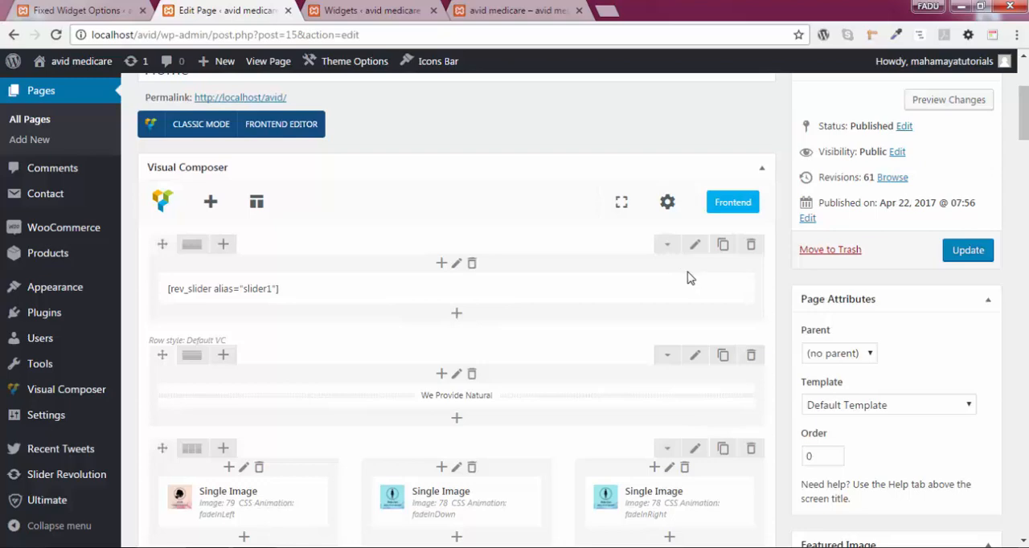
scroll("down", 3)
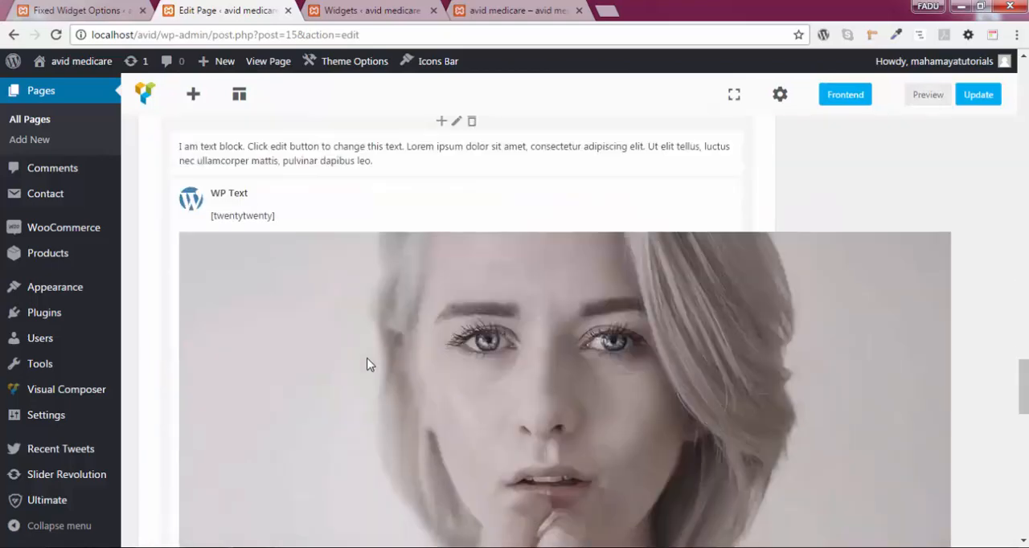
scroll("down", 3)
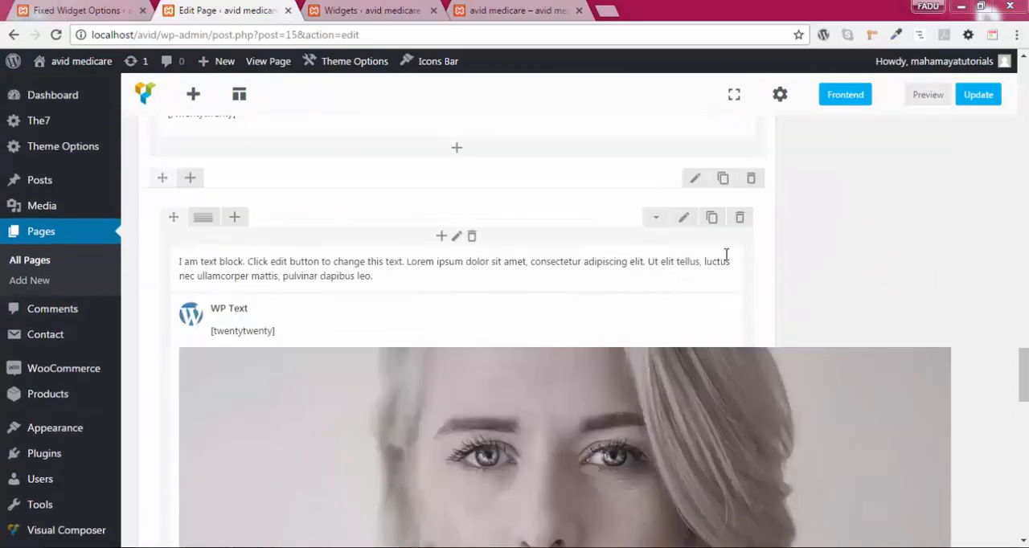
Step: Set the text-block section's Section ID to beforeandafter, save it and update the Home page
left_click(683, 217)
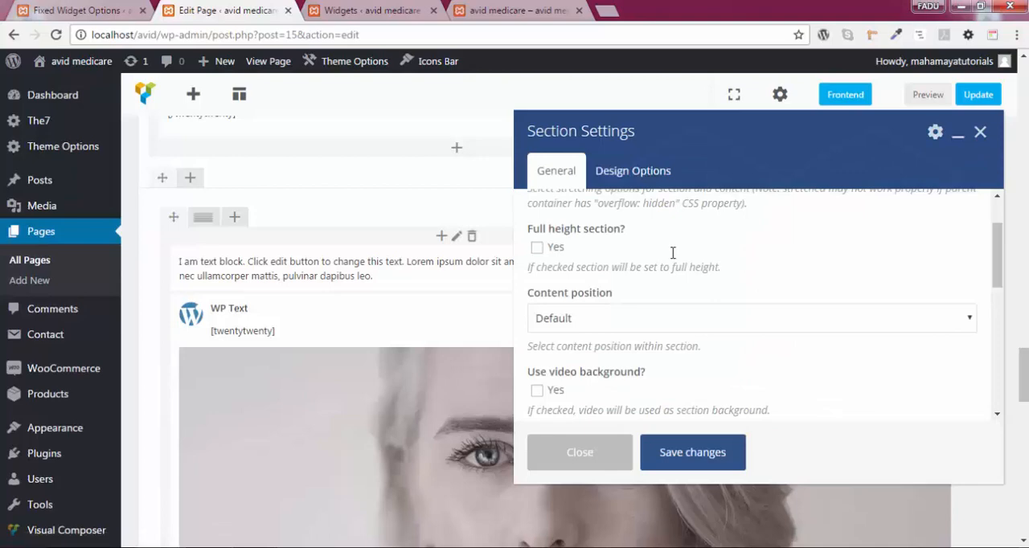
scroll("down", 3)
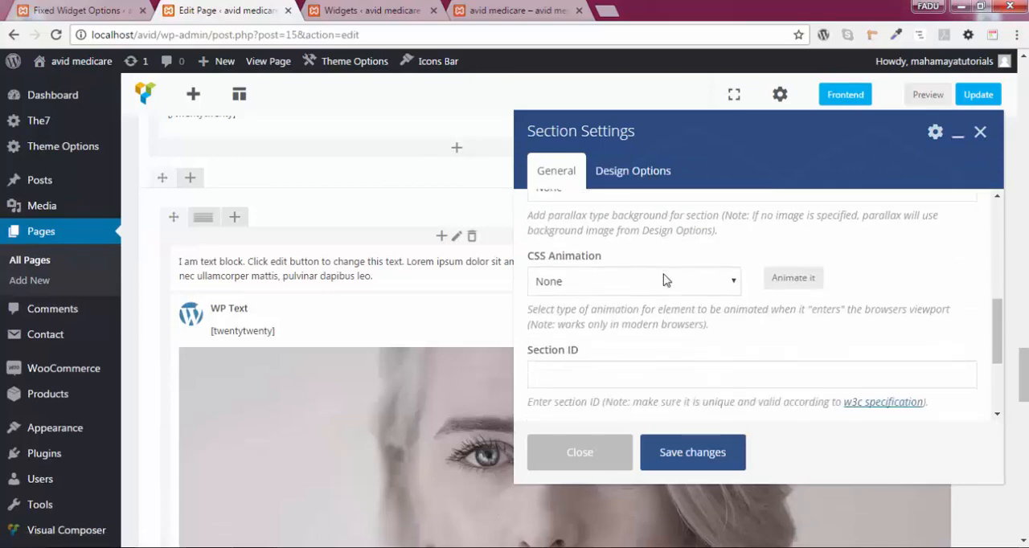
scroll("down", 3)
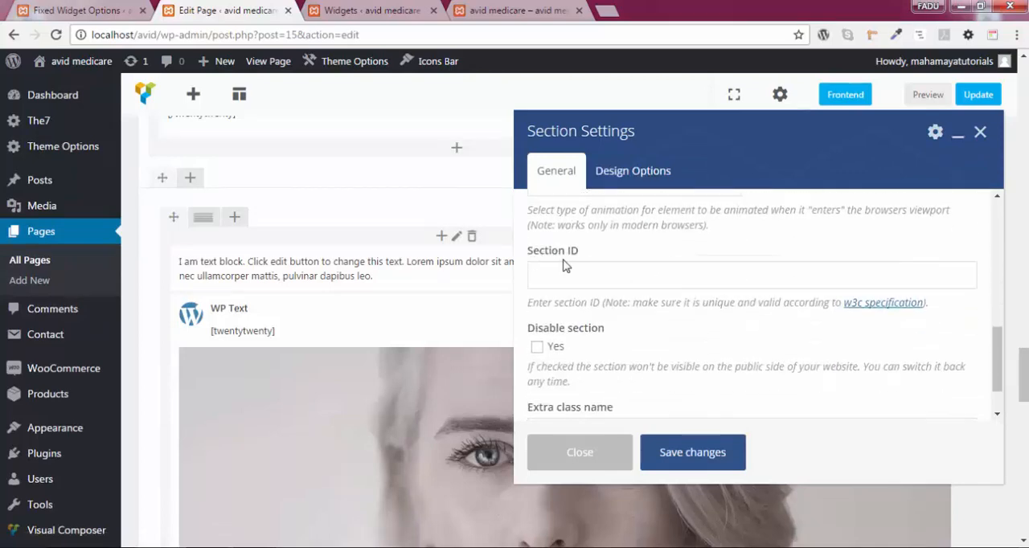
left_click(753, 275)
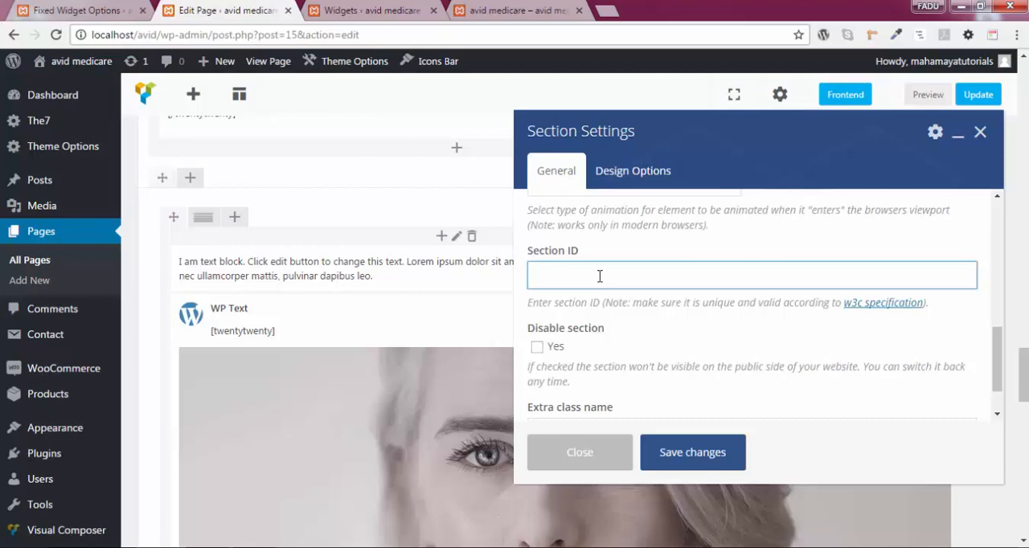
type("beforeandafter")
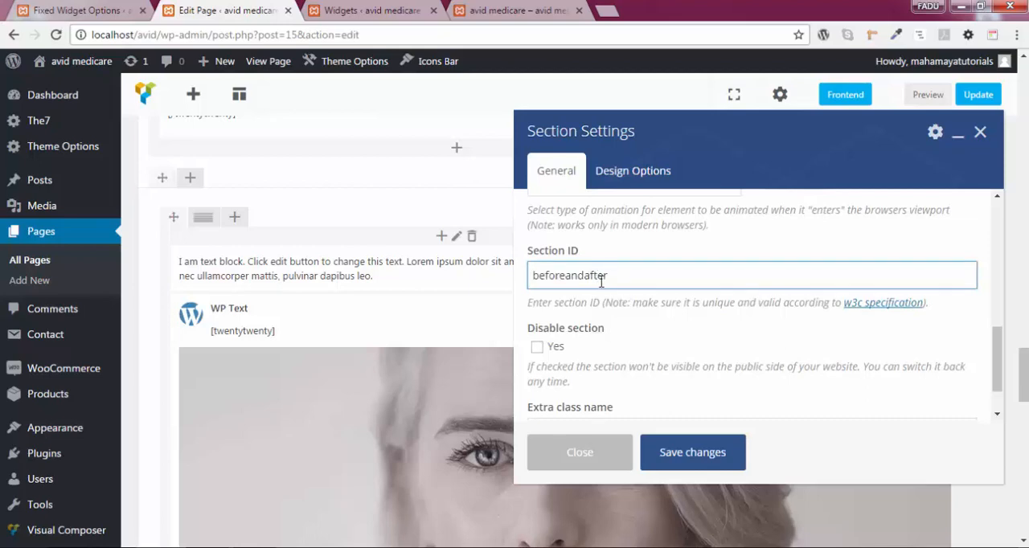
mouse_move(335, 346)
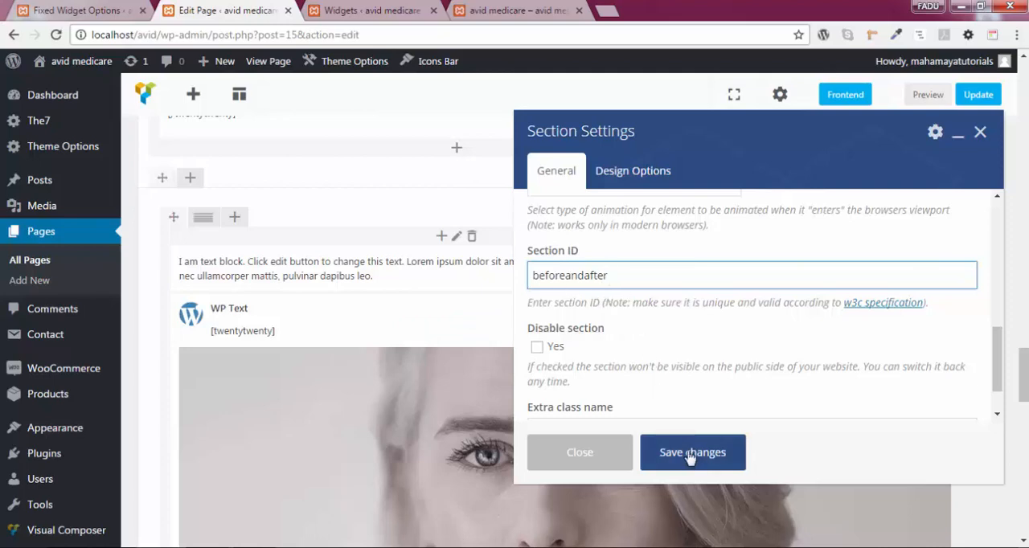
left_click(691, 452)
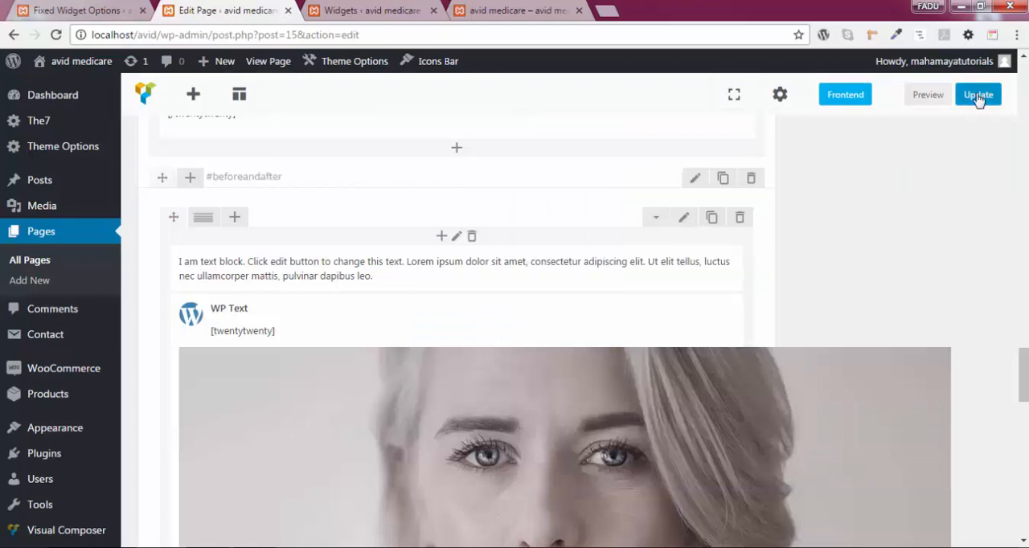
left_click(77, 10)
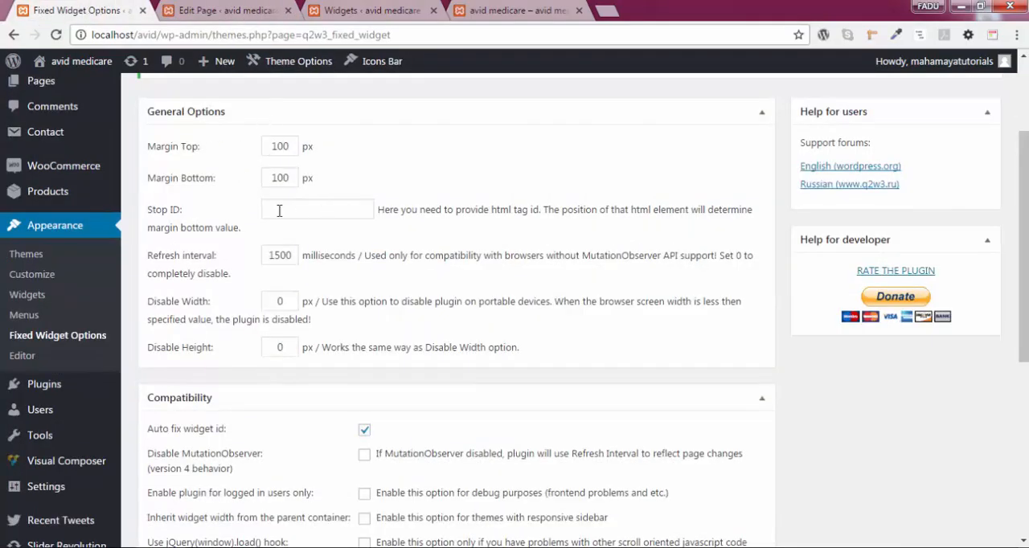
Step: Enter beforeandafter as the Fixed Widget Stop ID and save the options
left_click(317, 209)
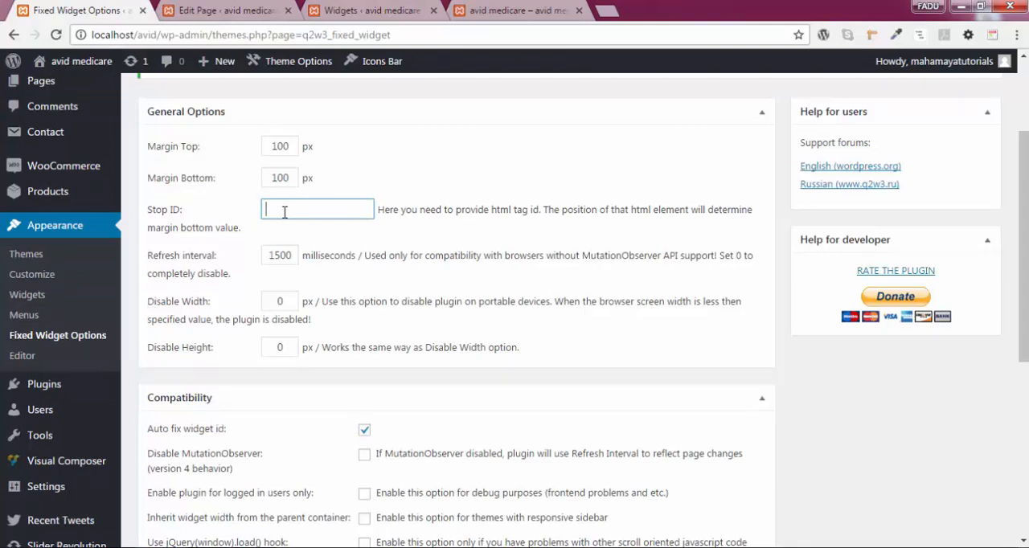
type("beforeandafter")
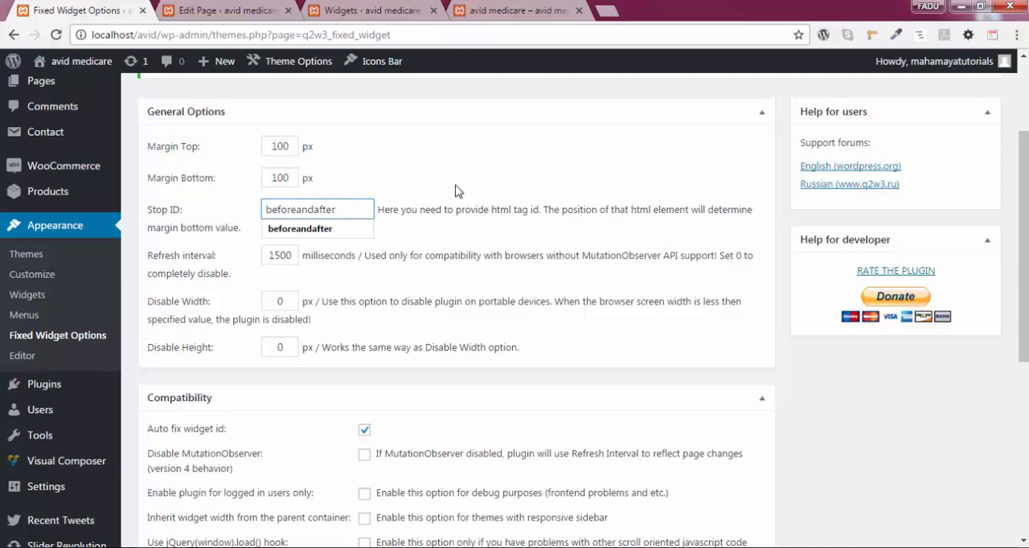
scroll("down", 3)
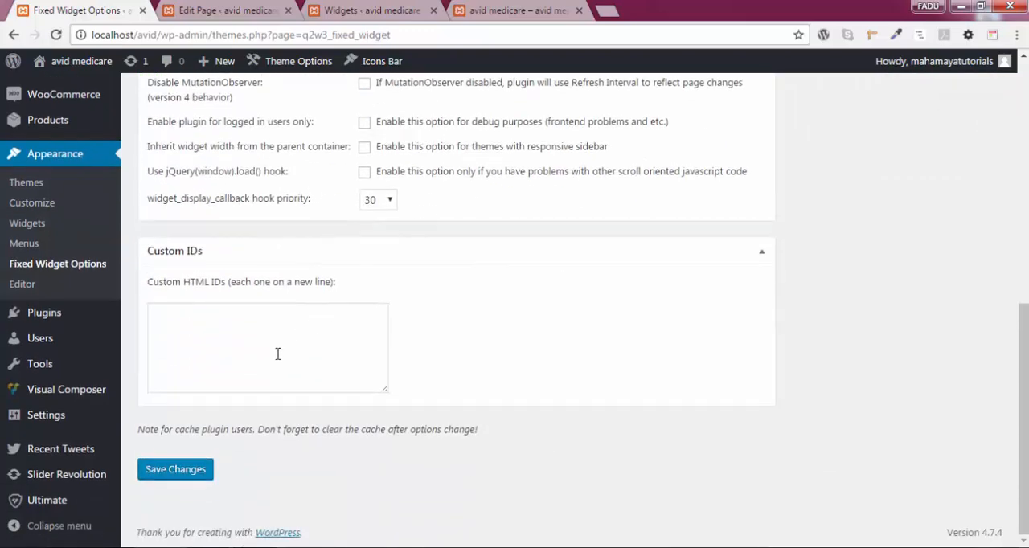
left_click(175, 469)
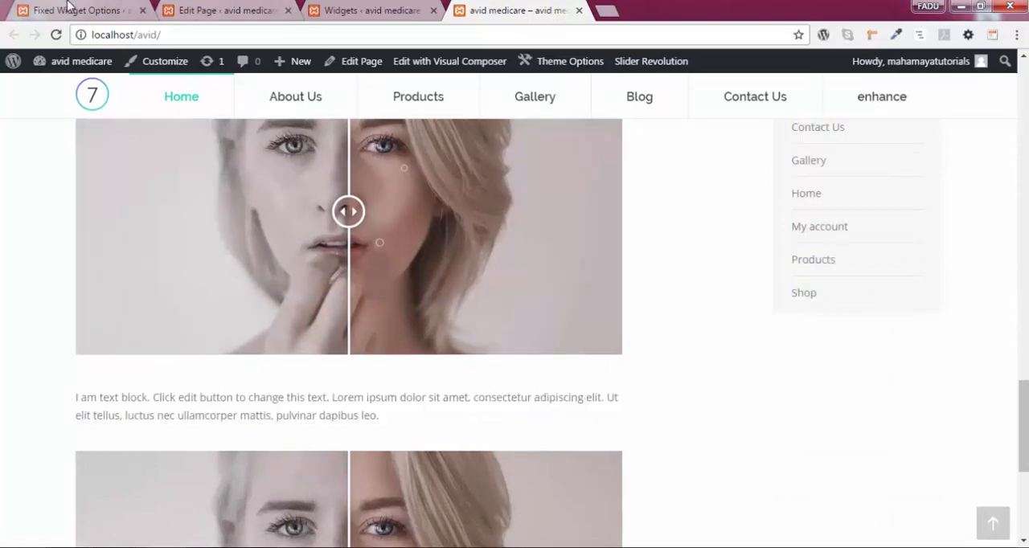
left_click(77, 10)
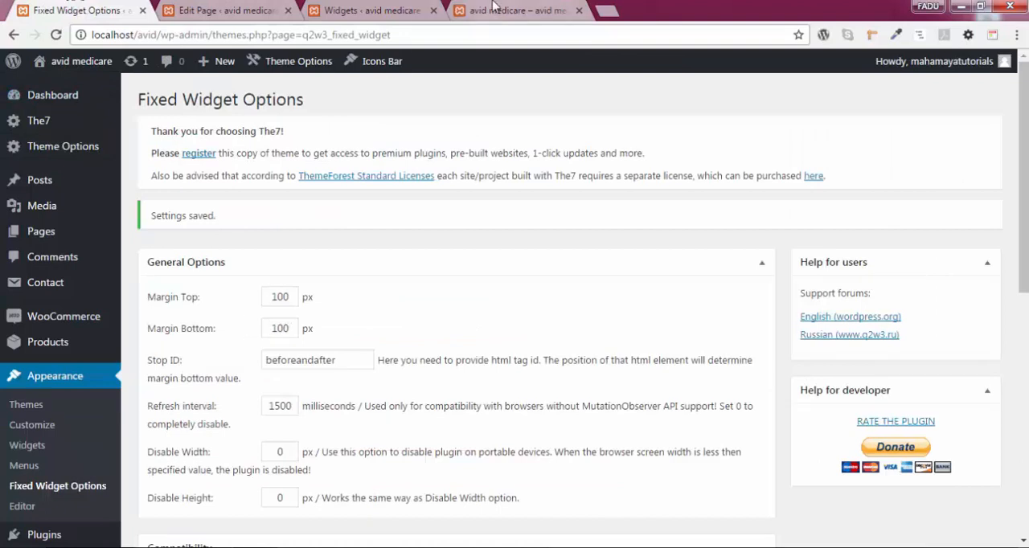
left_click(515, 9)
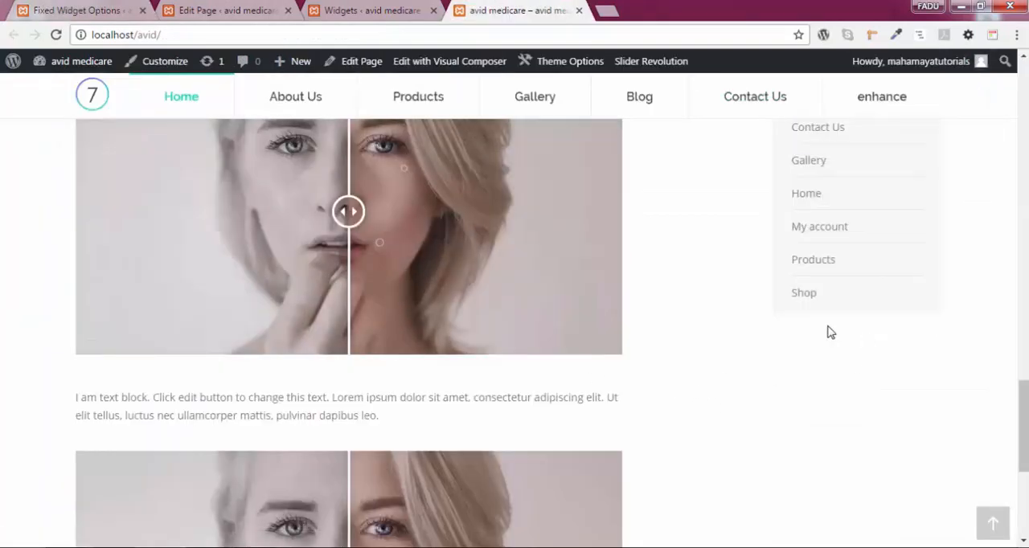
mouse_move(826, 336)
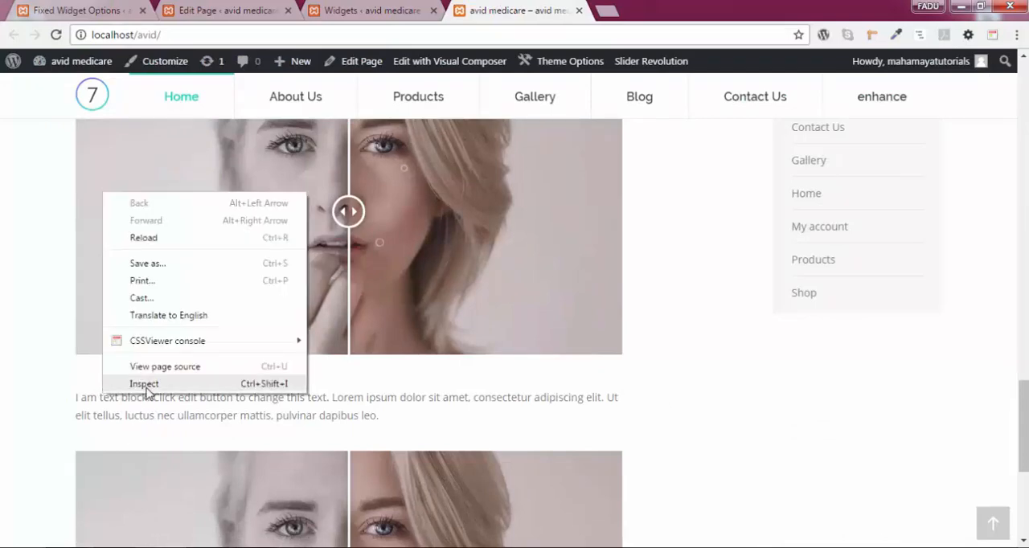
Step: Inspect the live page's markup and locate the section#beforeandafter element
left_click(145, 384)
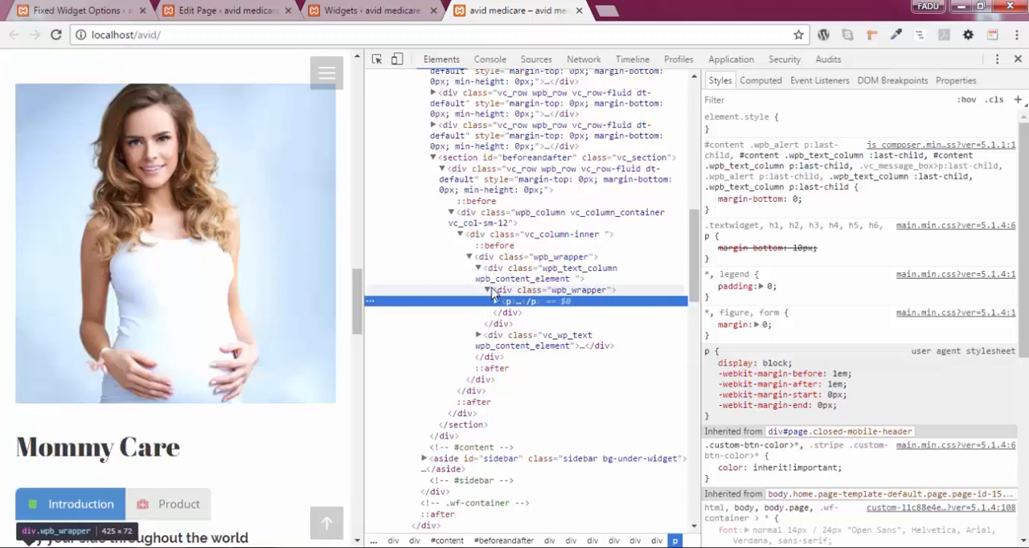
scroll("down", 3)
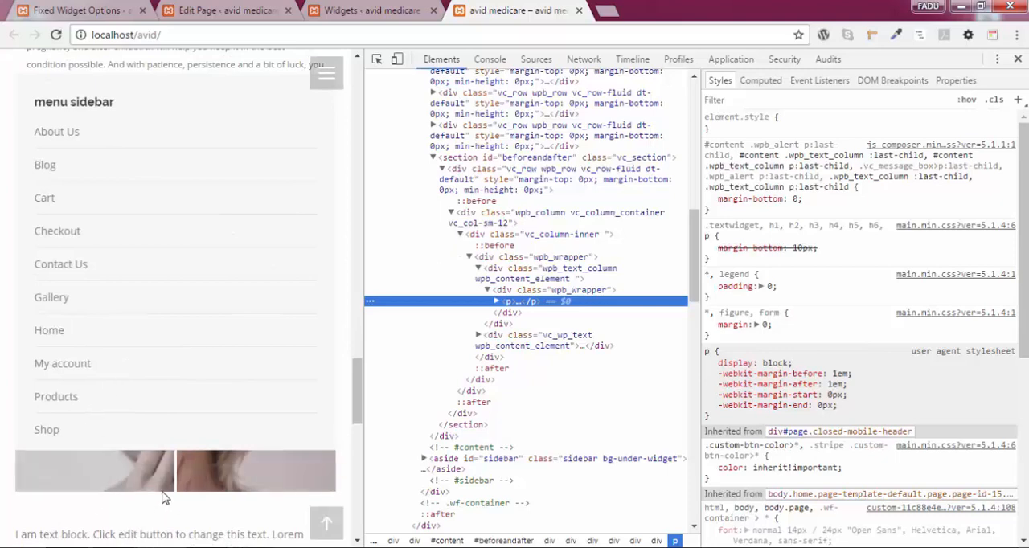
scroll("down", 3)
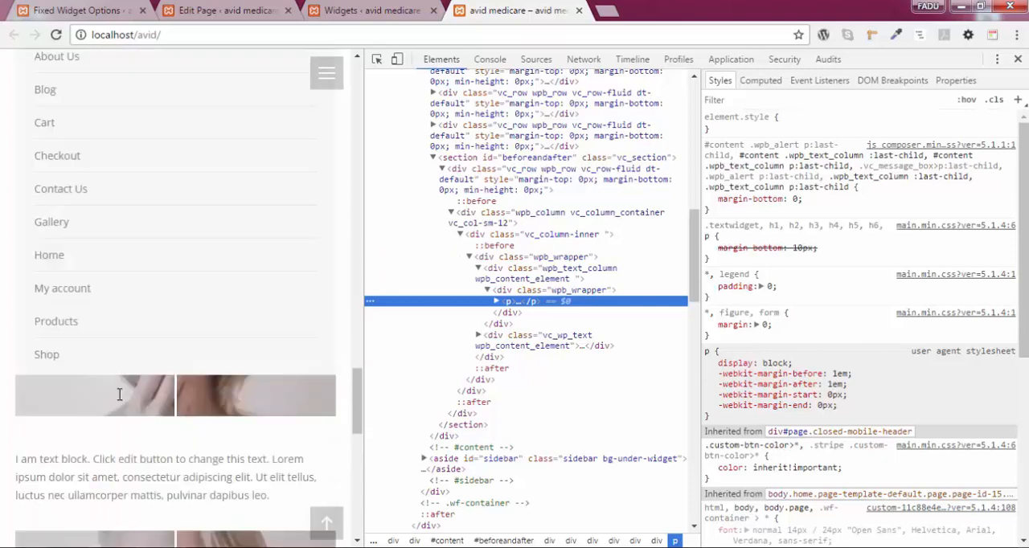
scroll("down", 3)
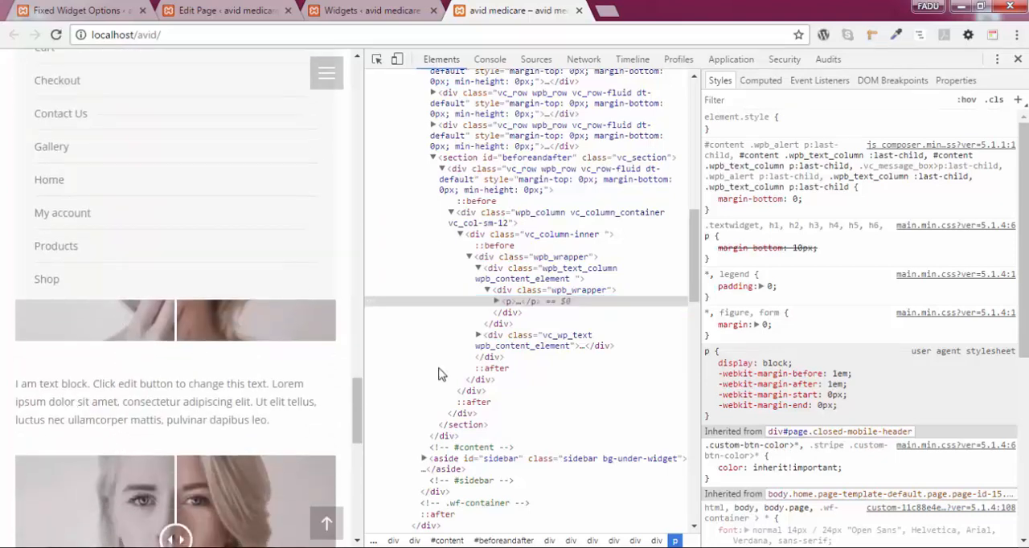
mouse_move(490, 290)
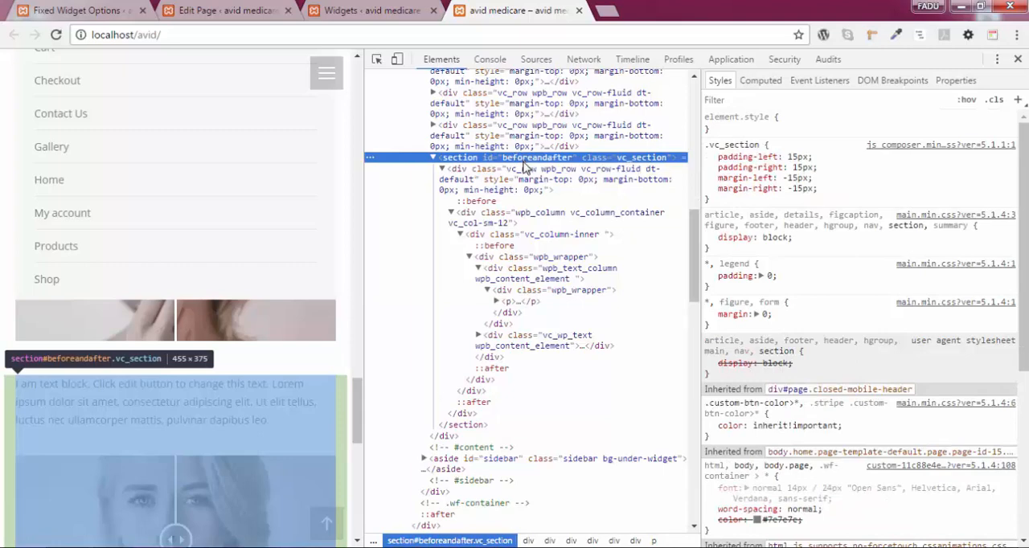
right_click(522, 157)
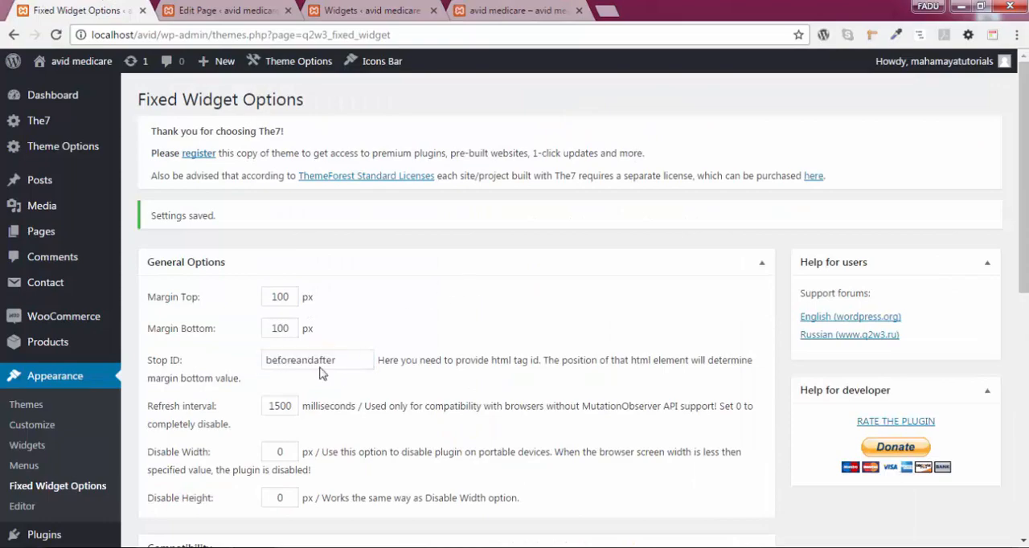
Step: Revisit the Home page editor and scroll to its image-comparison row
left_click(225, 10)
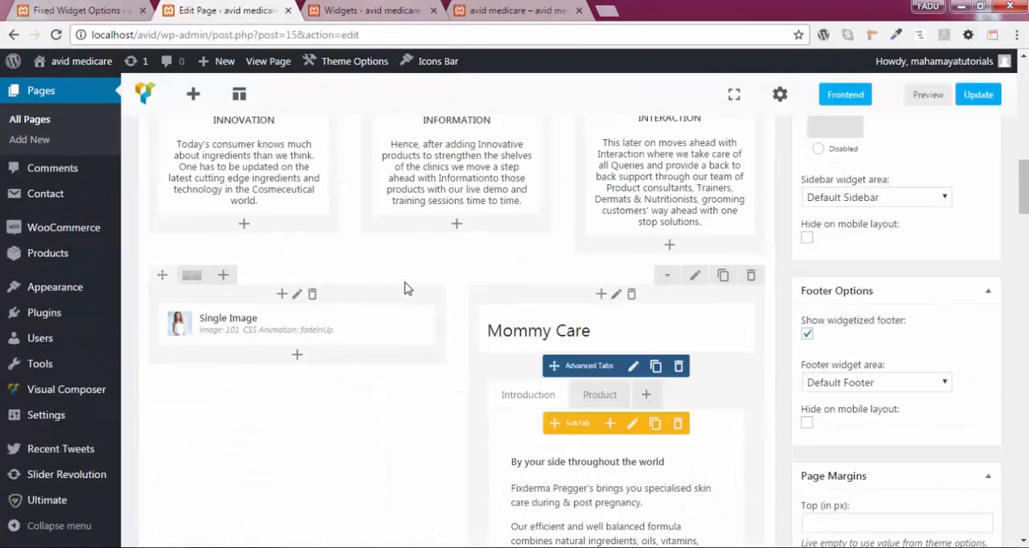
scroll("down", 3)
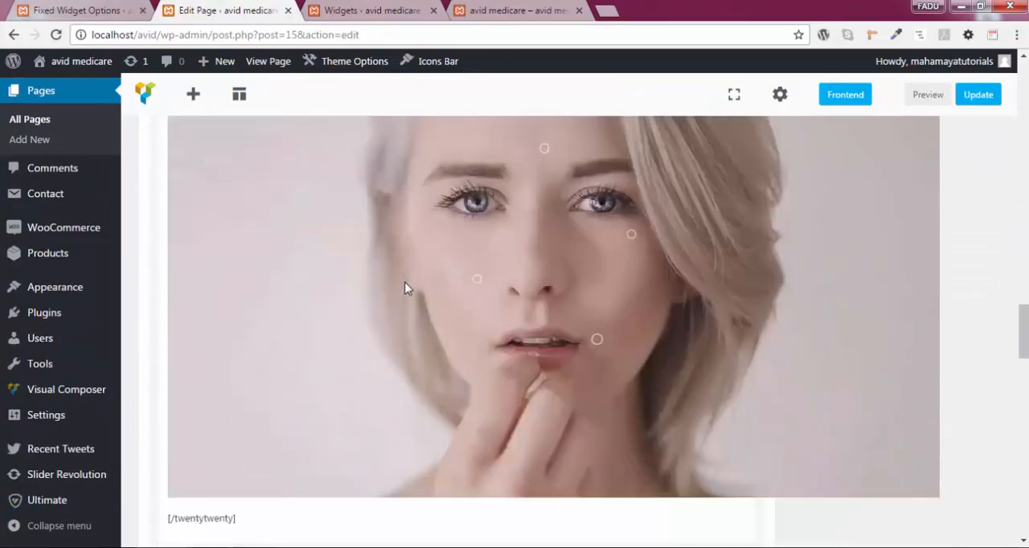
scroll("down", 3)
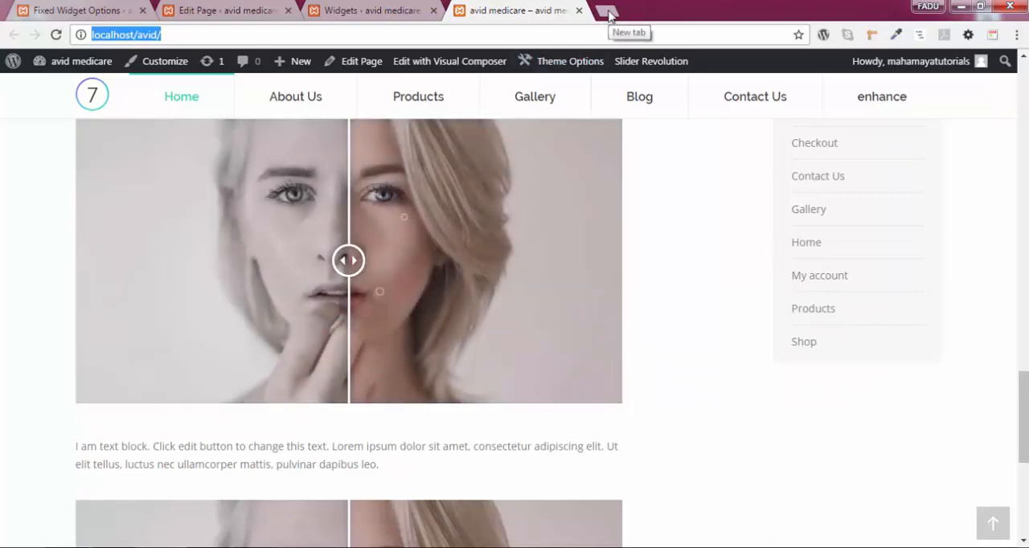
Step: Open wordpress.com in a new tab and inspect its homepage HTML structure
left_click(608, 10)
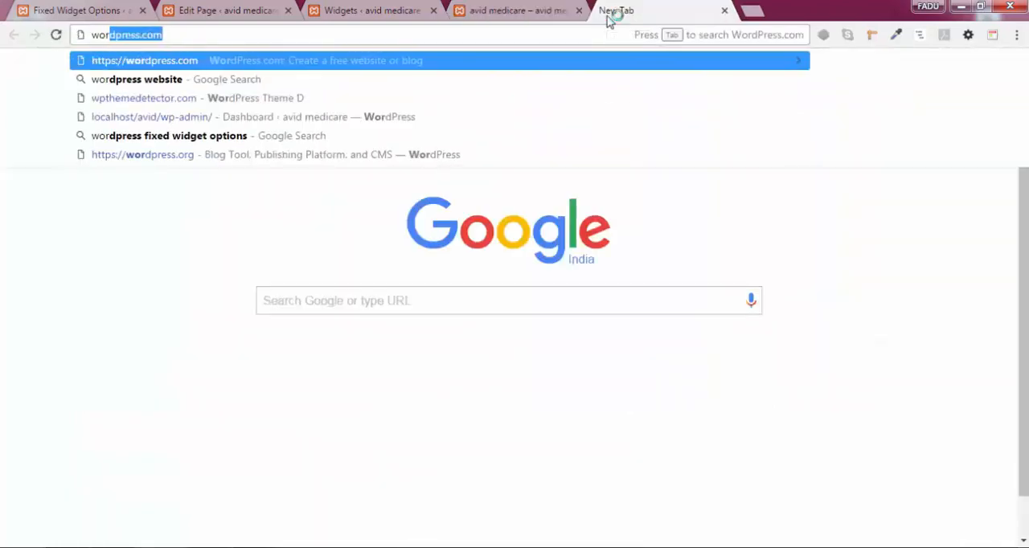
left_click(145, 61)
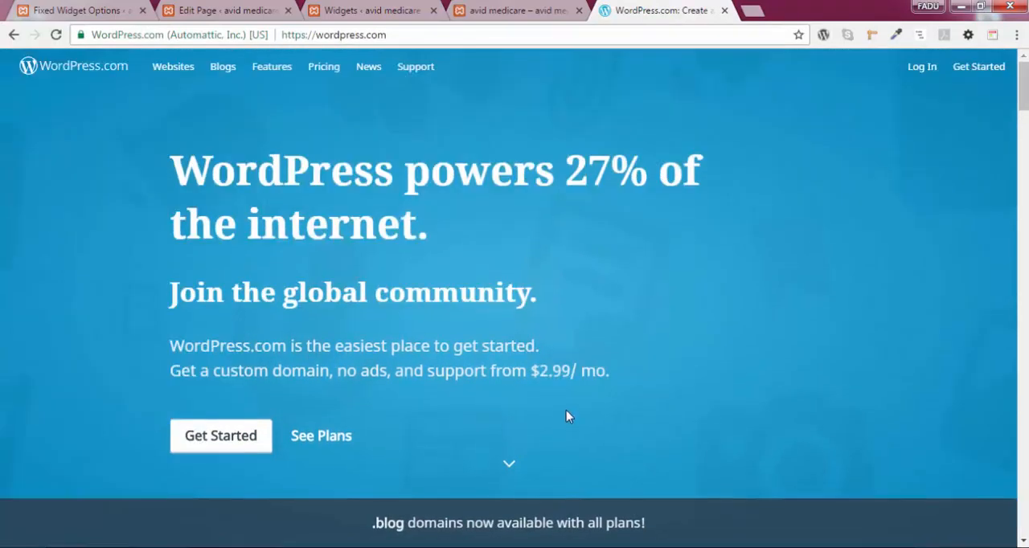
scroll("down", 3)
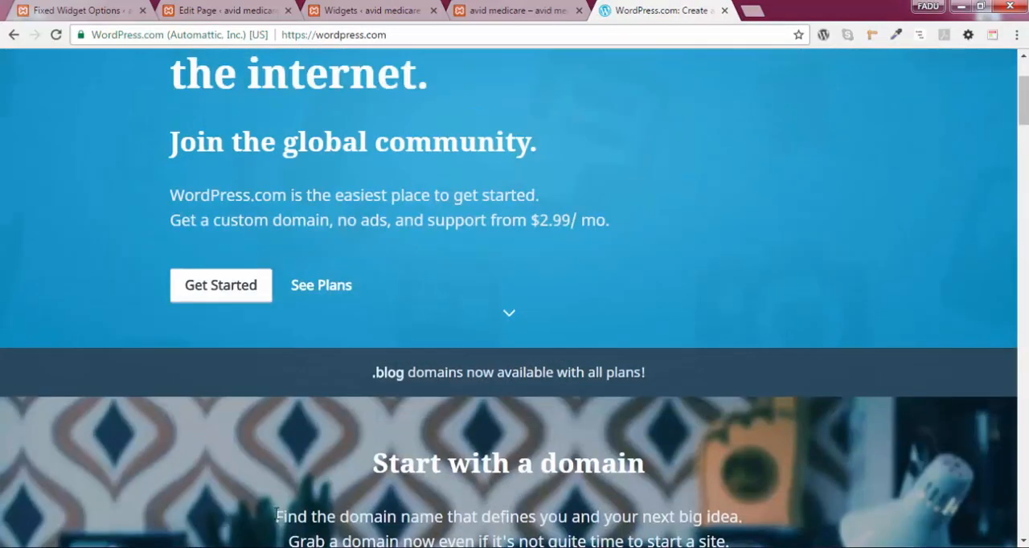
right_click(376, 241)
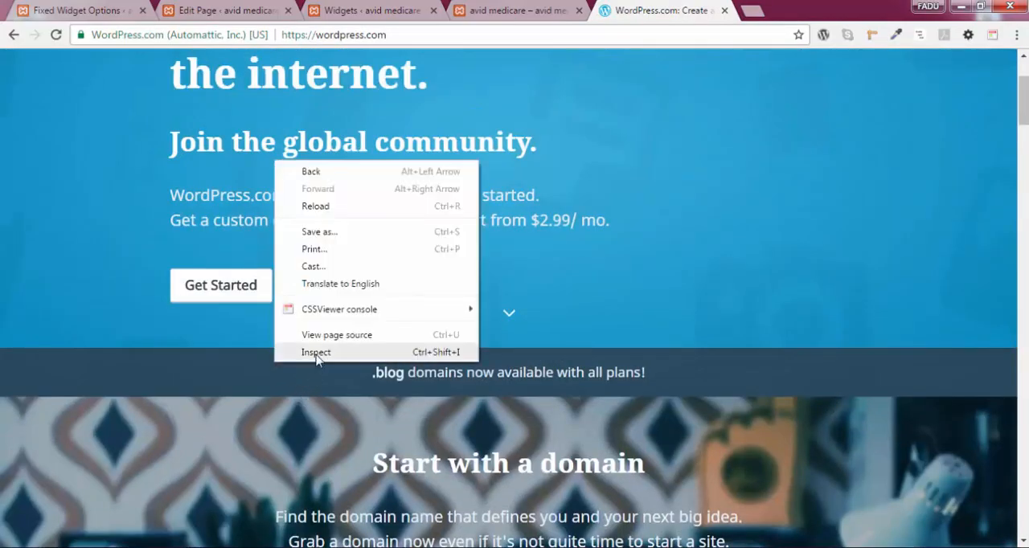
left_click(315, 353)
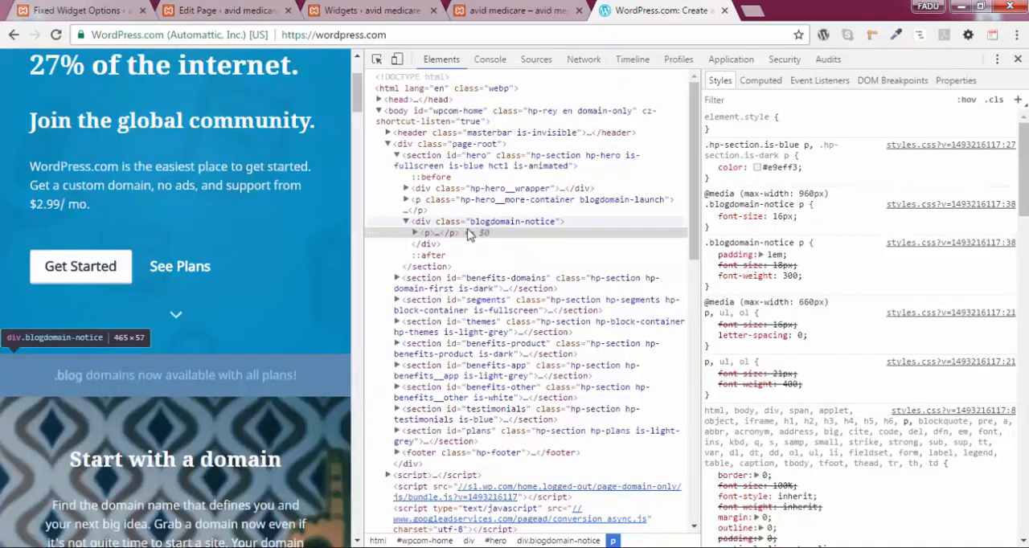
mouse_move(410, 200)
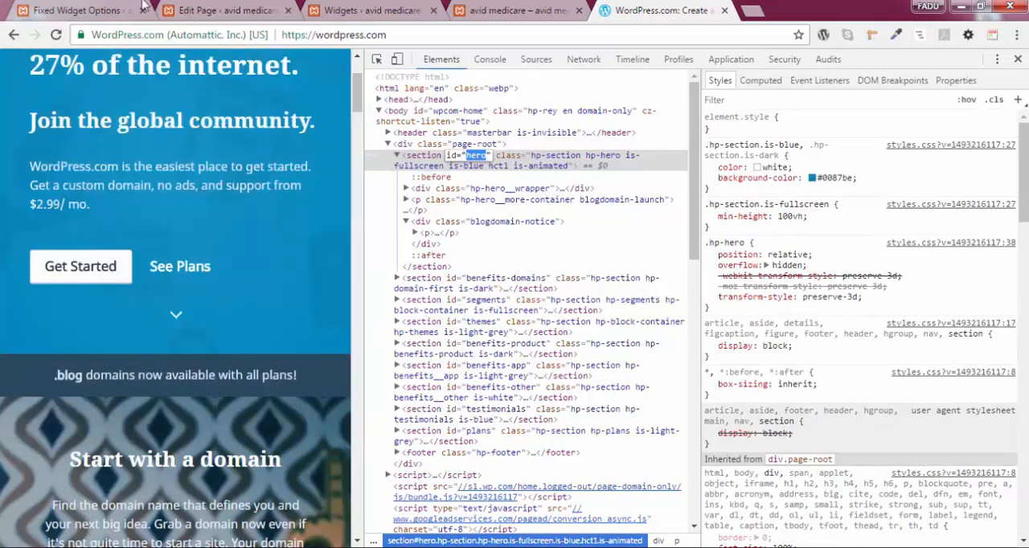
Step: Re-check the saved Stop ID, then browse the homepage's section elements and their ids
left_click(73, 9)
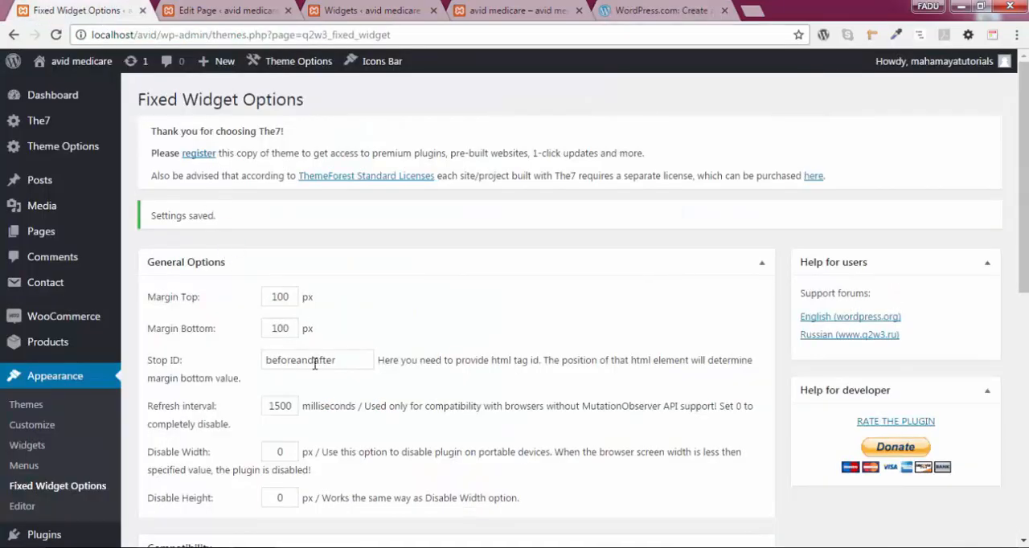
left_click(659, 9)
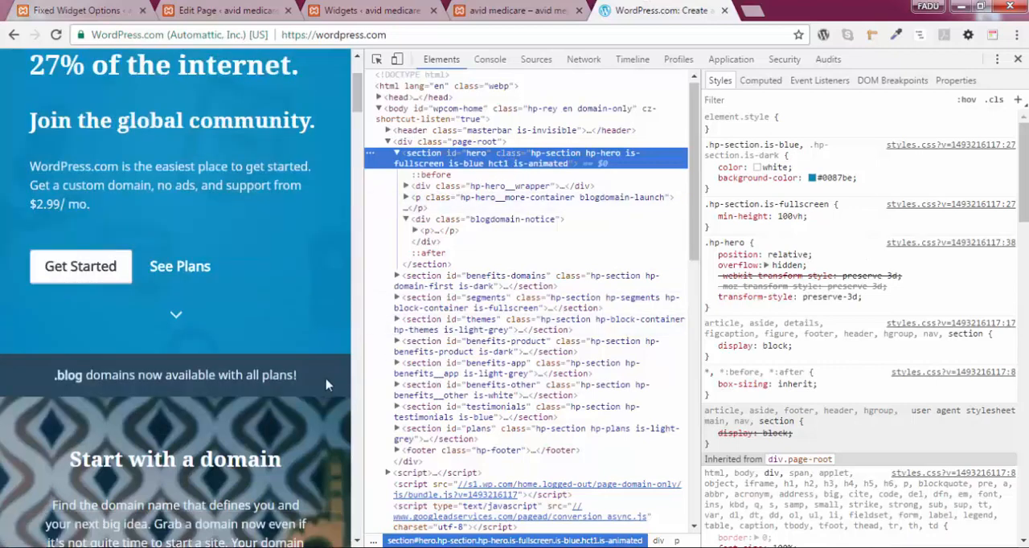
scroll("down", 3)
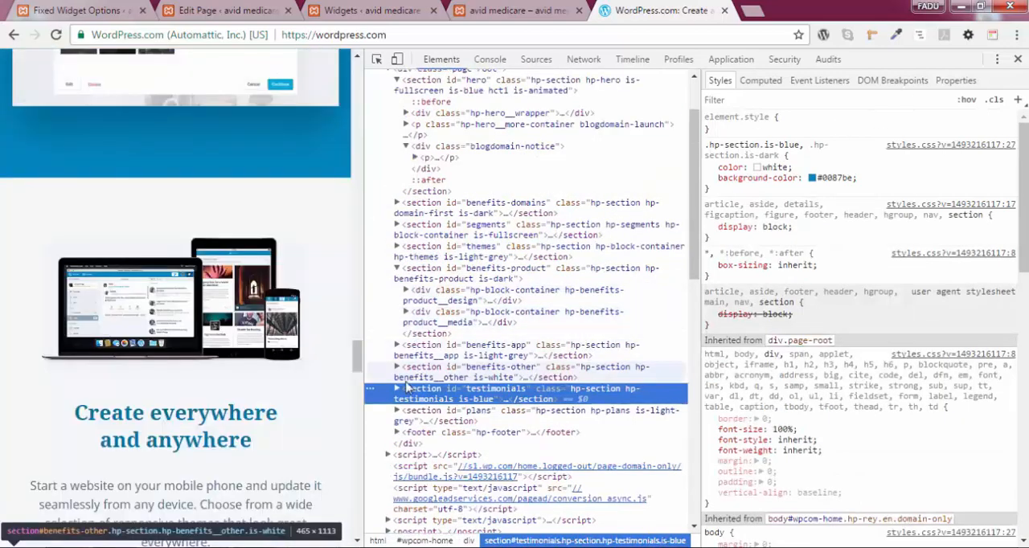
Step: Select the testimonials section's id in the Elements panel and scroll to its quotes
left_click(495, 394)
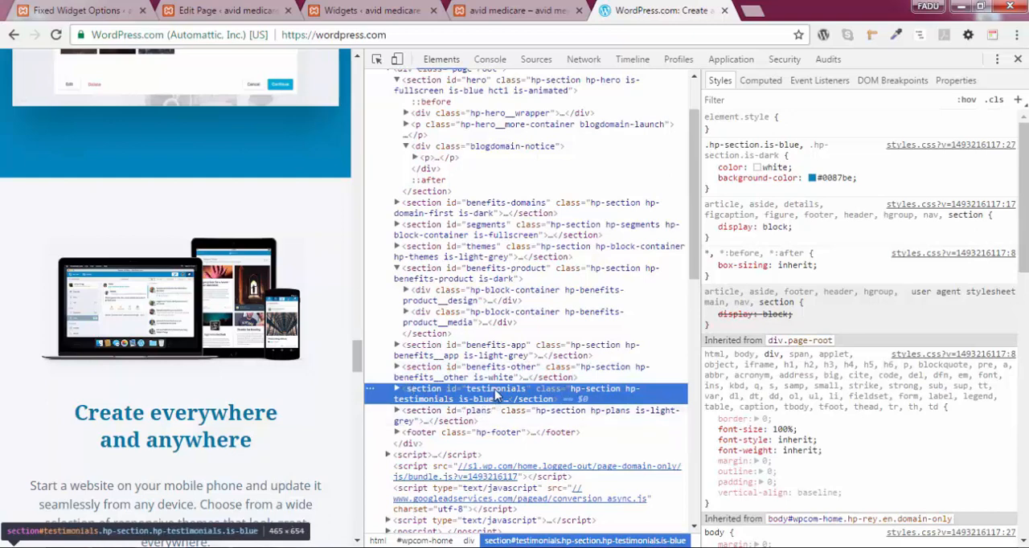
left_click(396, 389)
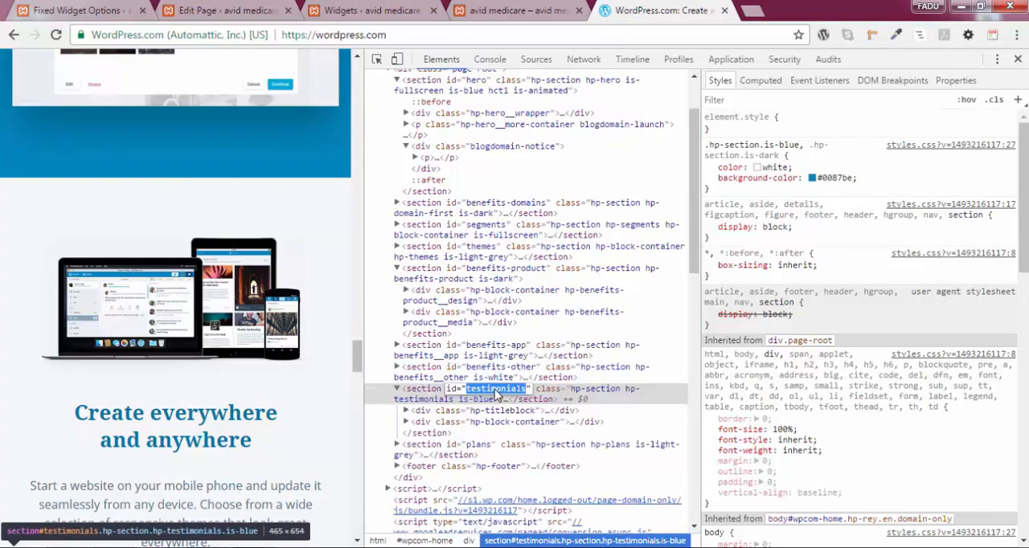
scroll("down", 3)
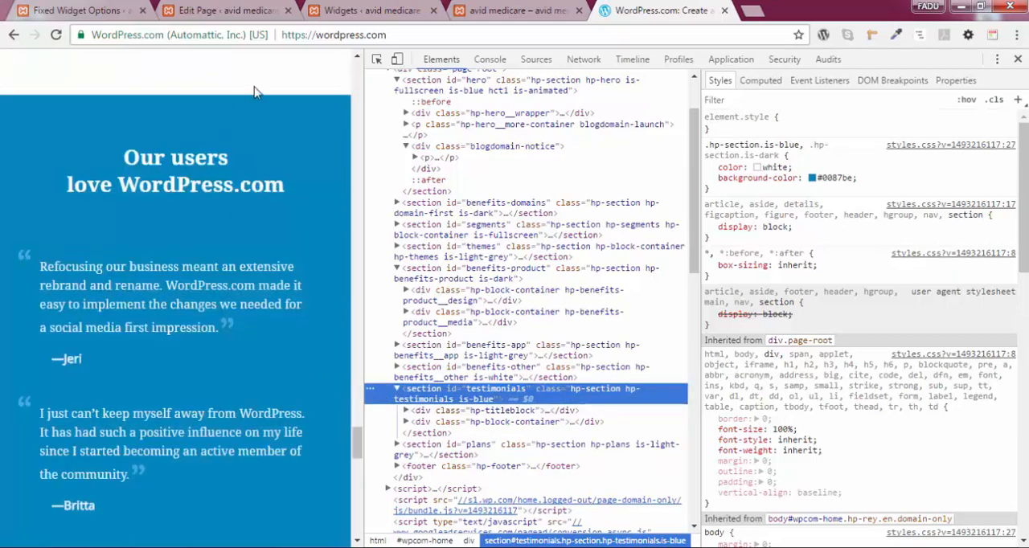
mouse_move(279, 383)
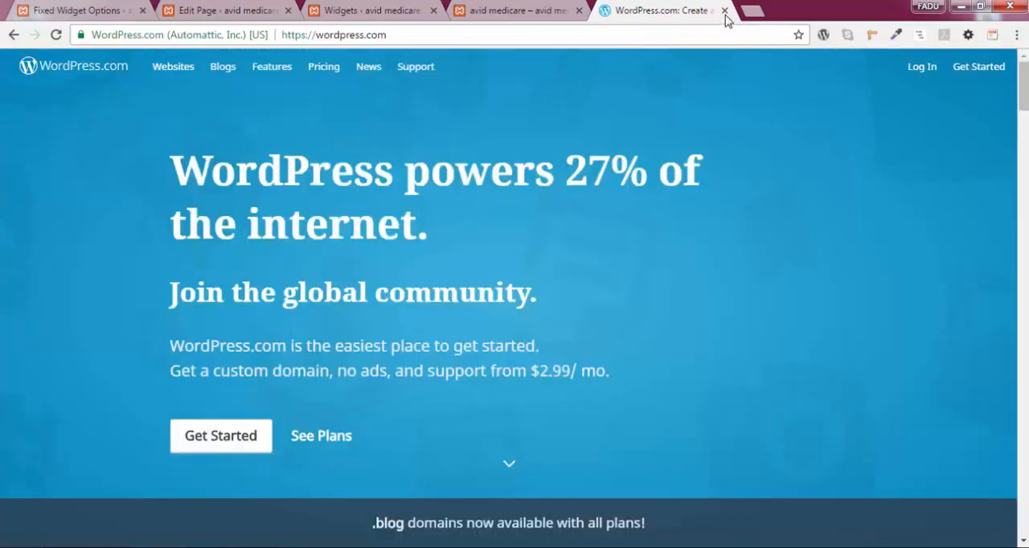
Step: Close the wordpress.com tab and try testimonials as the Stop ID in Fixed Widget Options
left_click(724, 10)
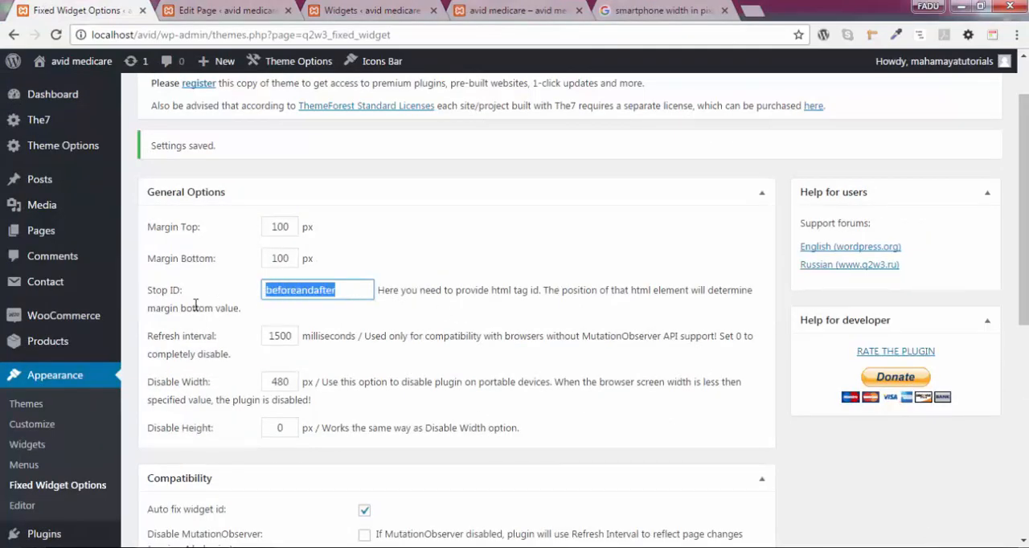
type("testimonials")
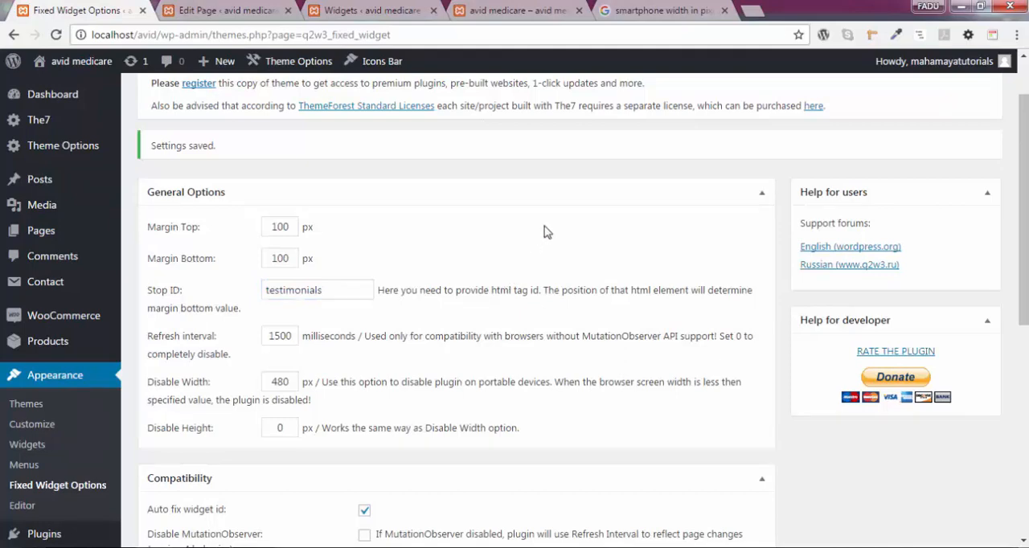
mouse_move(530, 241)
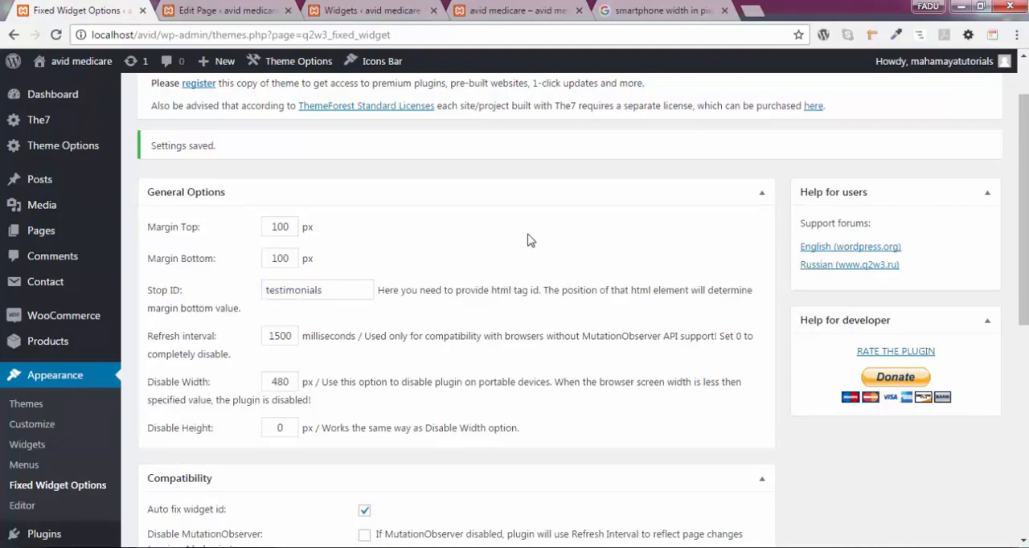
scroll("down", 3)
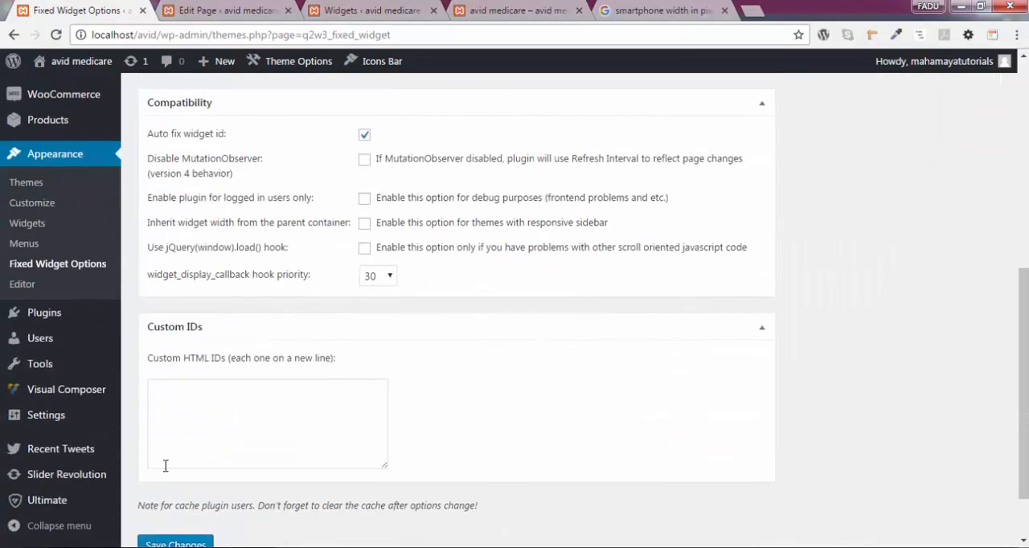
left_click(175, 544)
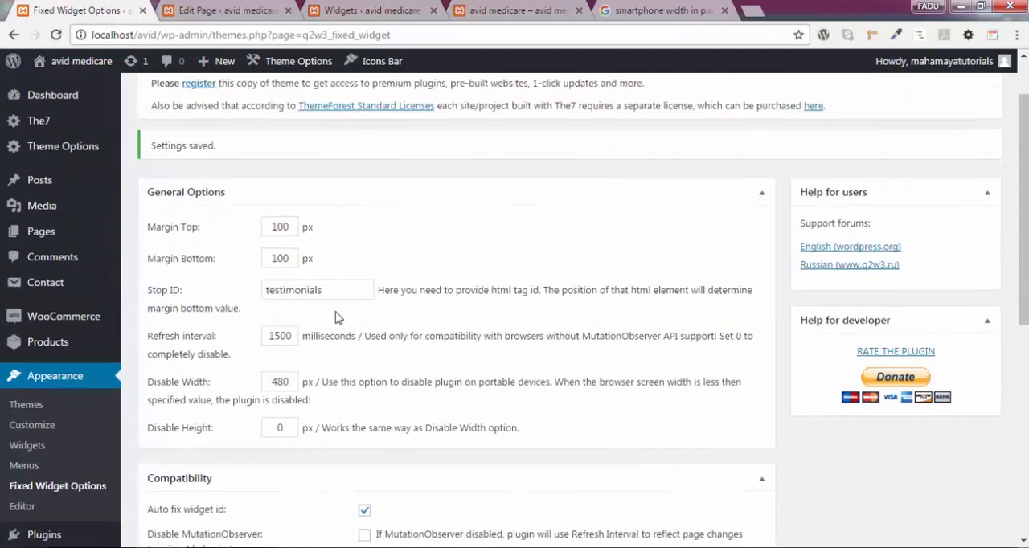
double_click(293, 289)
type("beforeandafter")
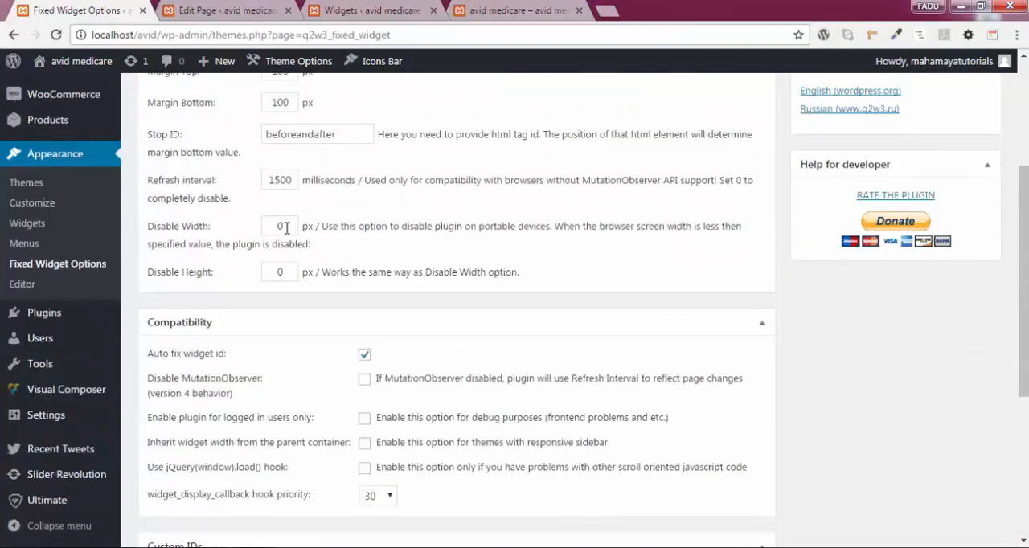
Step: Clear the Disable Width value and look up the typical 480px smartphone width via Google
left_click(280, 226)
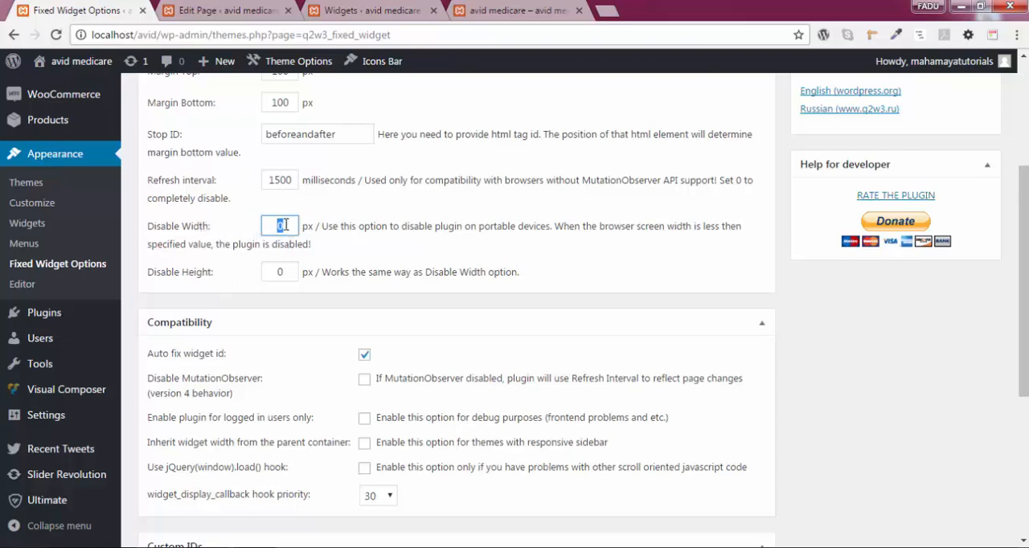
left_click(226, 10)
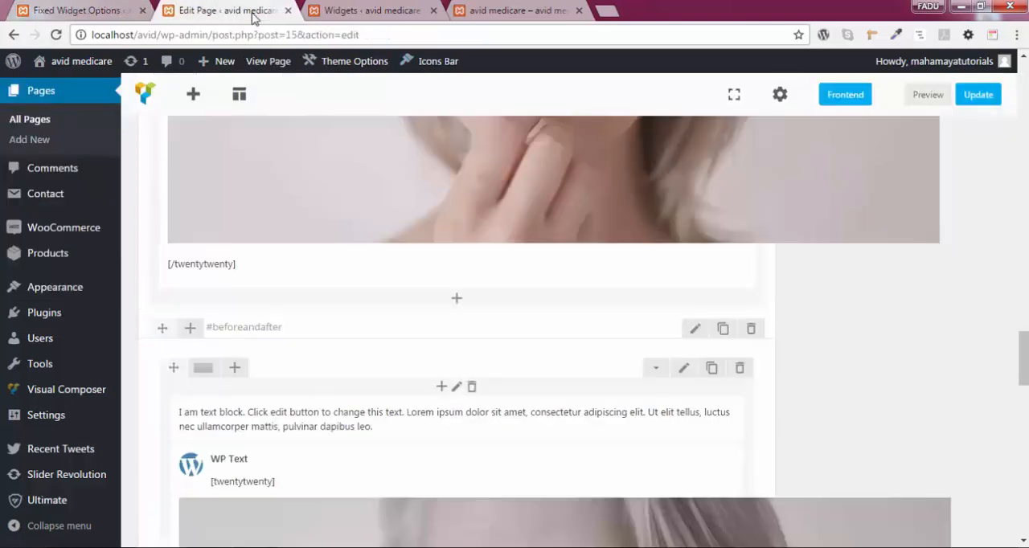
left_click(72, 10)
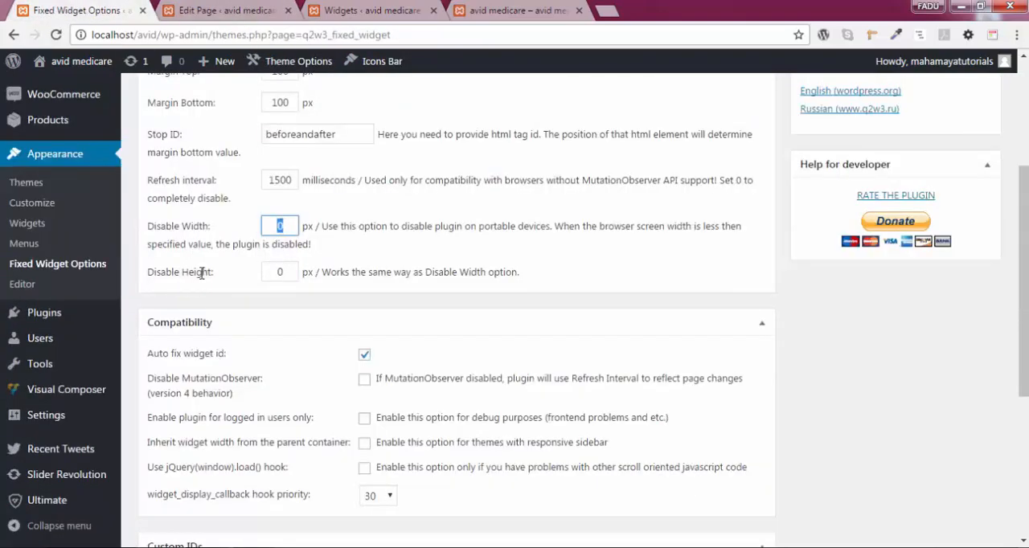
left_click(280, 272)
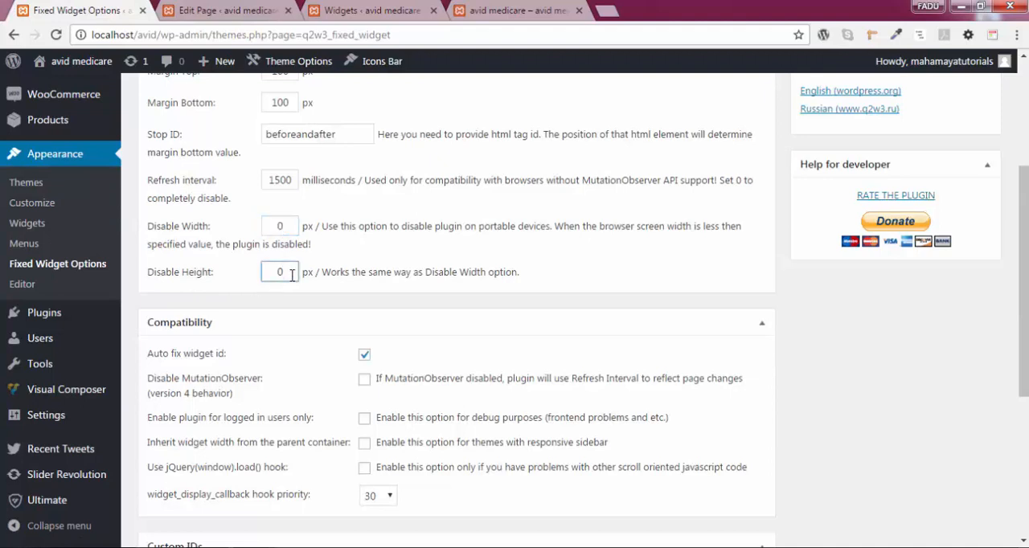
mouse_move(331, 270)
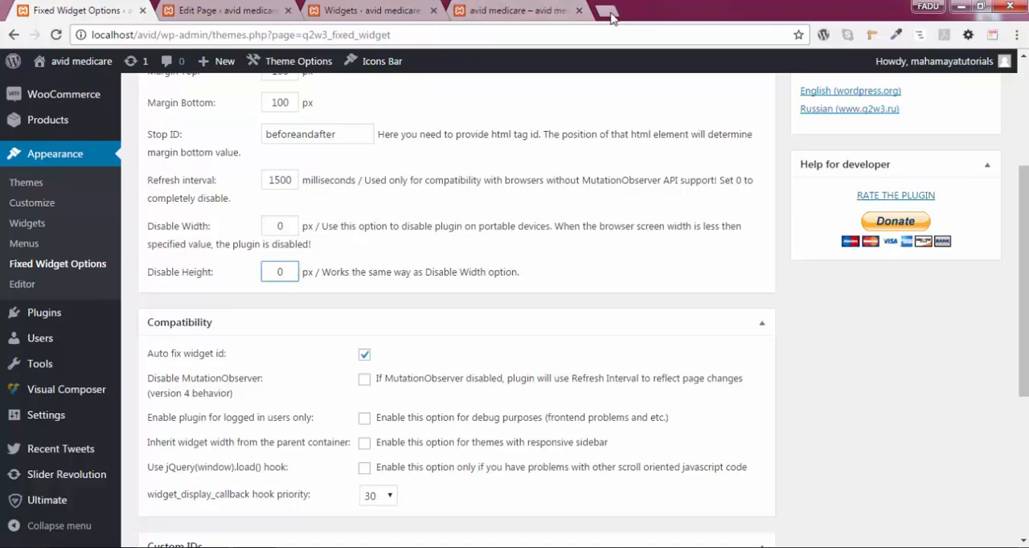
left_click(596, 10)
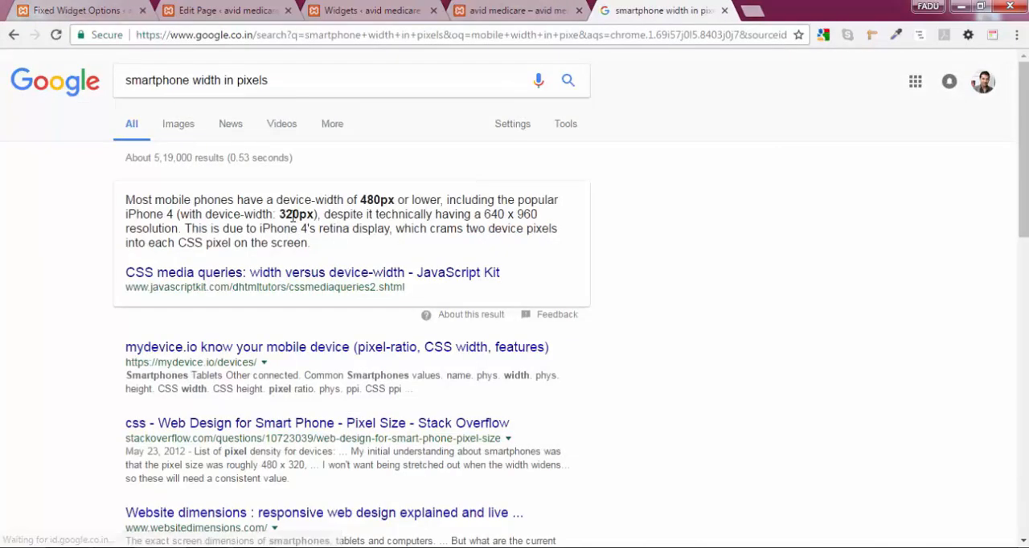
double_click(376, 199)
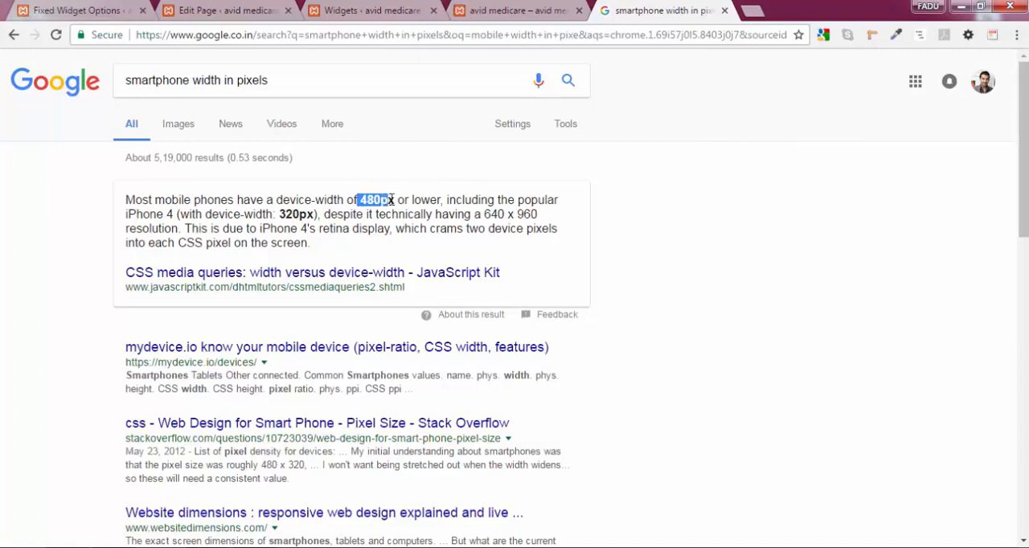
left_click(77, 9)
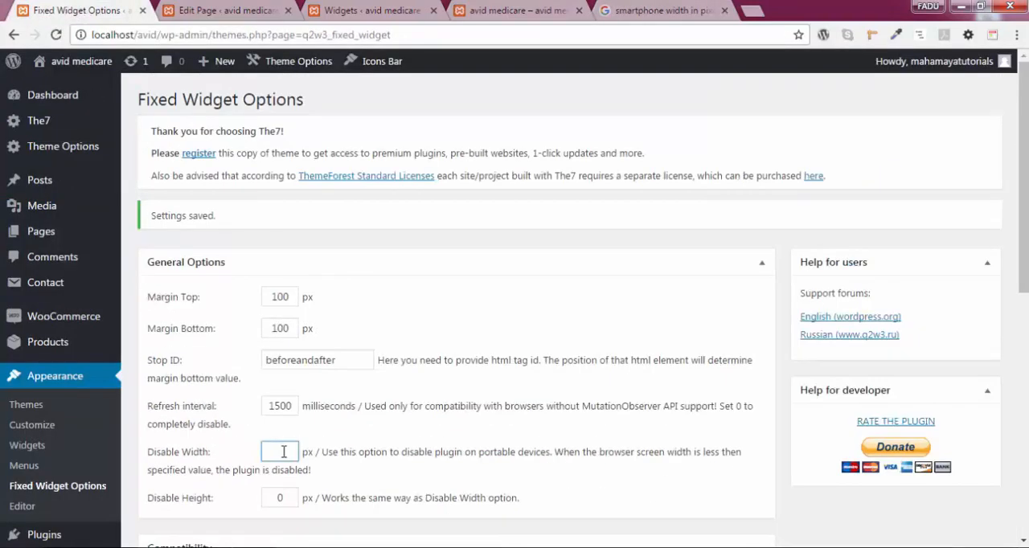
Step: Set Disable Width to 480 px in the Fixed Widget Options
type("480")
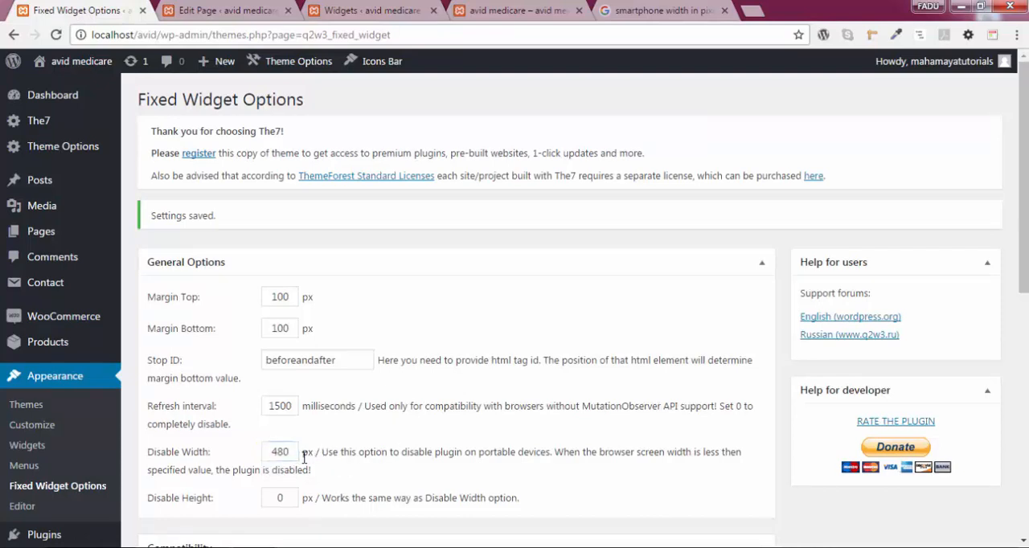
mouse_move(312, 470)
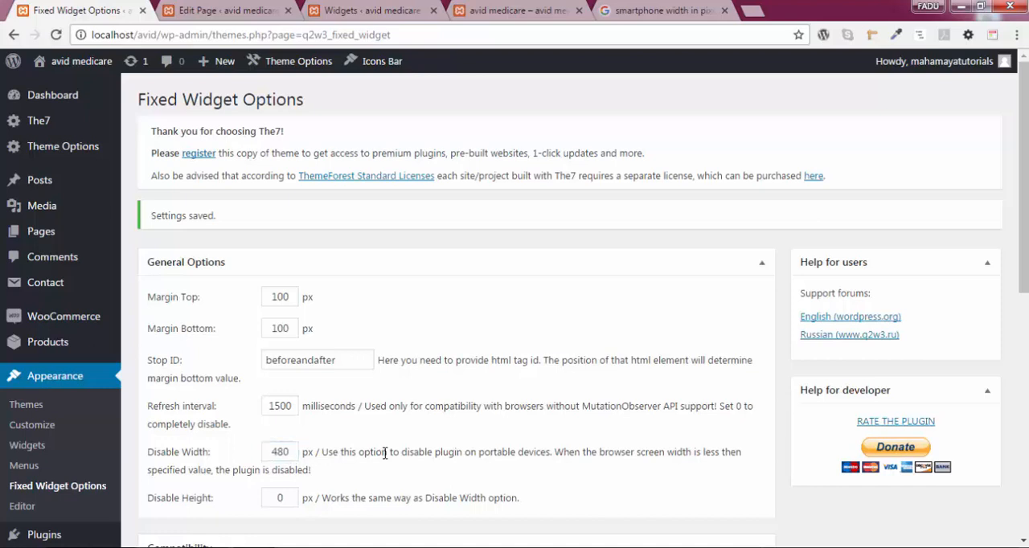
mouse_move(361, 440)
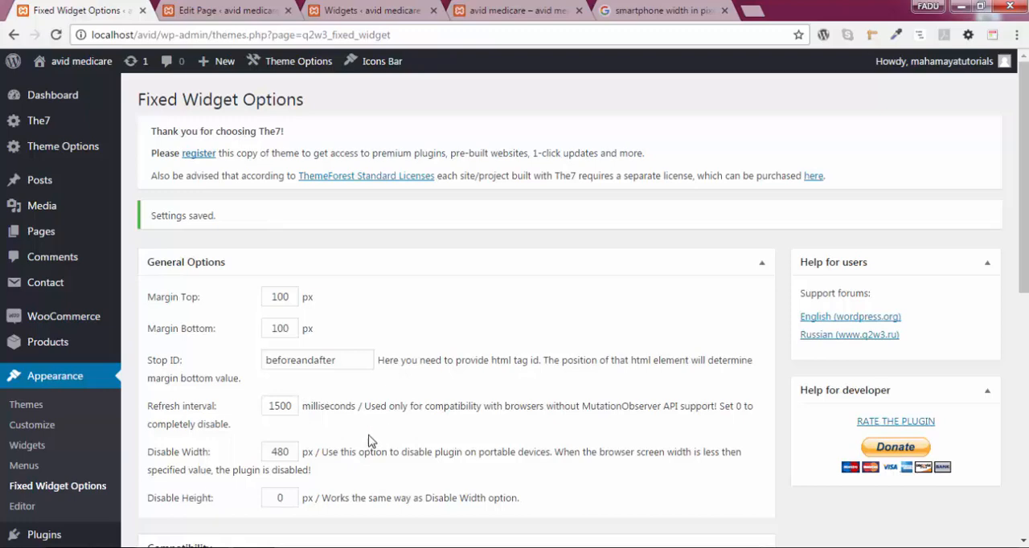
scroll("down", 3)
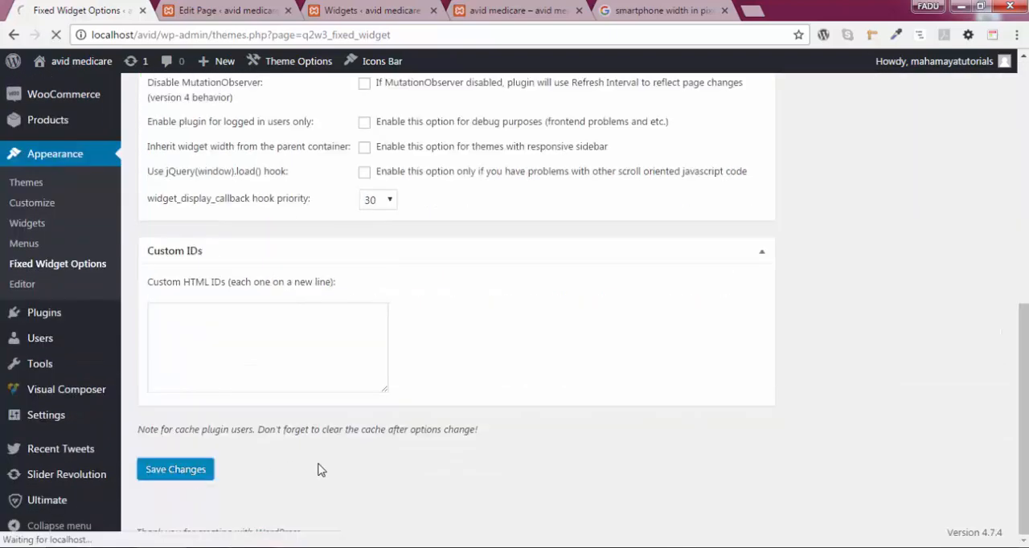